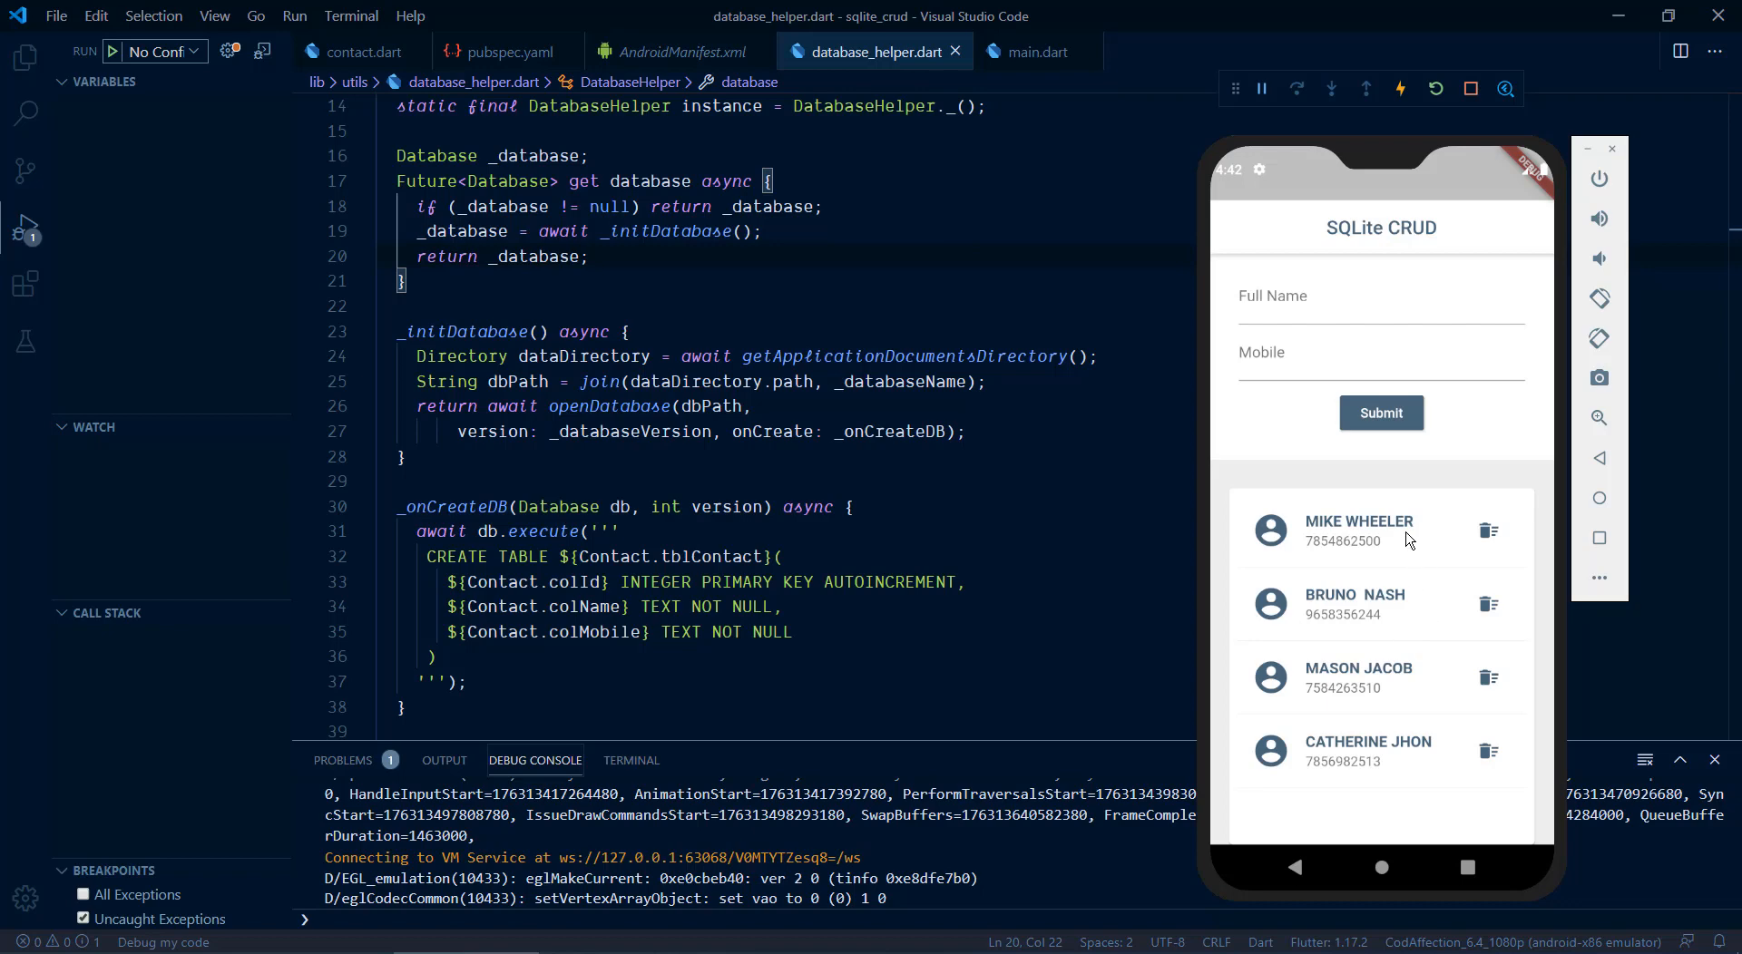
mouse_move(1385, 495)
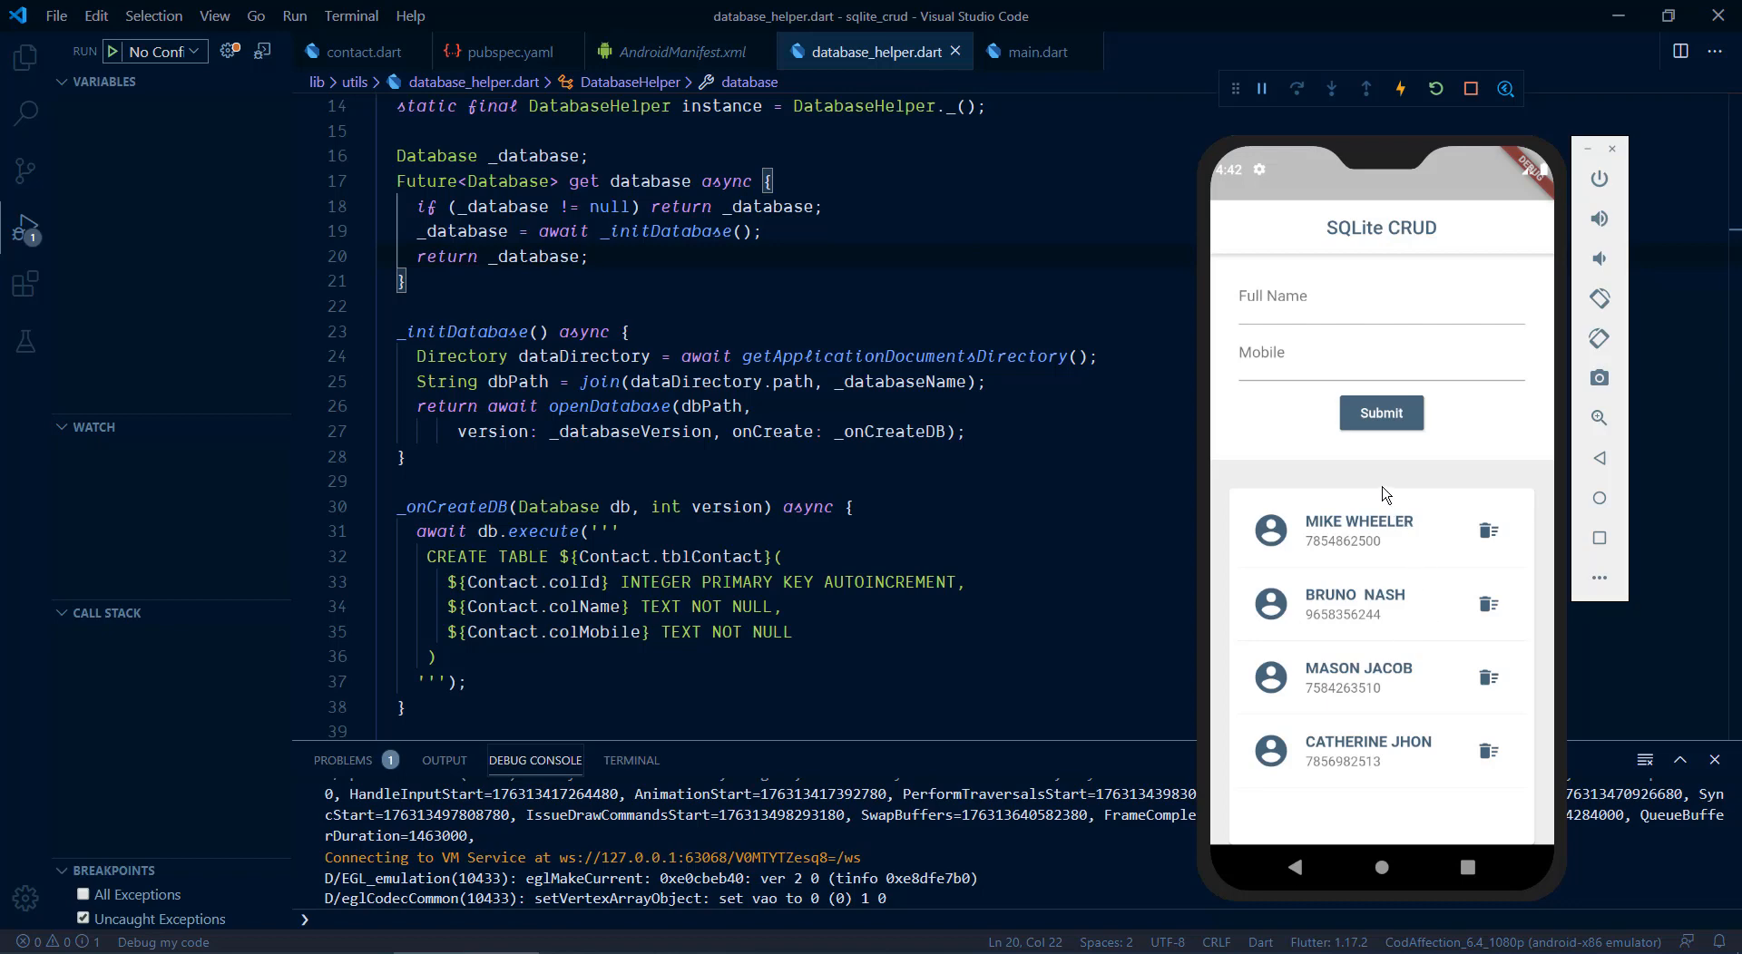
mouse_move(1417, 639)
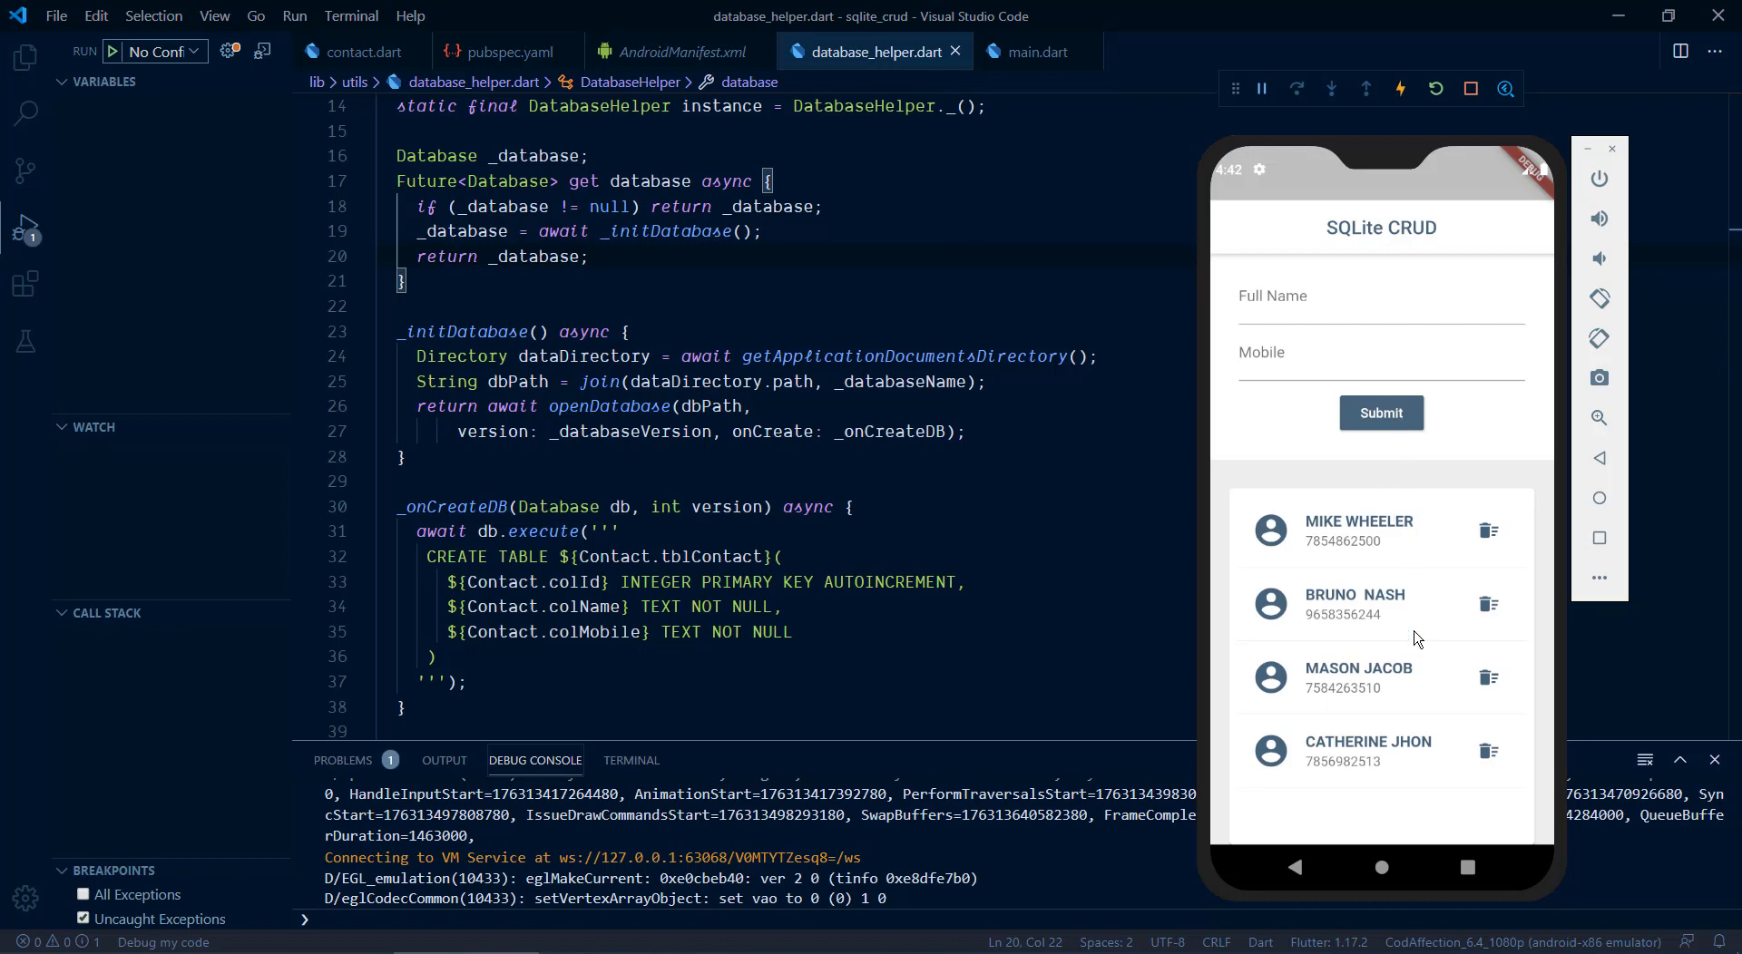
mouse_move(1311, 605)
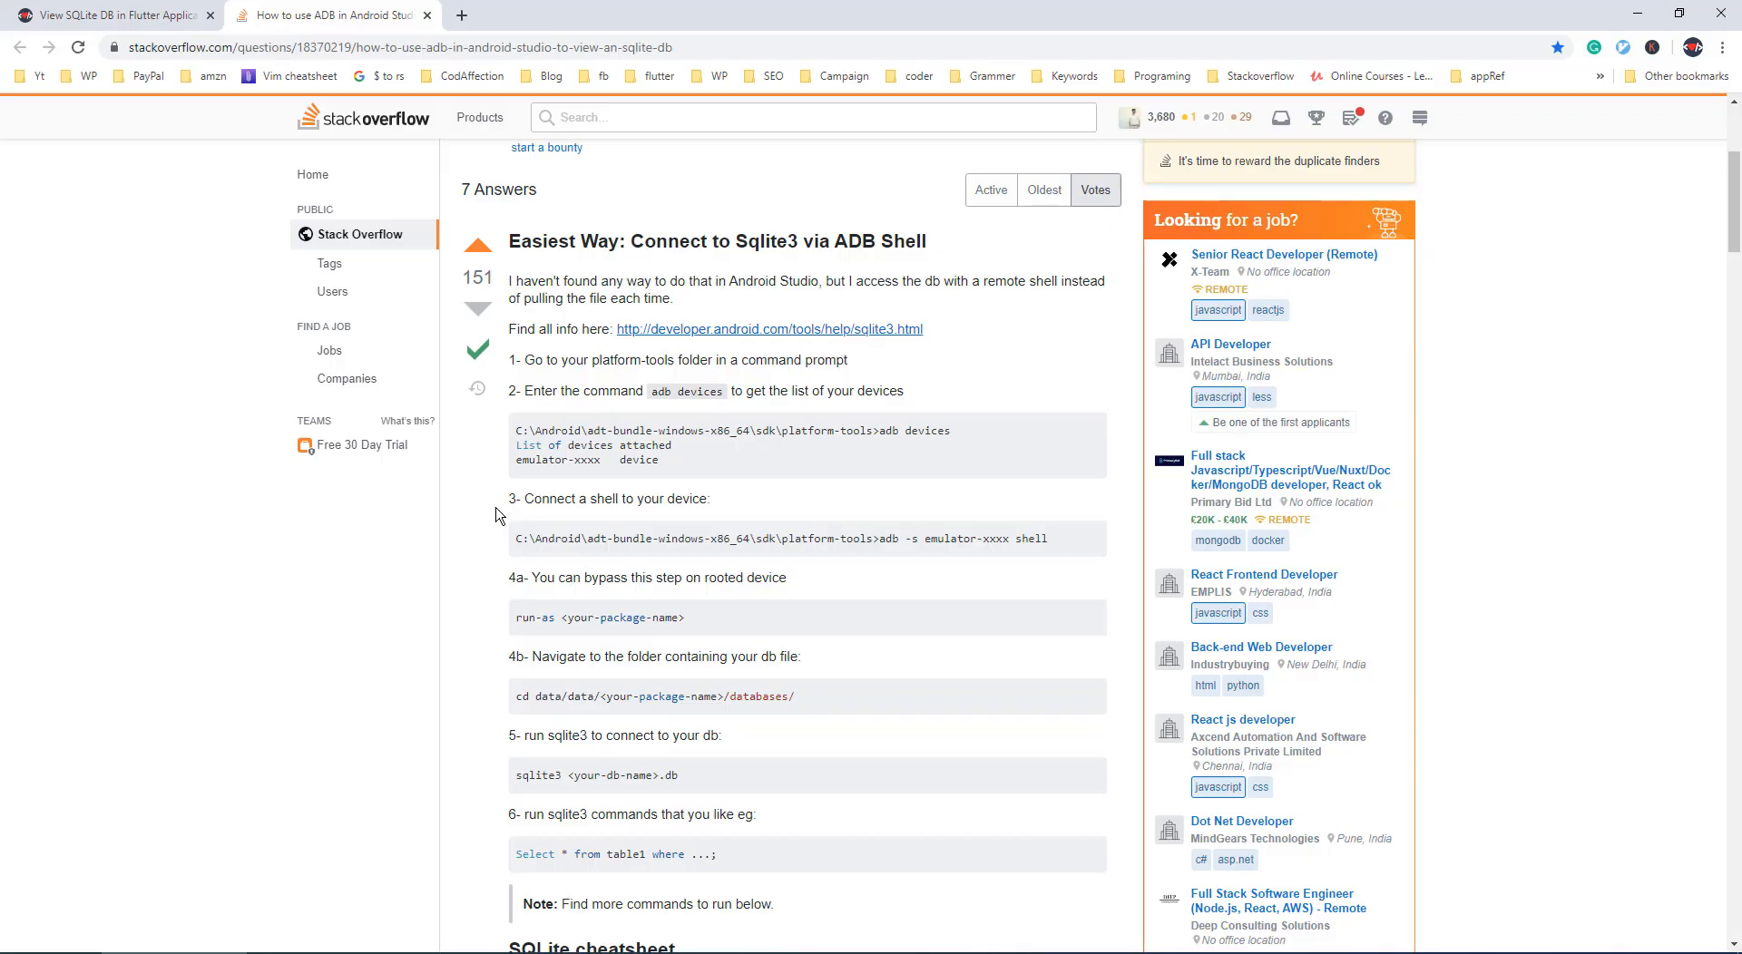
Step: Scroll through the Stack Overflow sqlite3 table-listing cheatsheet and back to the ADB steps
scroll(down, 3)
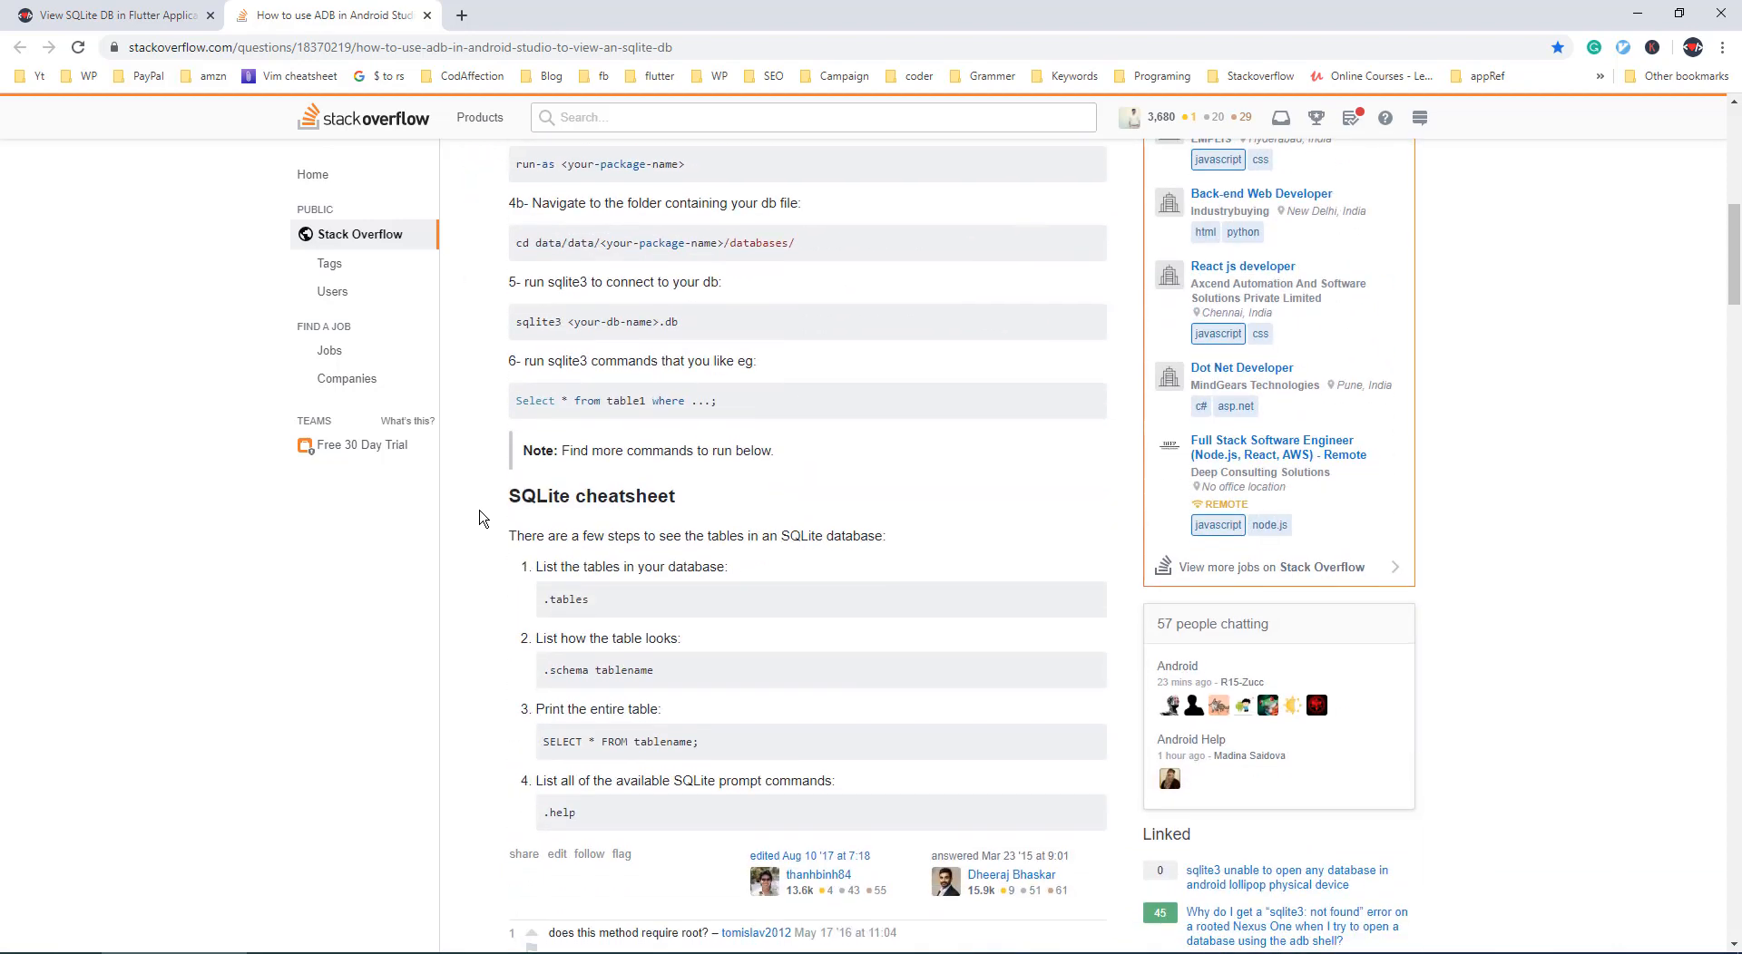
scroll(up, 3)
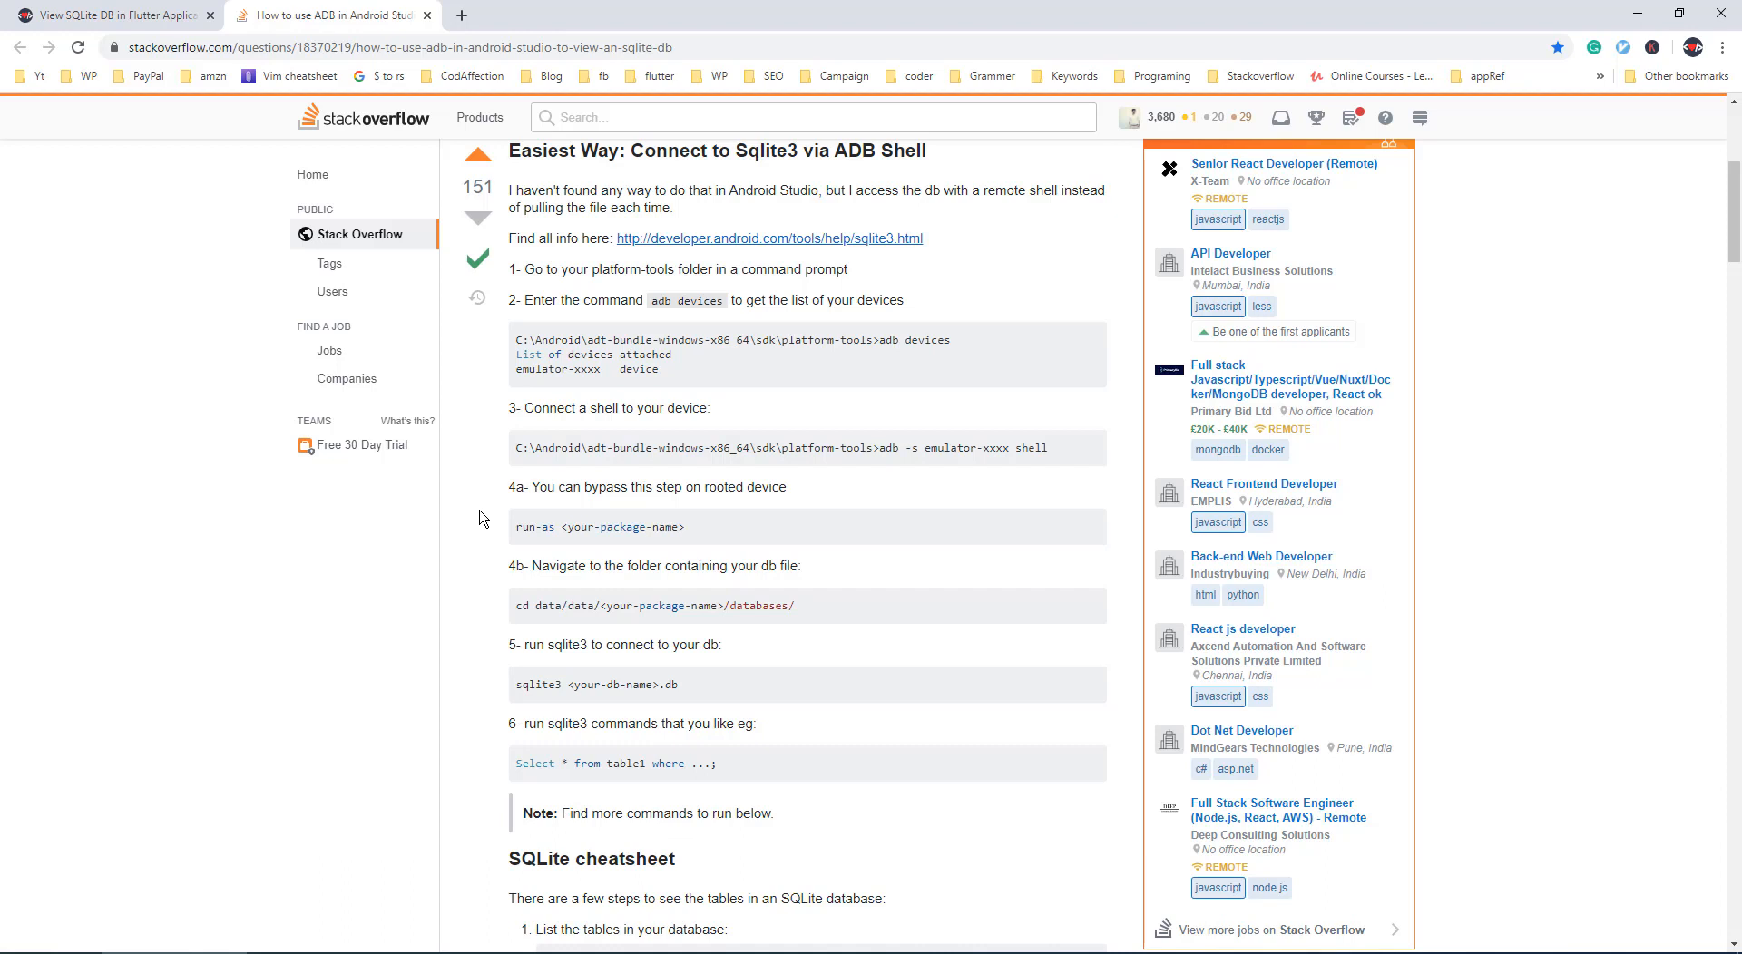
mouse_move(470, 491)
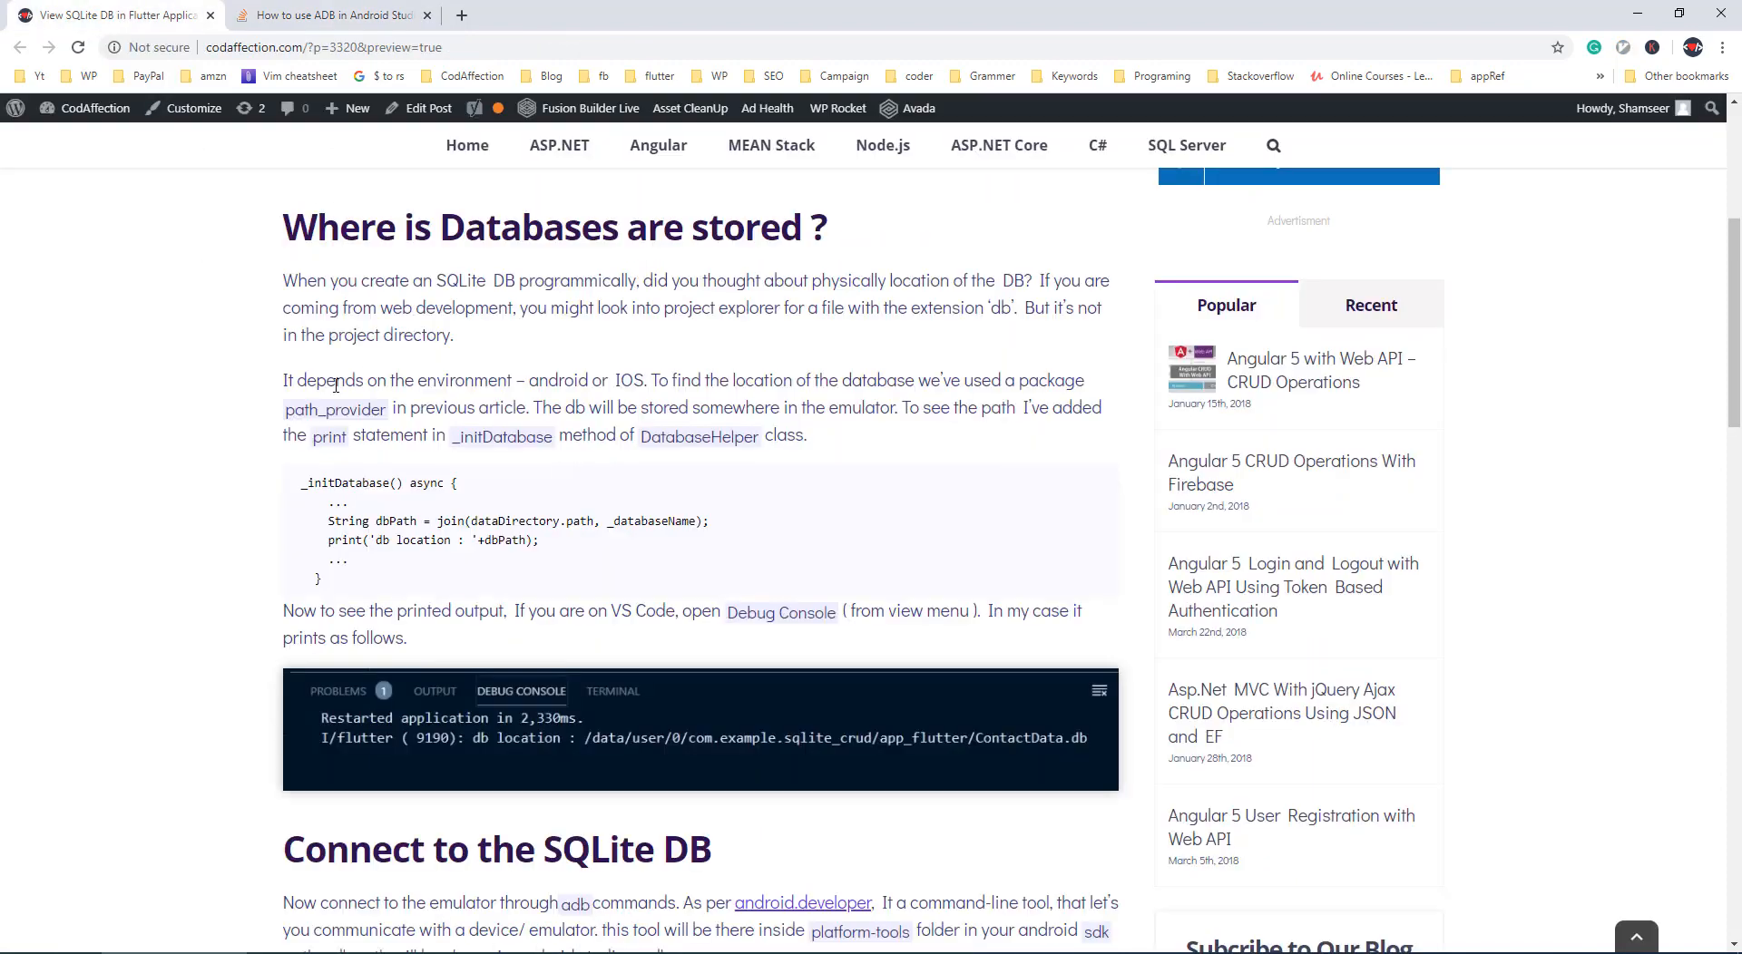
mouse_move(188, 424)
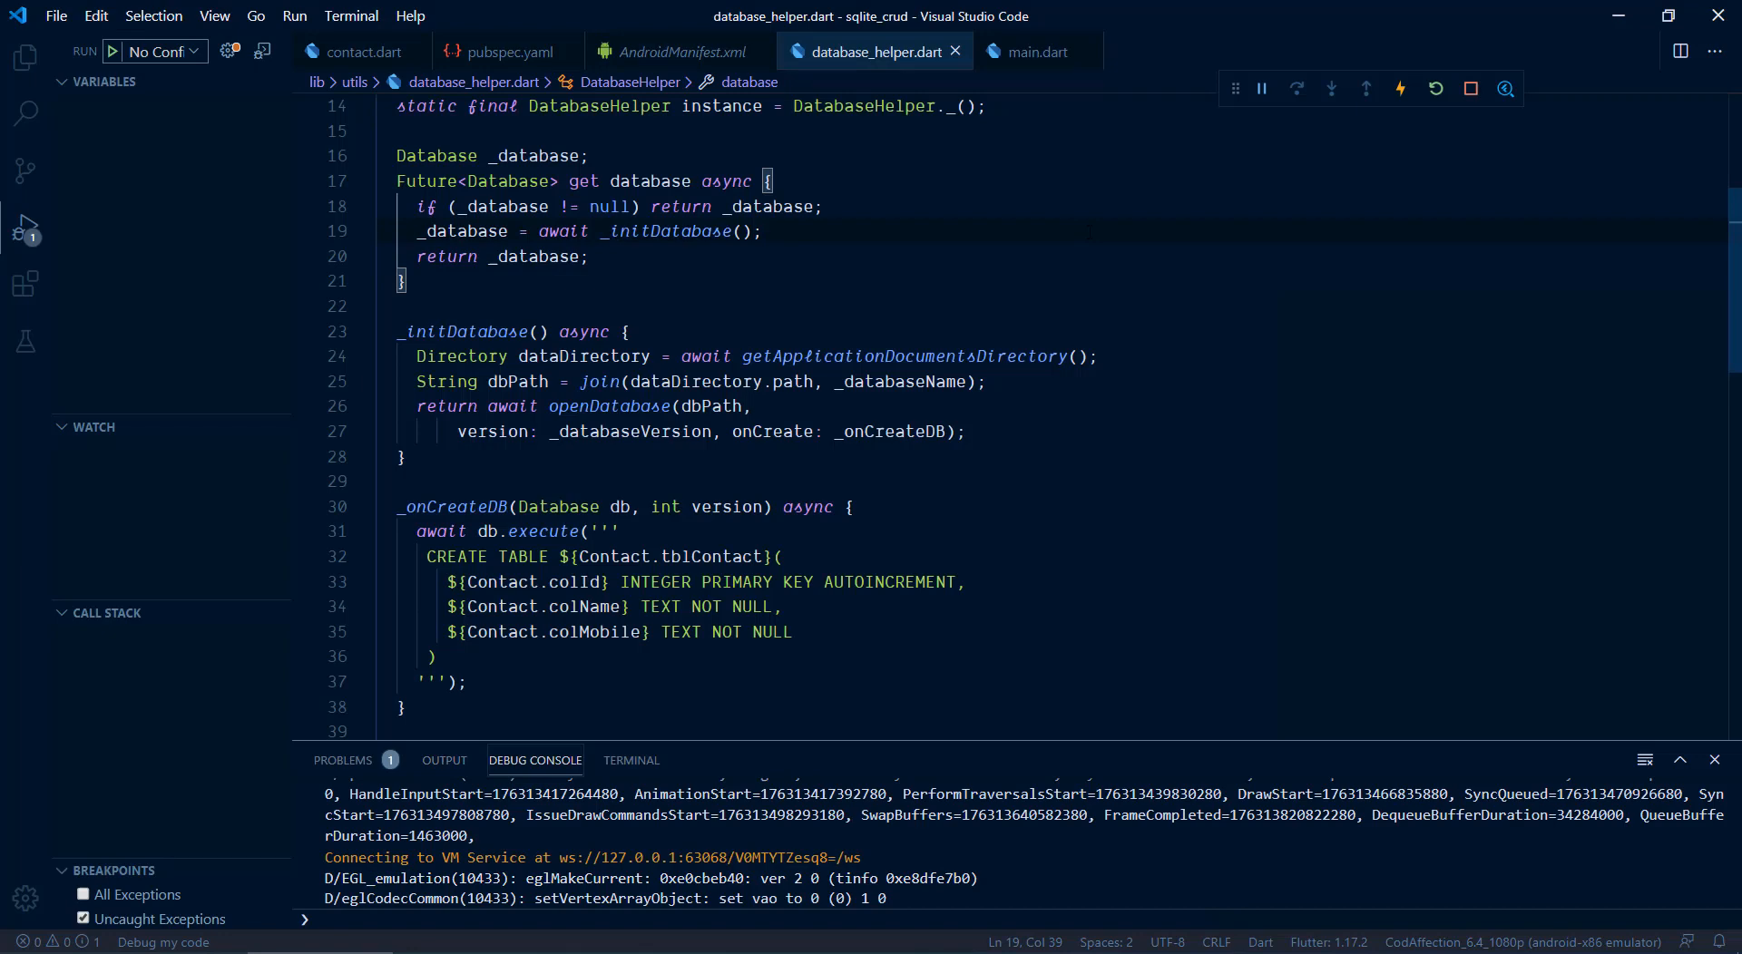
Step: Review database_helper.dart's imports, highlighting path_provider, then add a blank line in _initDatabase after the directory lookup
click(25, 56)
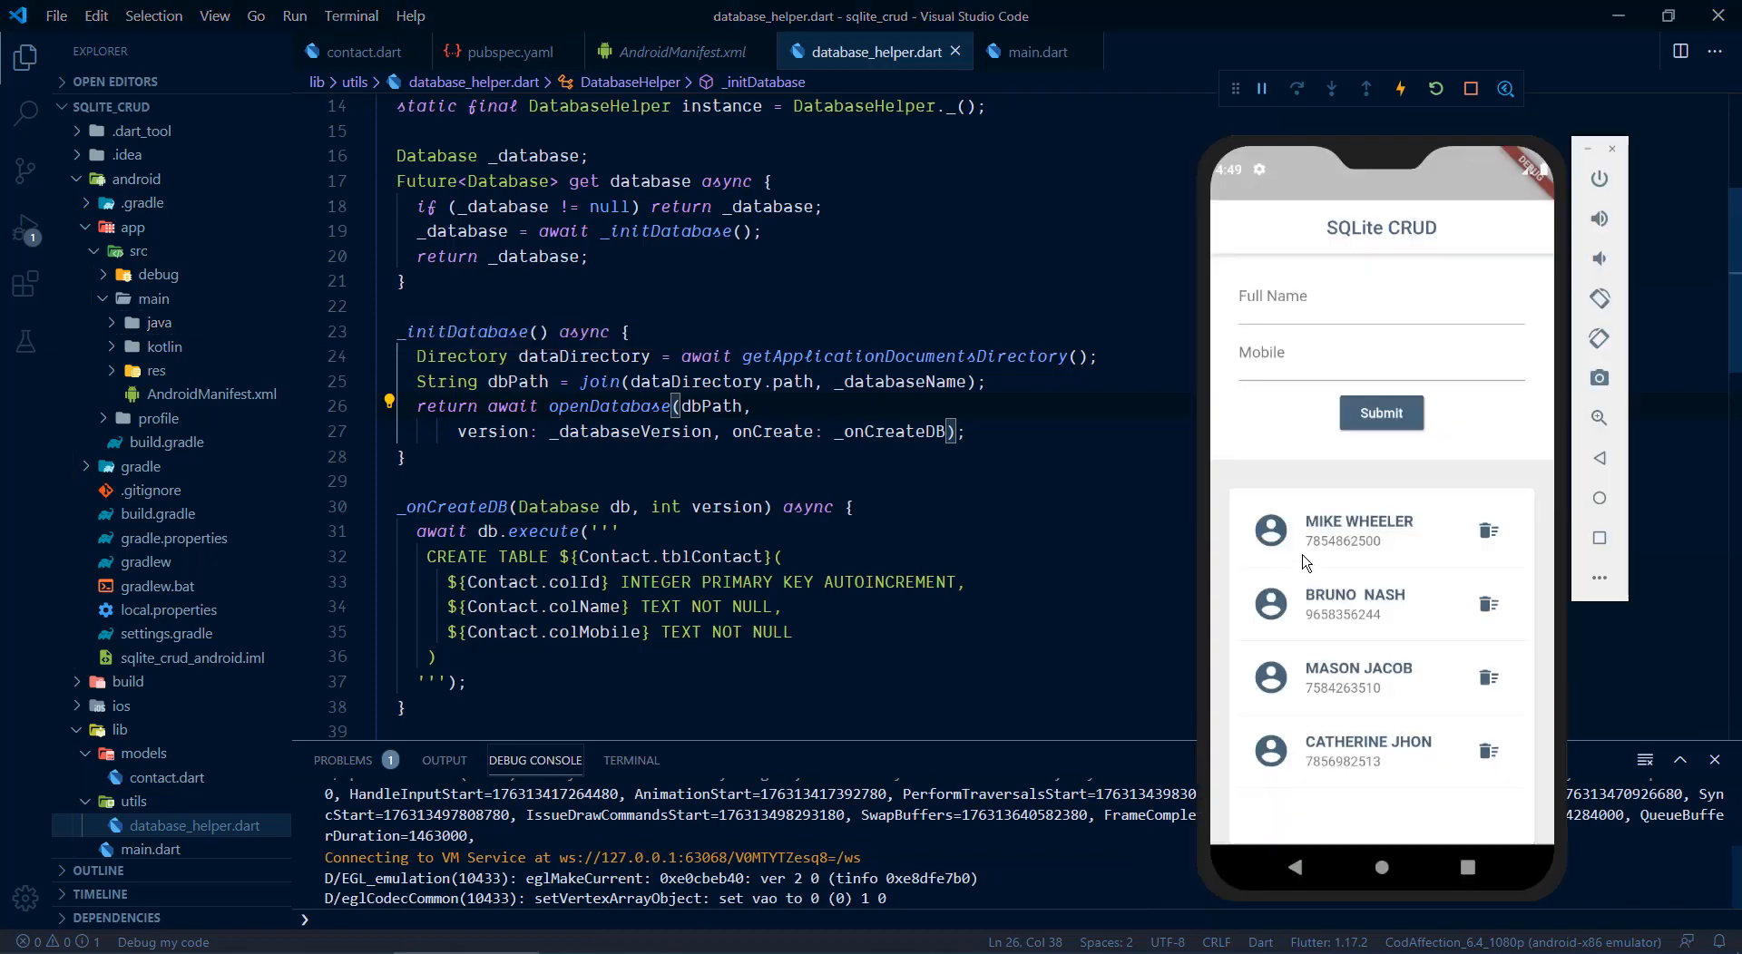
mouse_move(1489, 445)
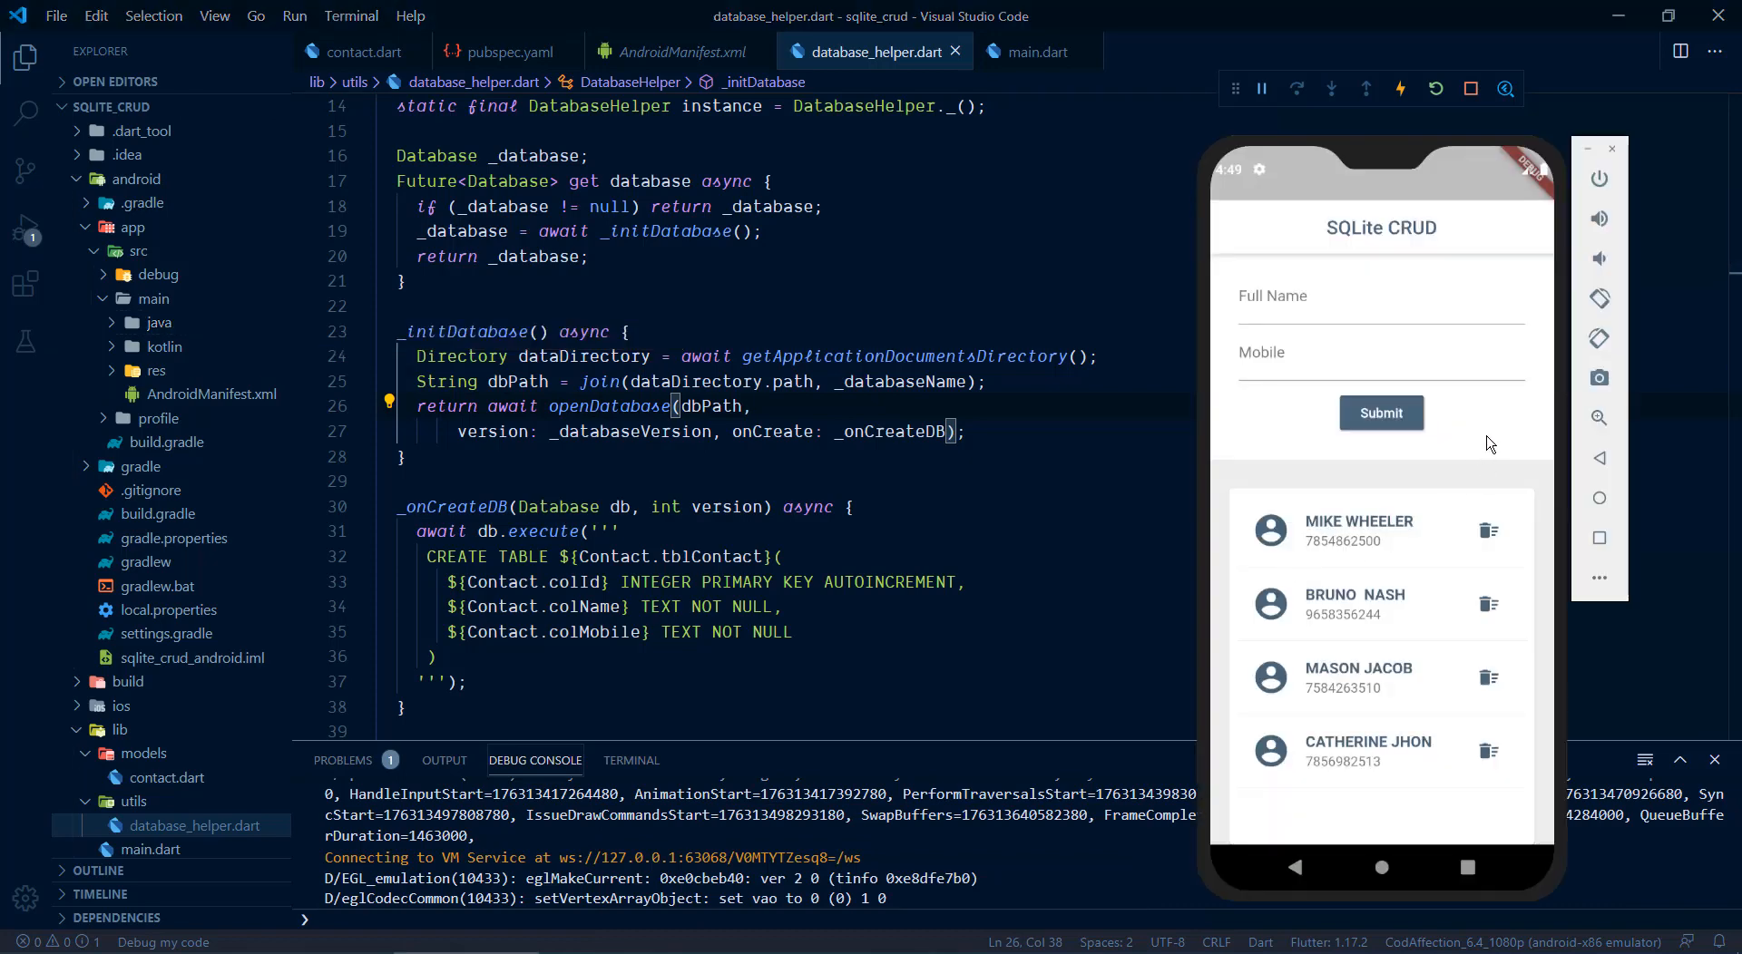
mouse_move(1456, 441)
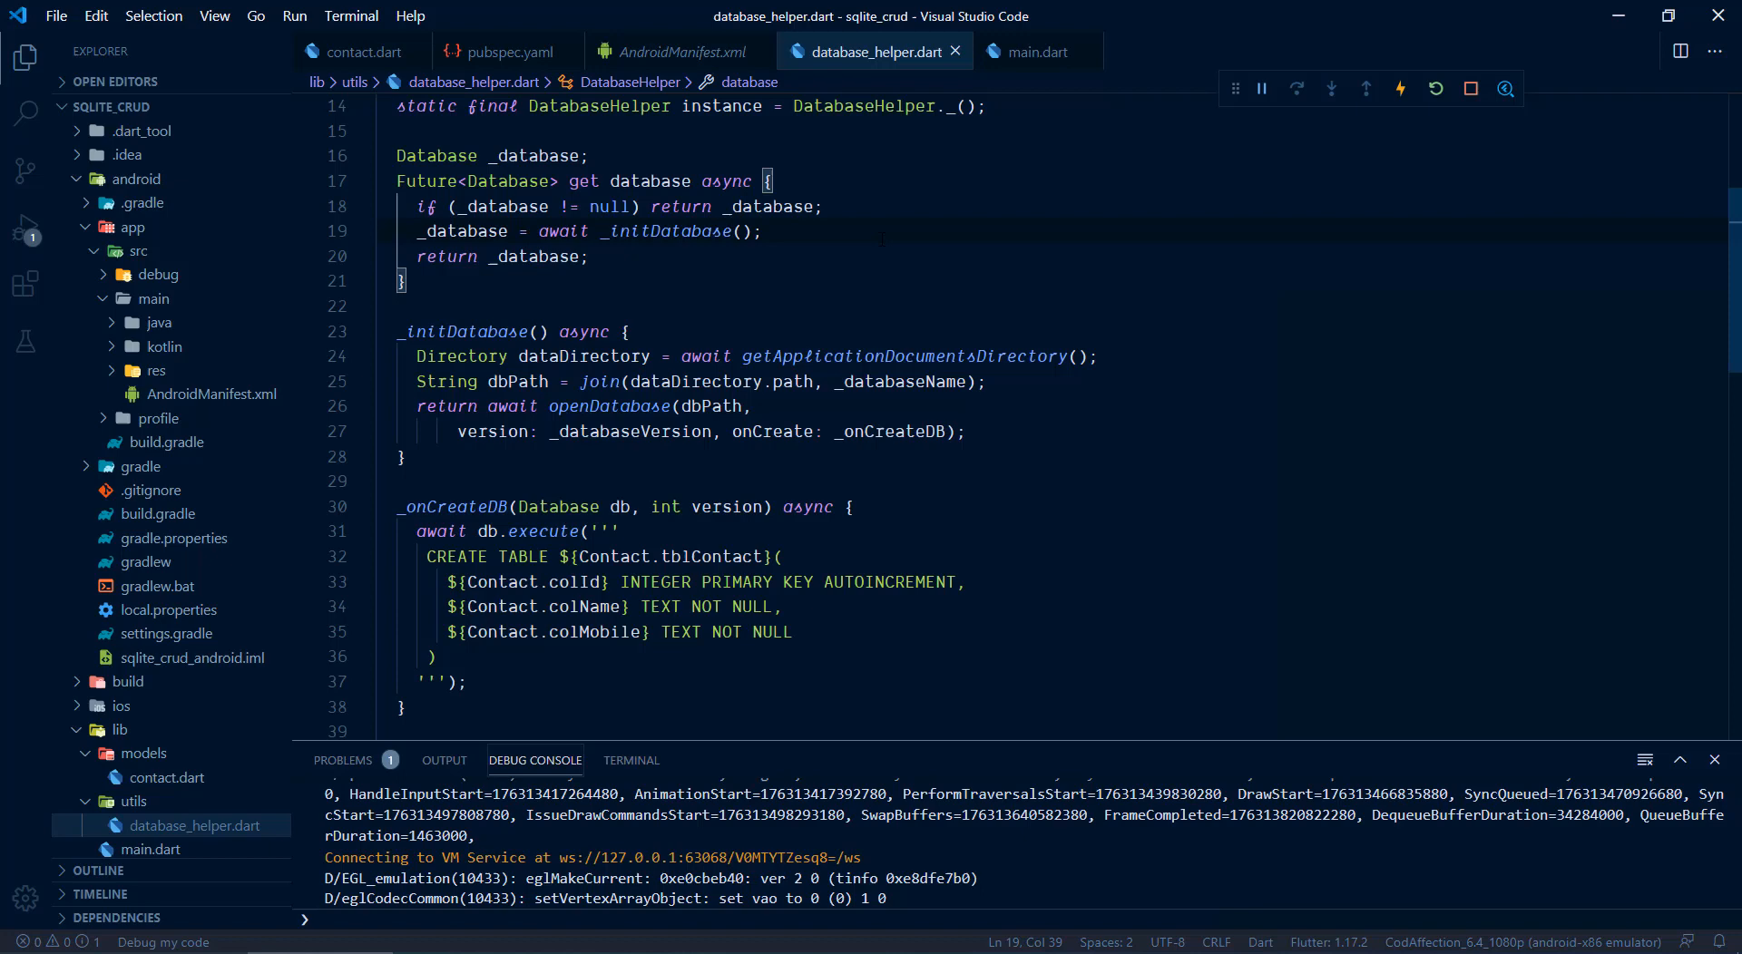
scroll(up, 3)
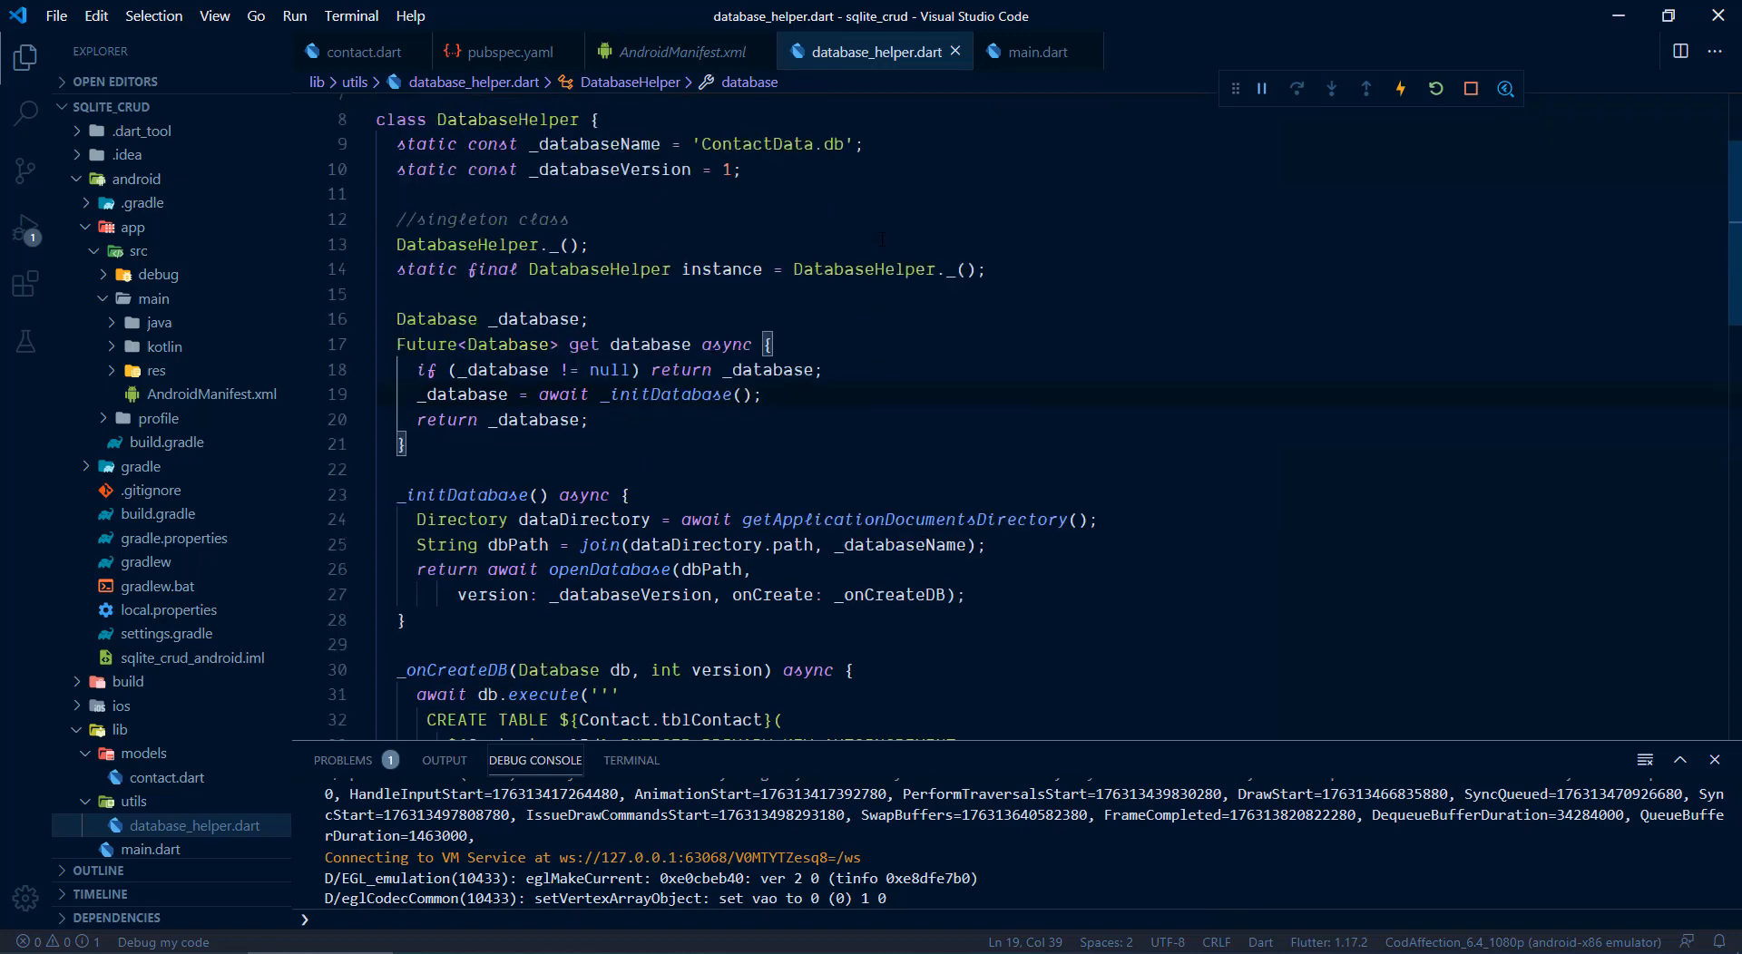
scroll(up, 3)
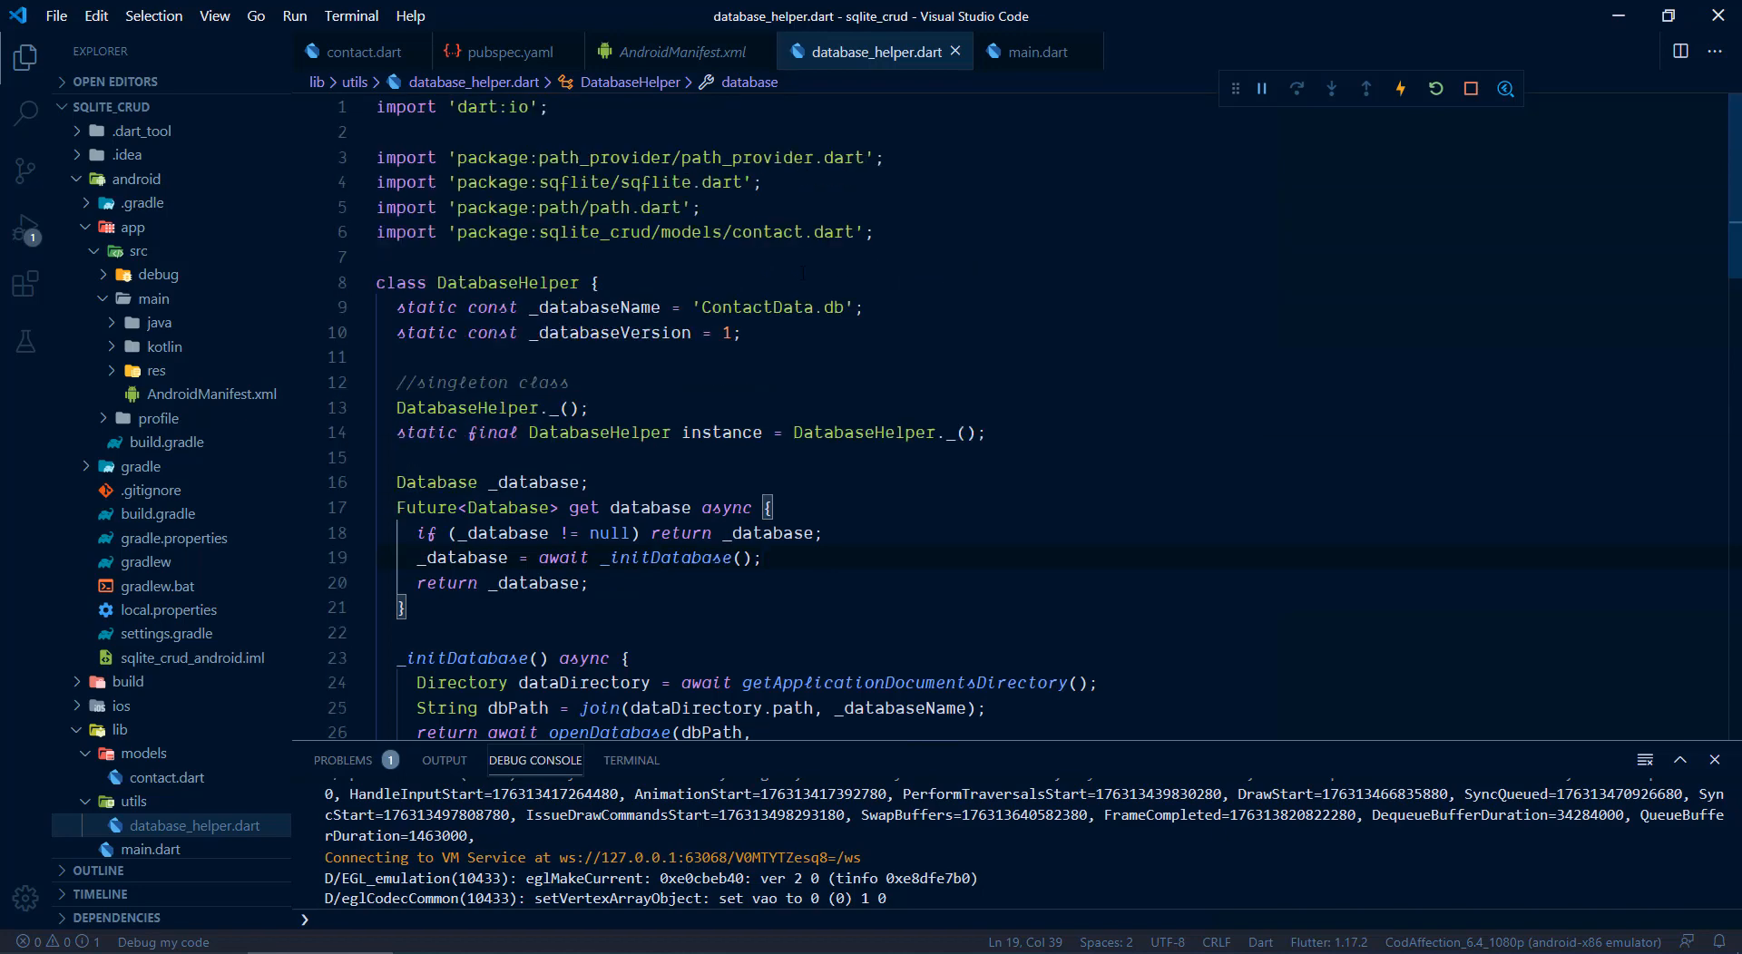
double_click(600, 157)
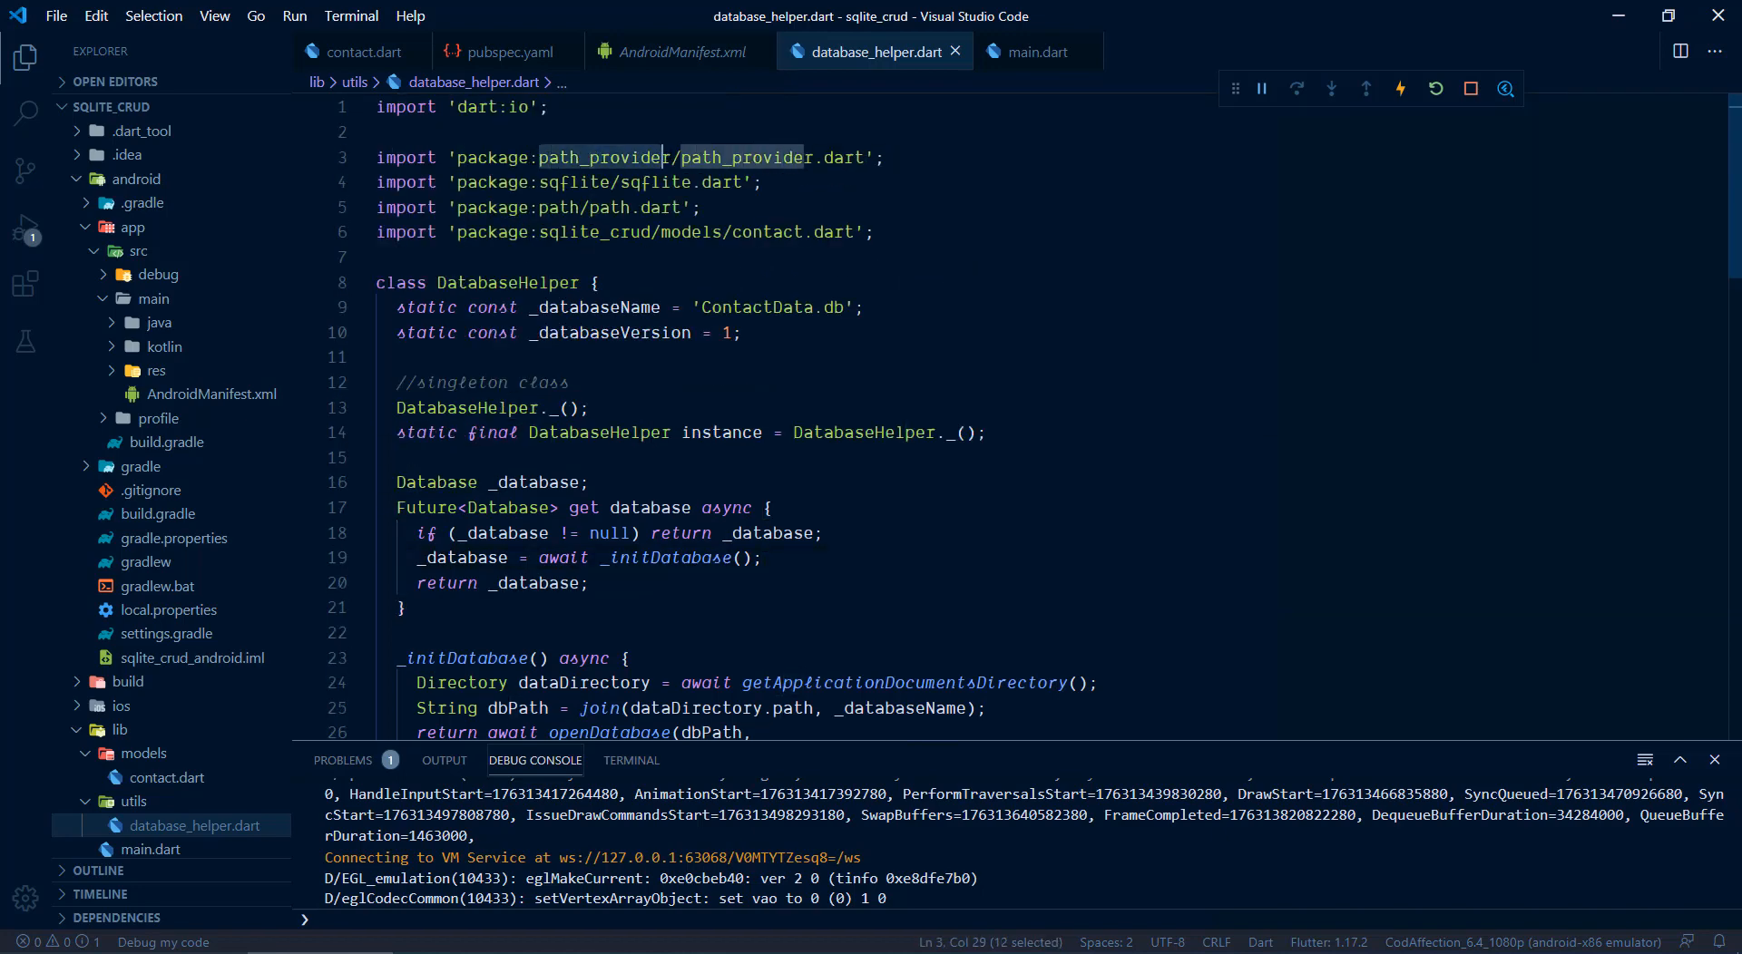
scroll(down, 3)
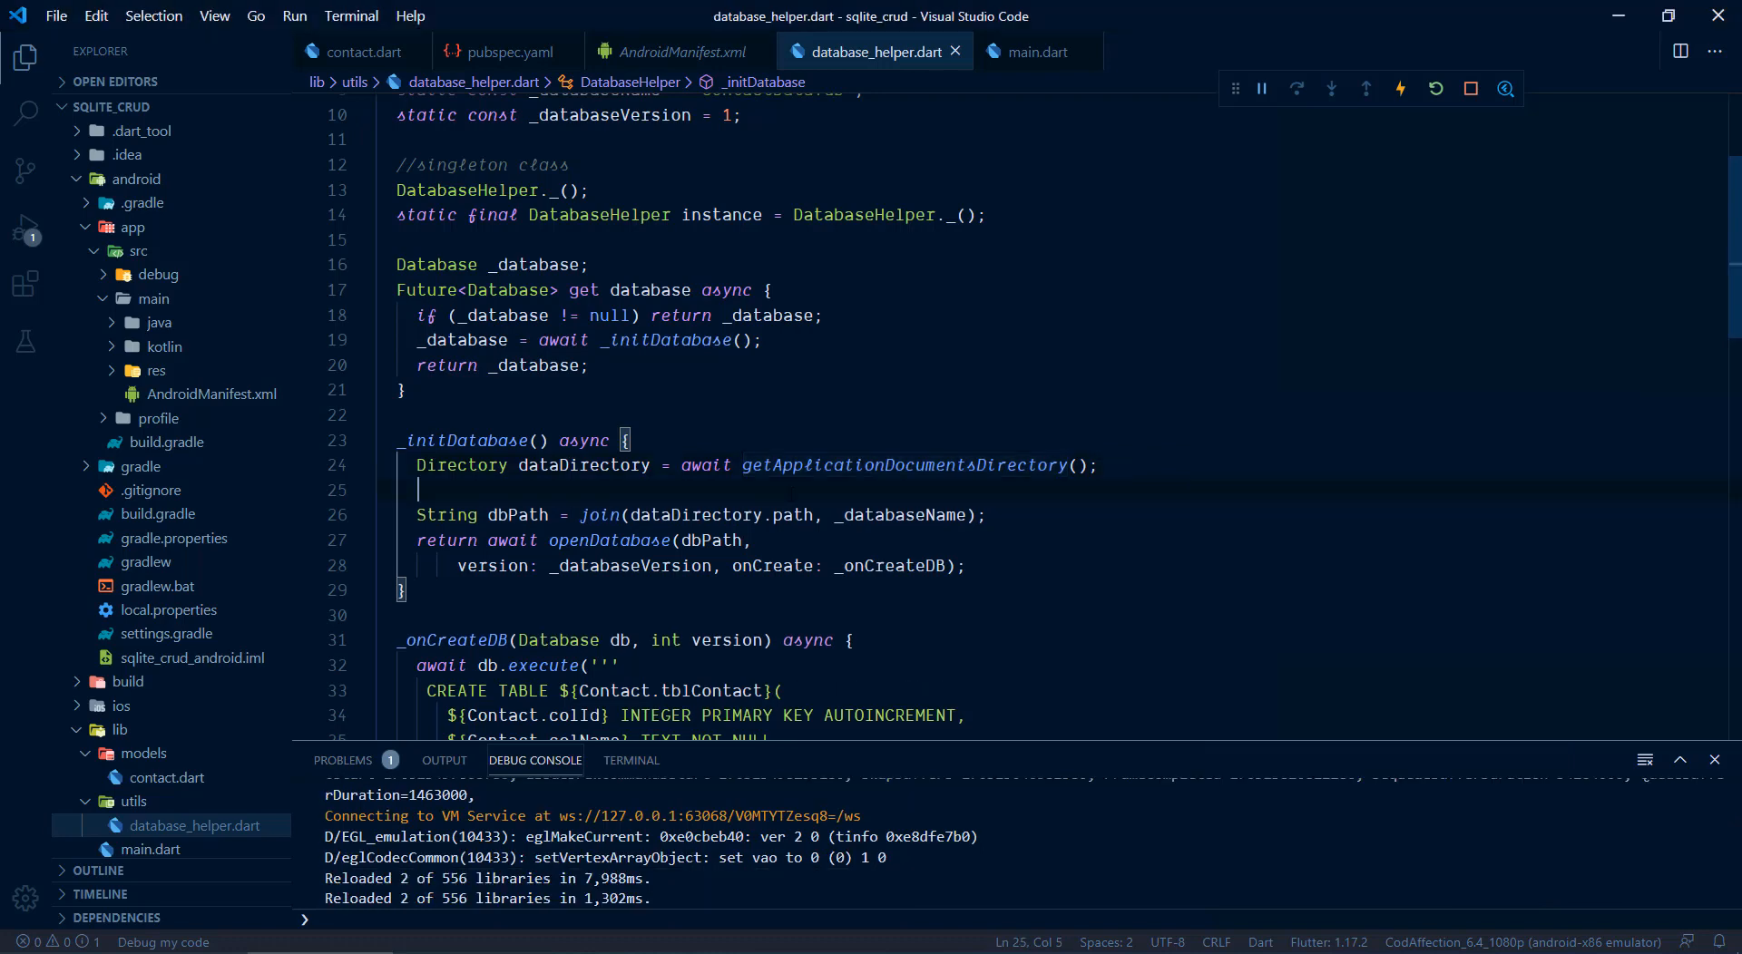
Step: Add print('db location : '+dataDirectory.path); in _initDatabase and save to hot reload
text(p)
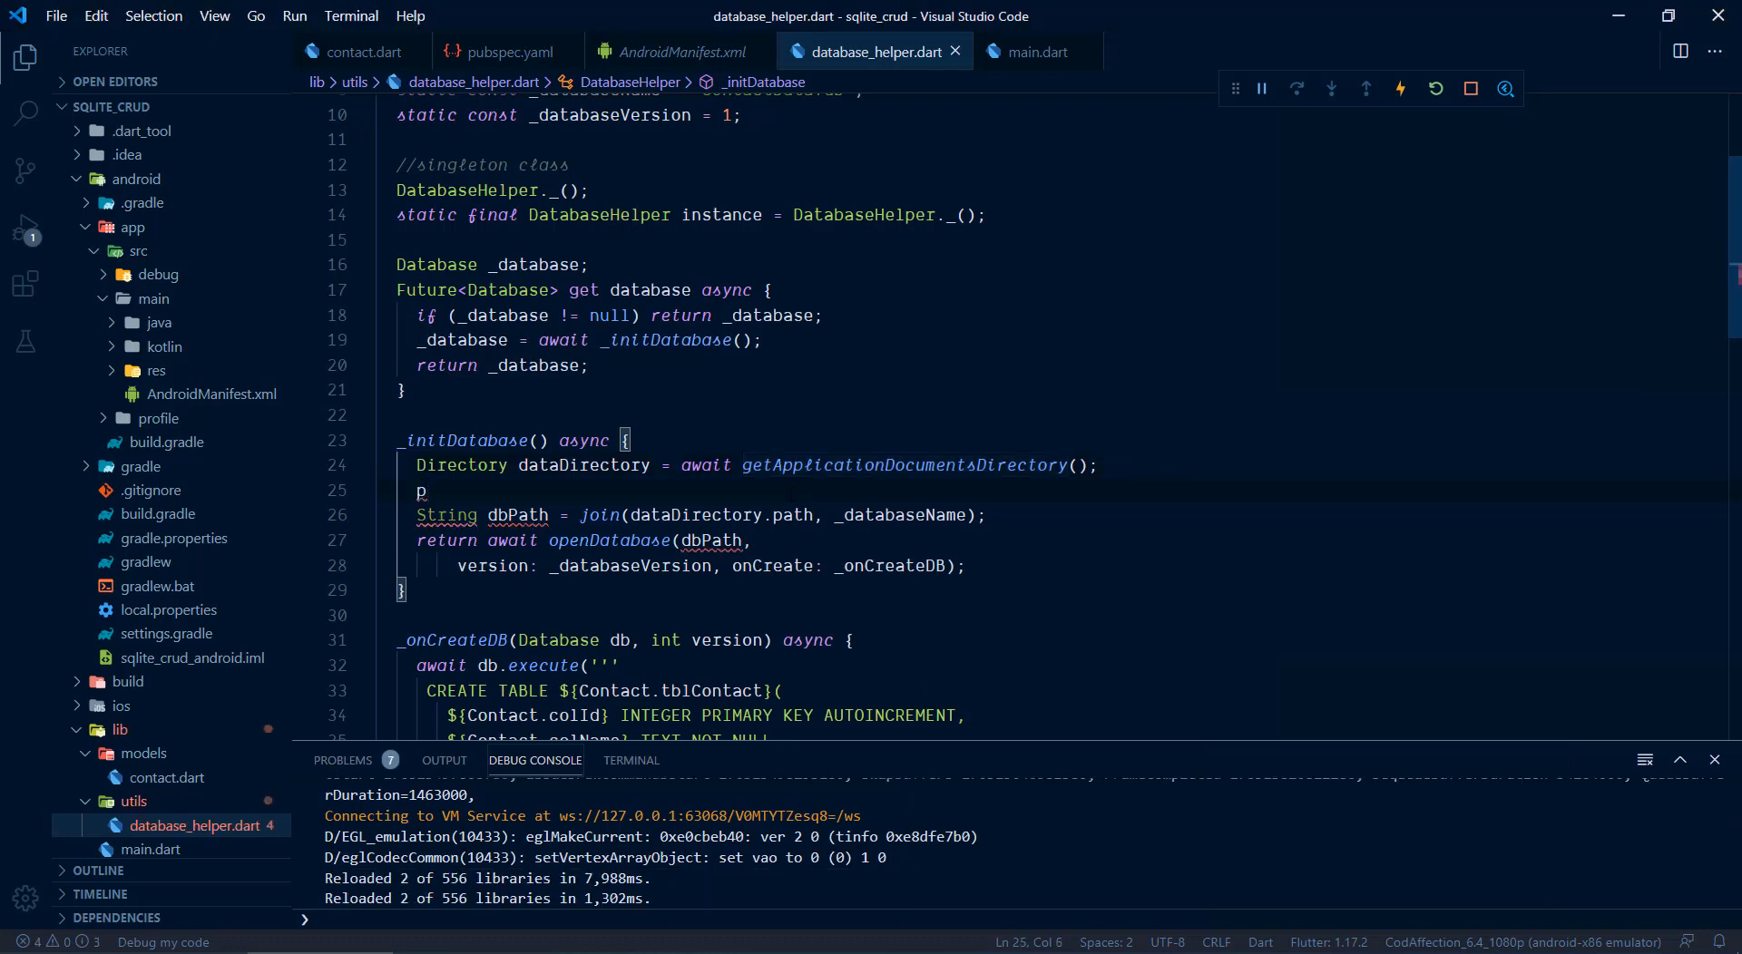
text(rint('db 1)
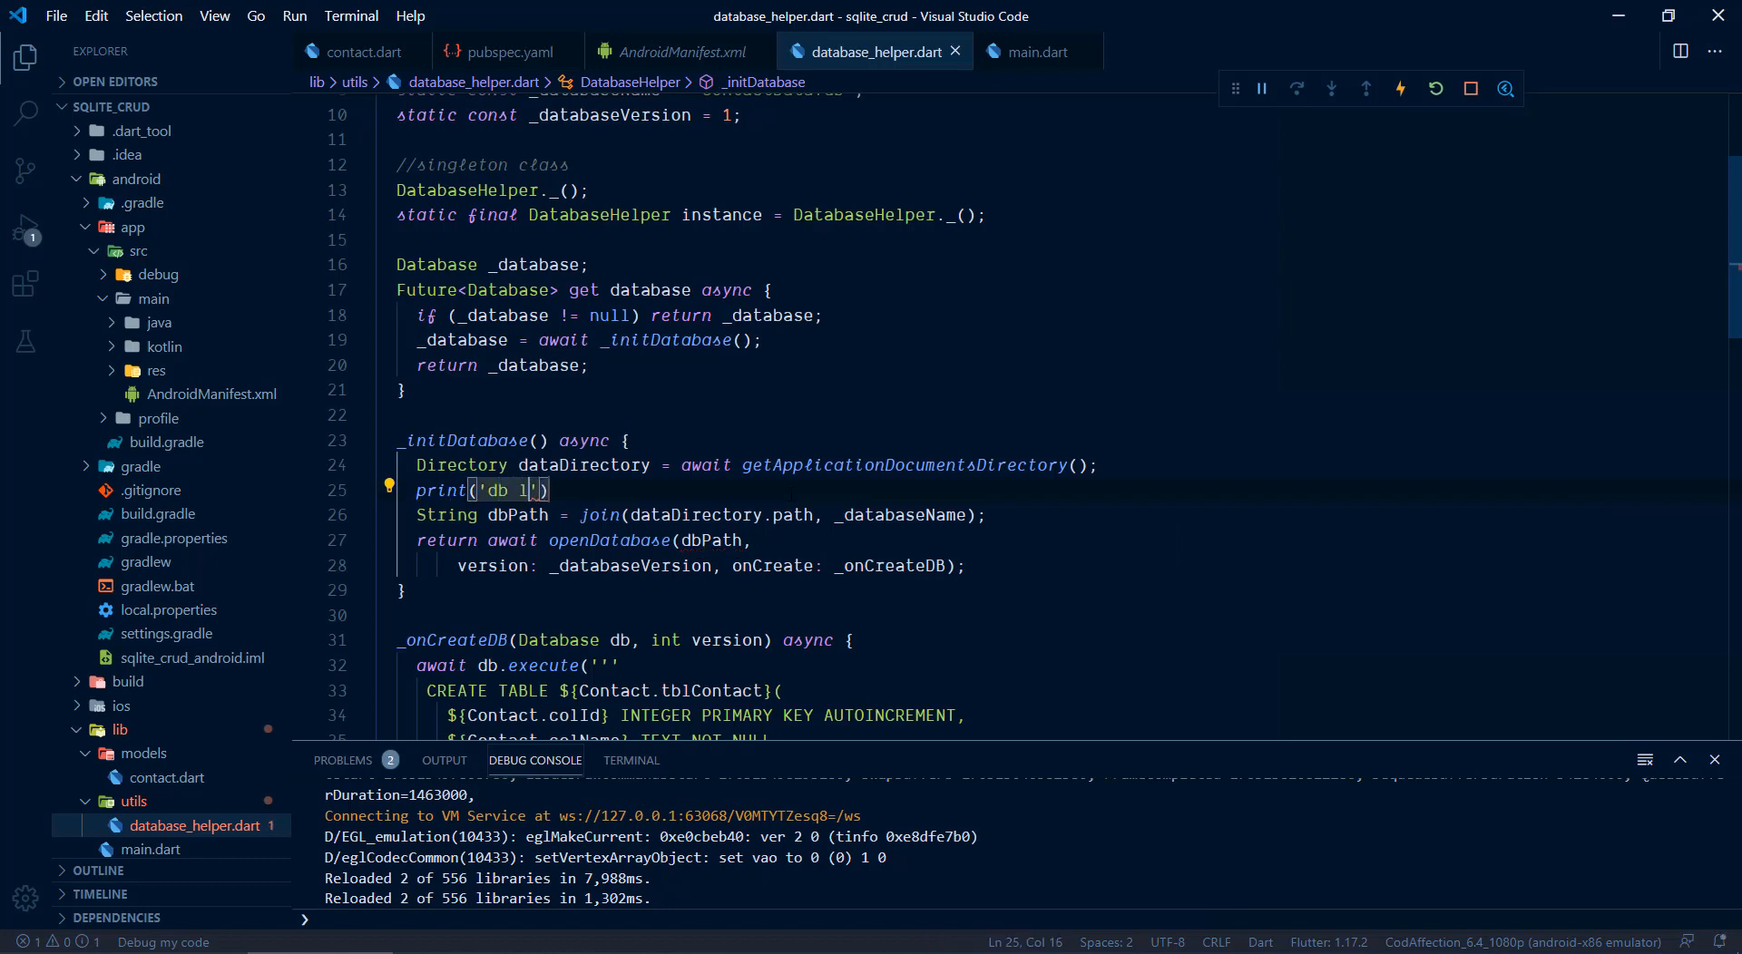
text(ocation : '+dataDirectory.)
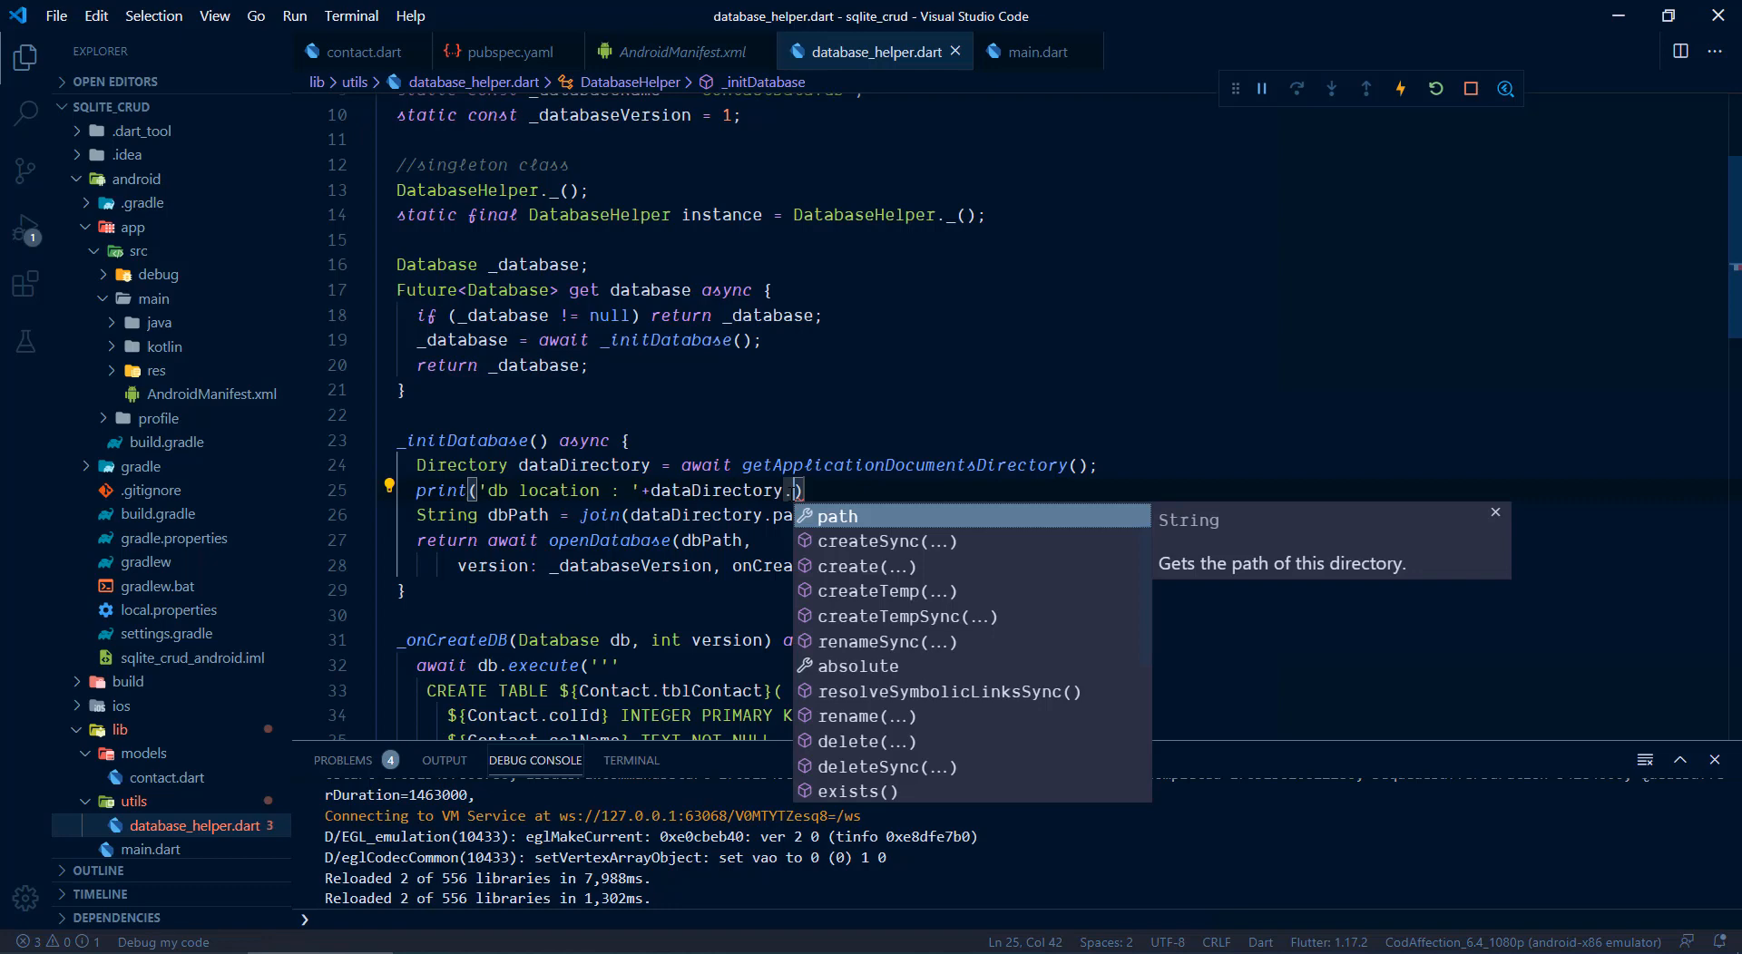
click(834, 517)
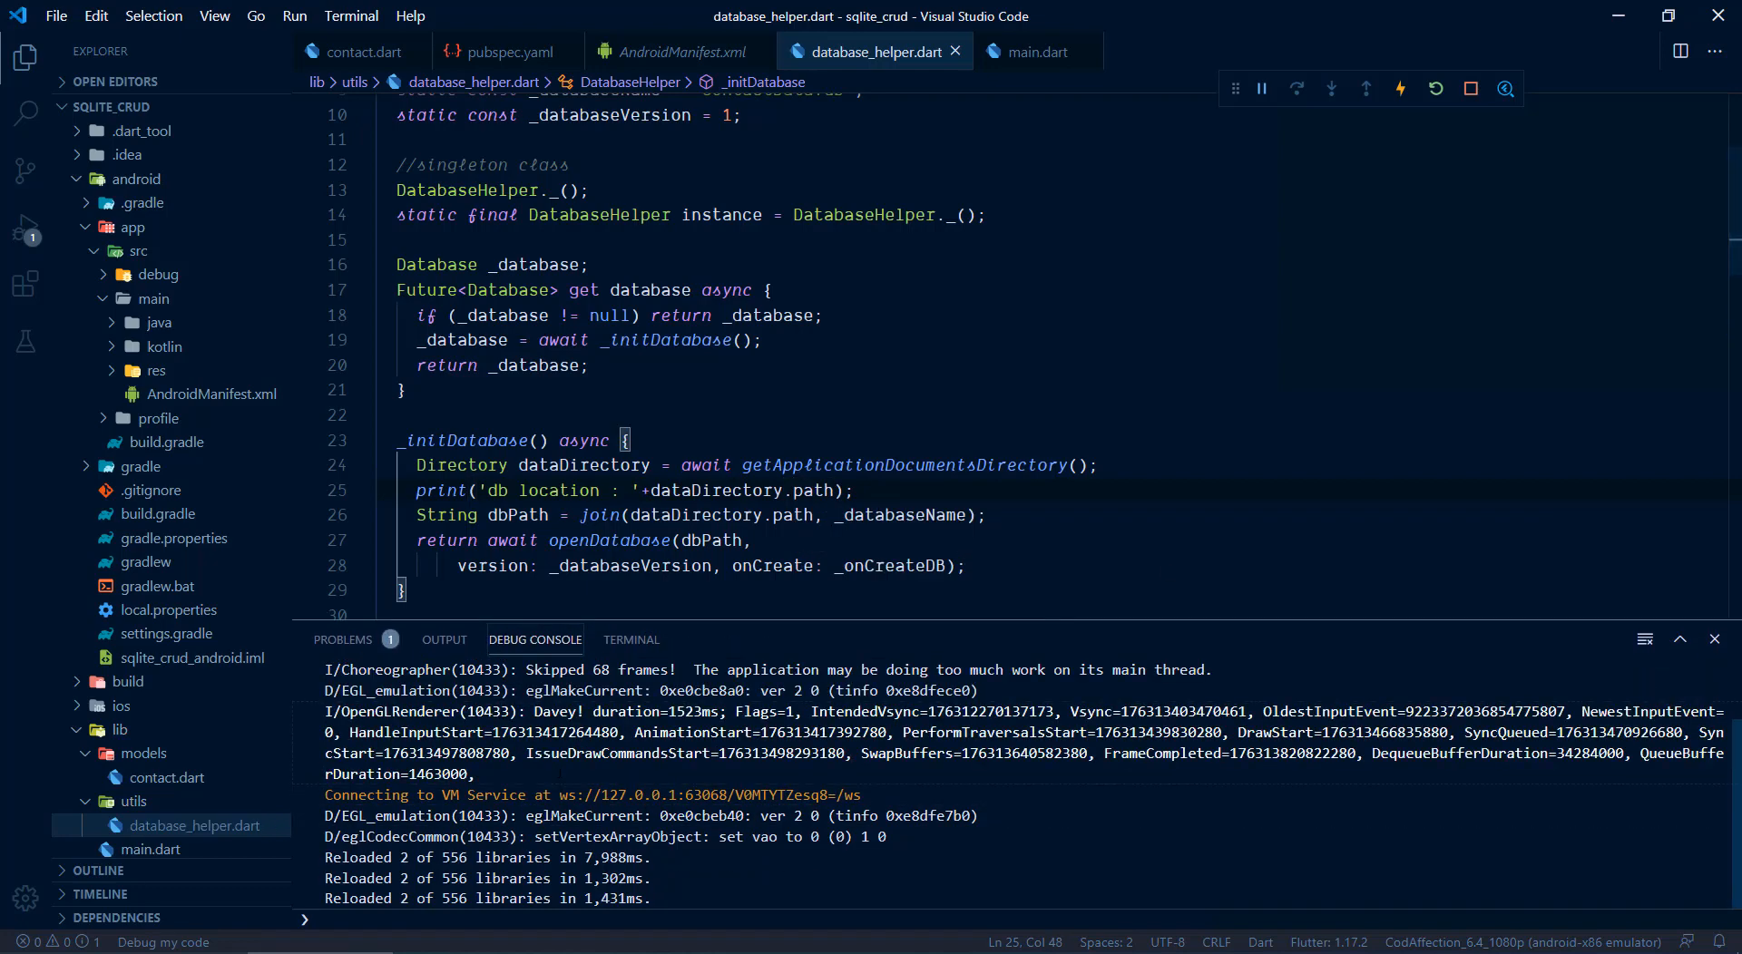
mouse_move(223, 73)
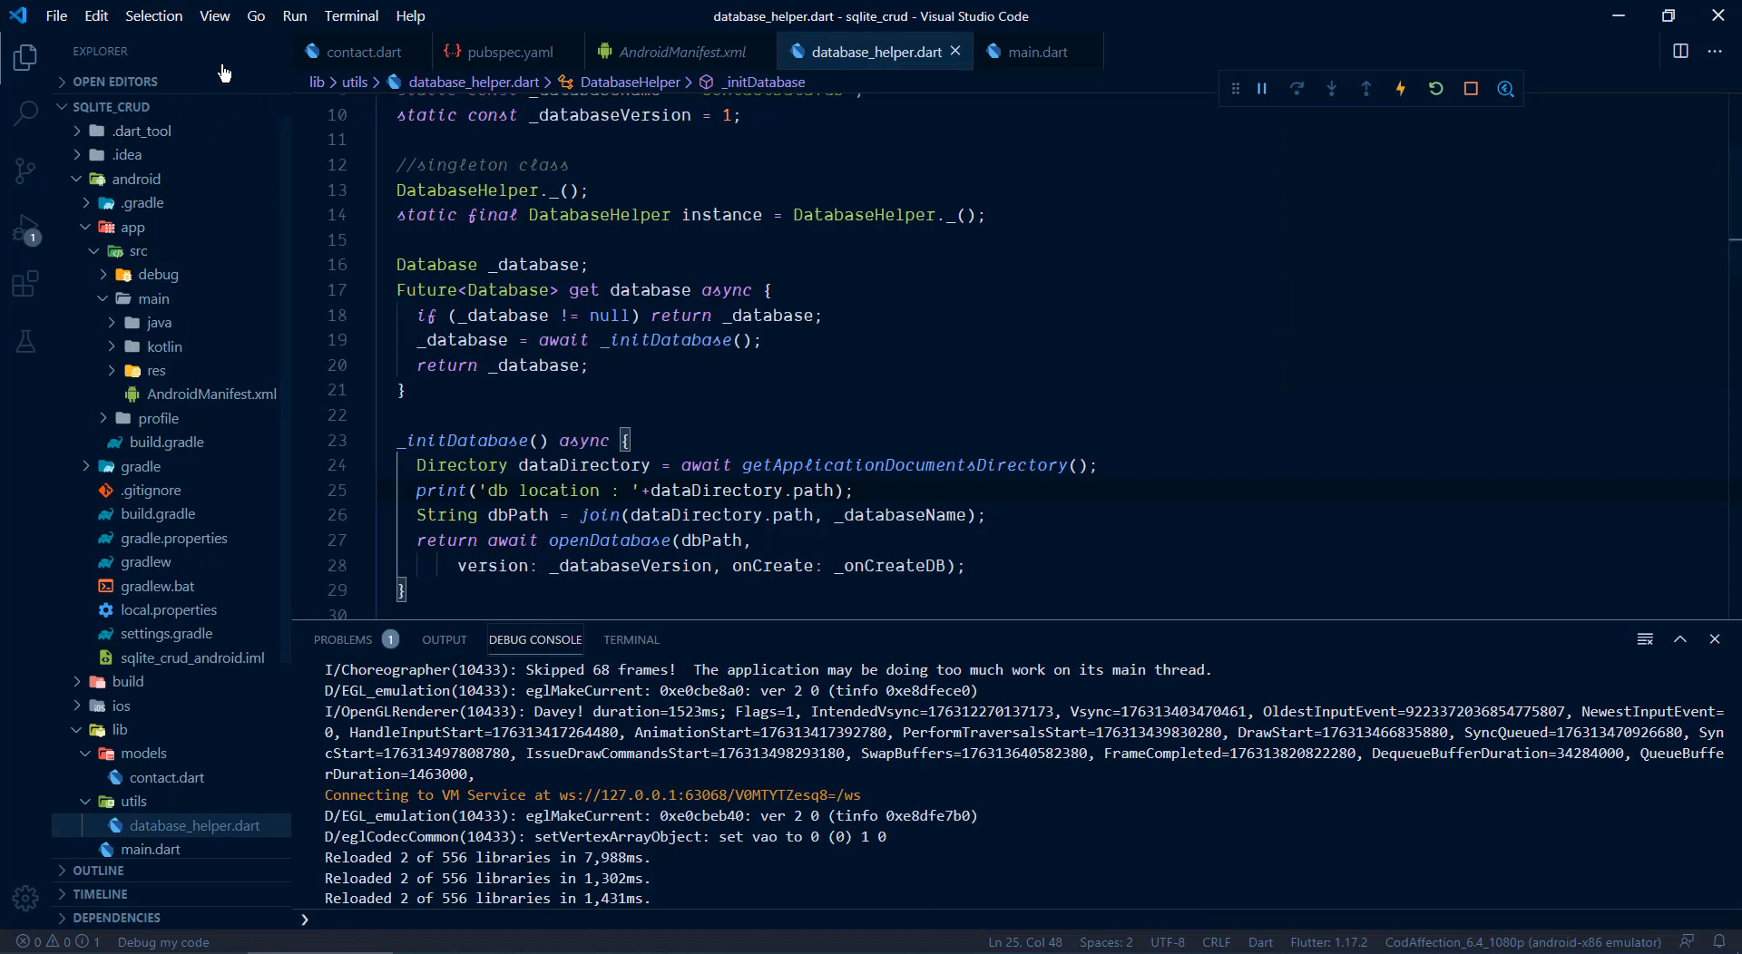
click(213, 16)
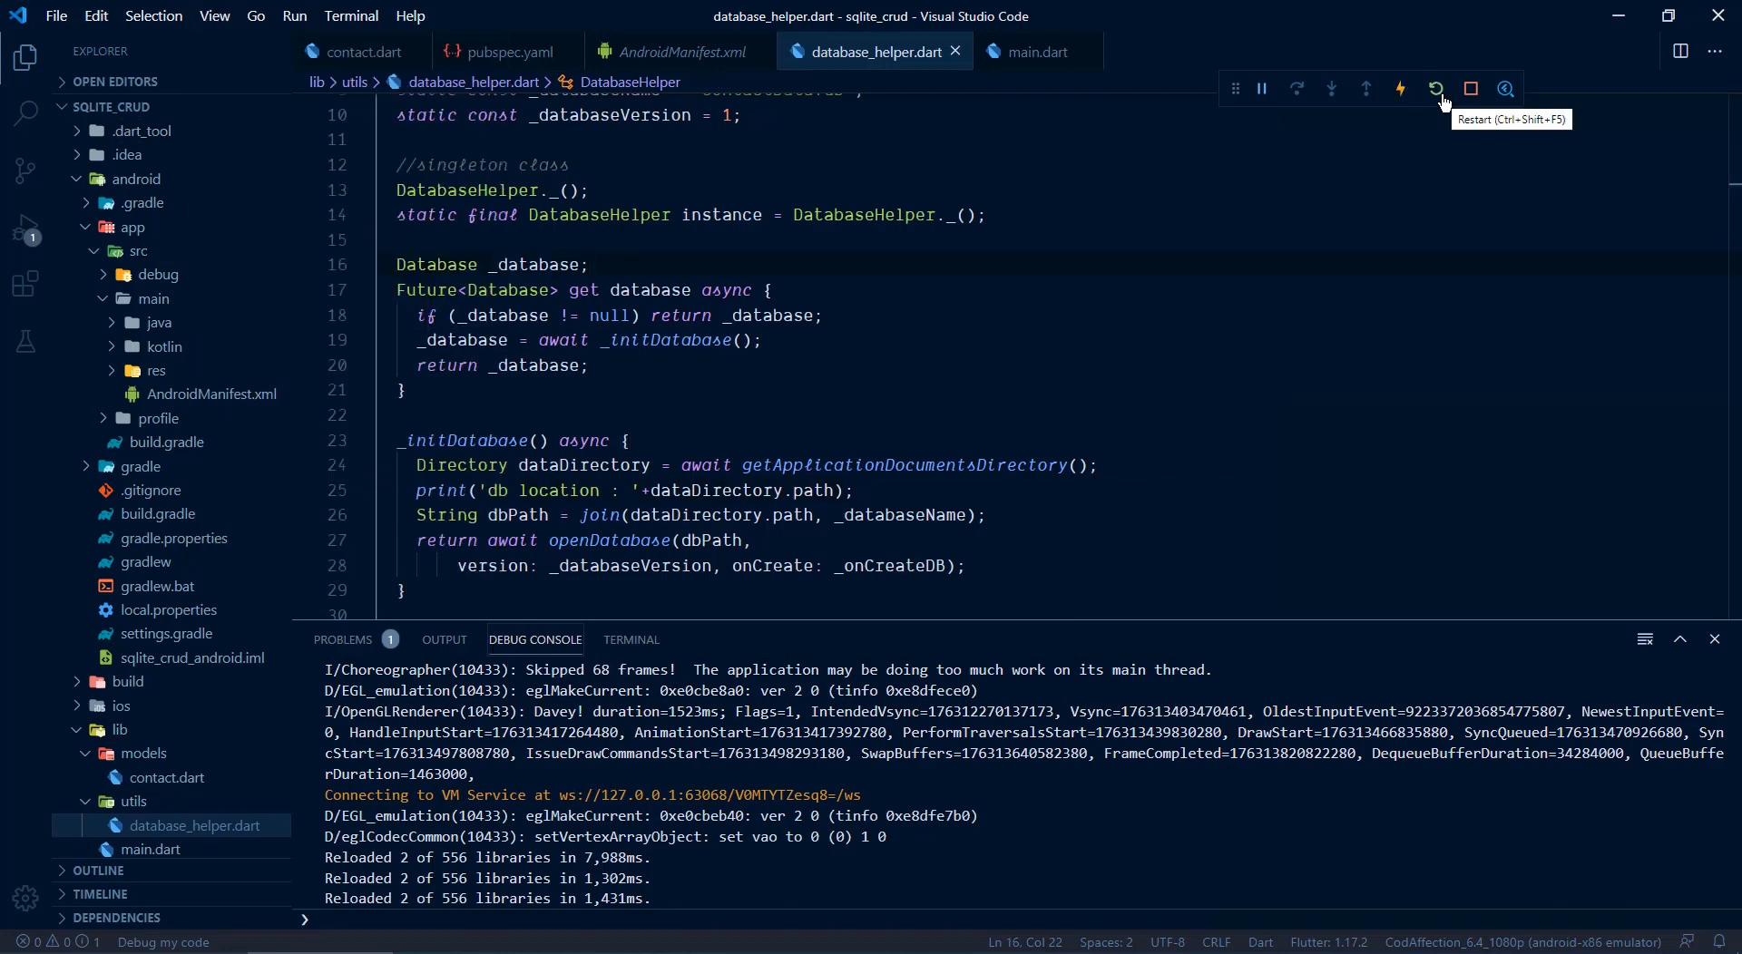
Step: Restart the app, select the printed /data/user/0/com.example.sqlite_crud/app_flutter path, and highlight ContactData.db in the helper
click(1435, 89)
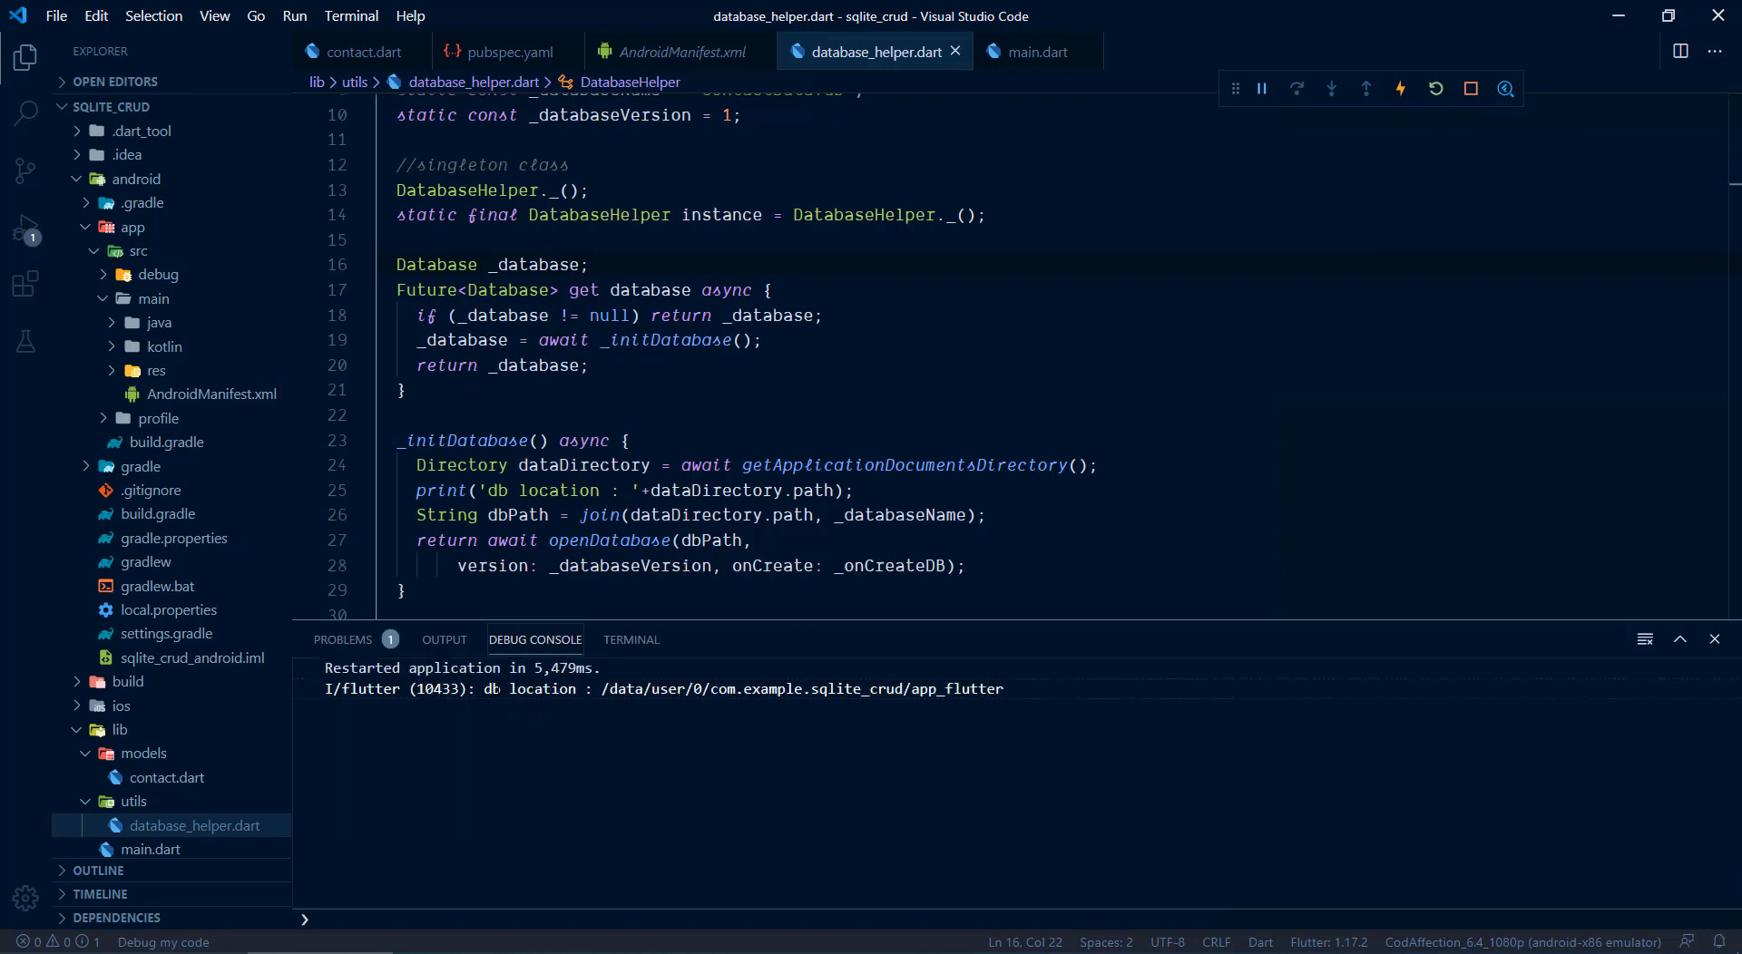
double_click(622, 689)
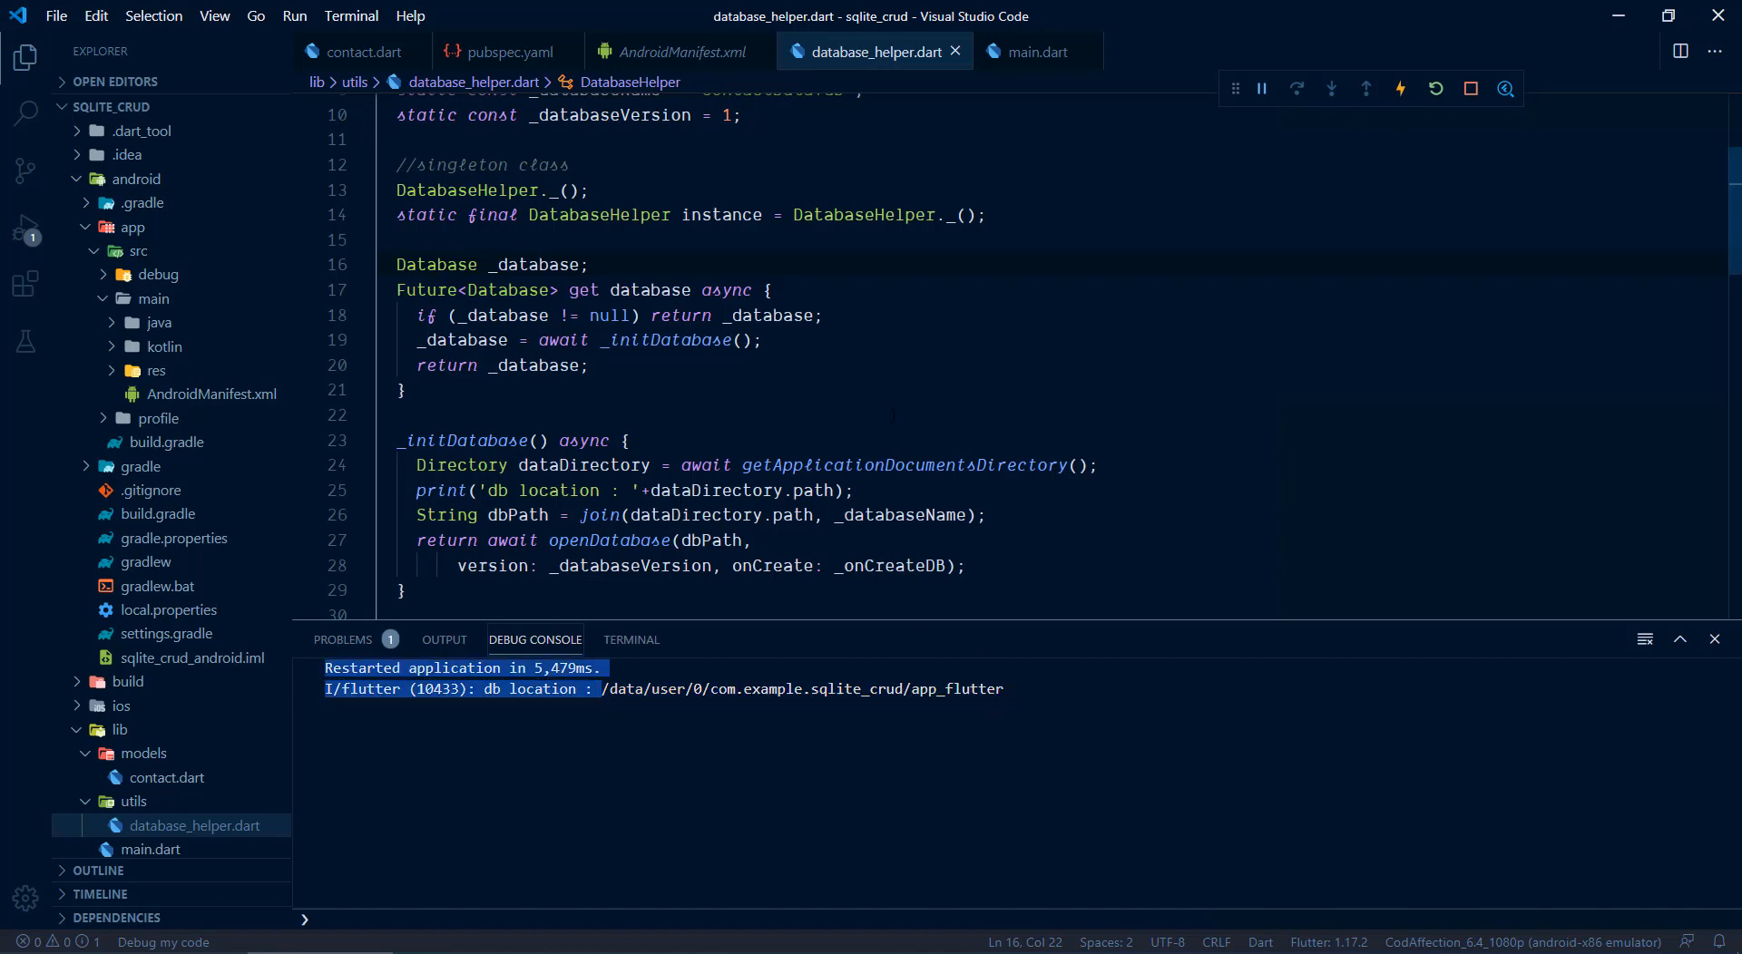
scroll(up, 3)
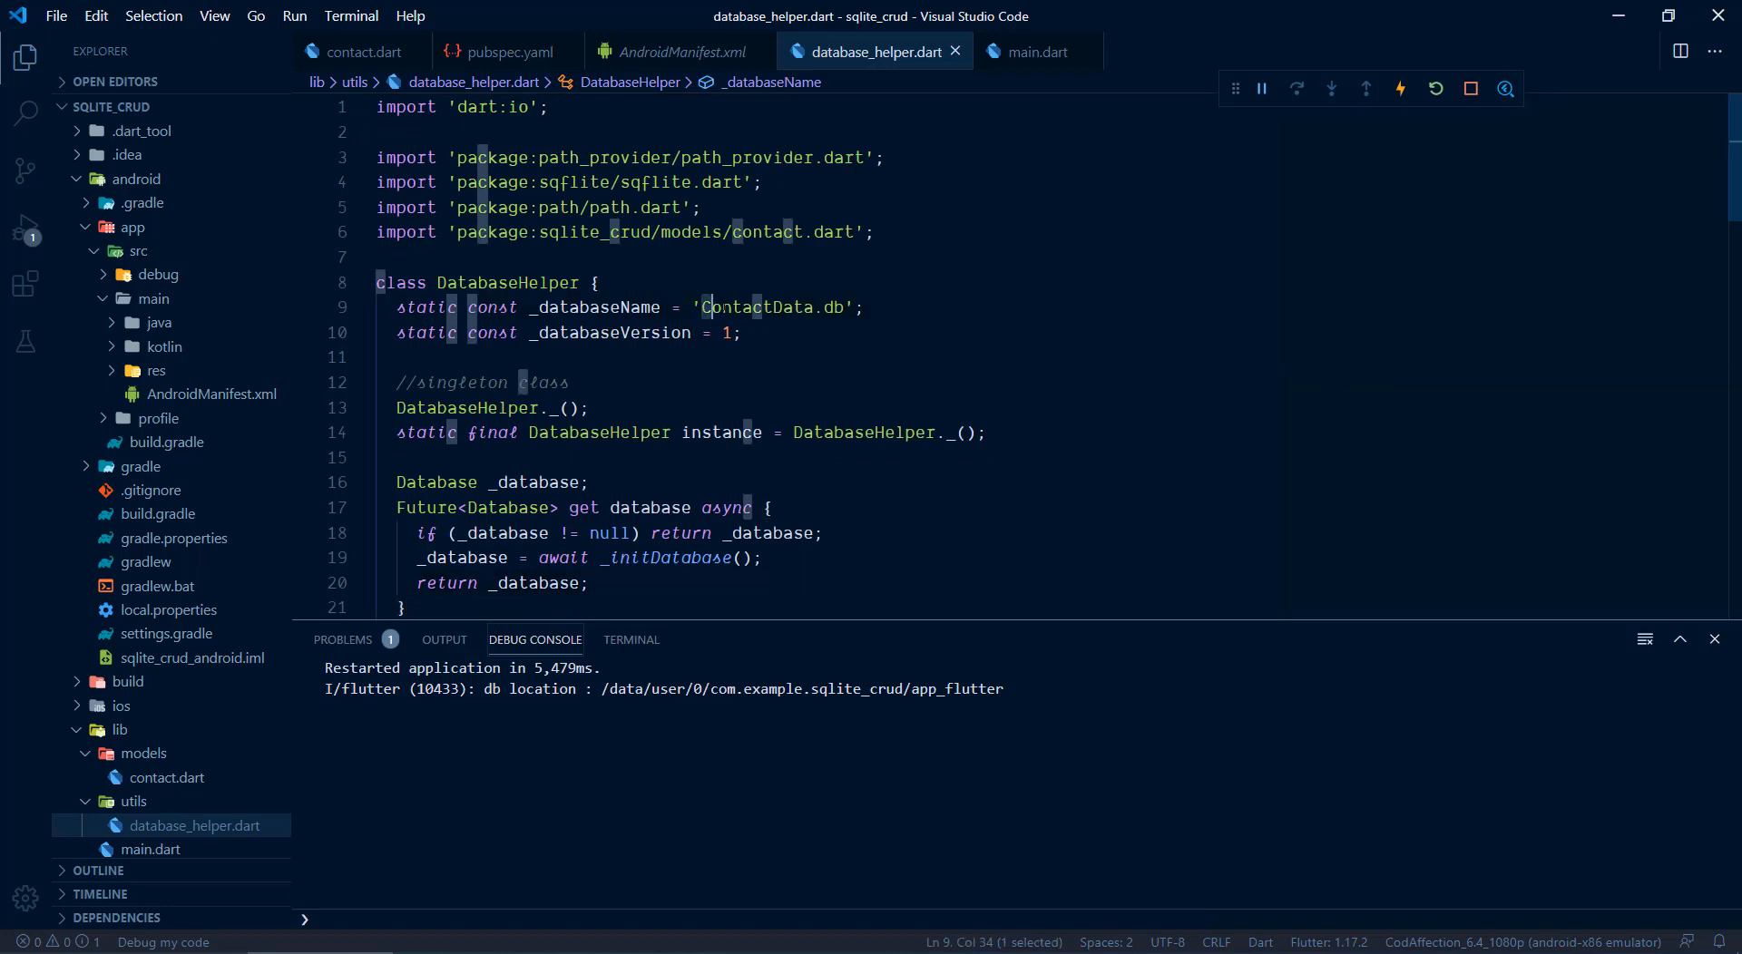
double_click(773, 307)
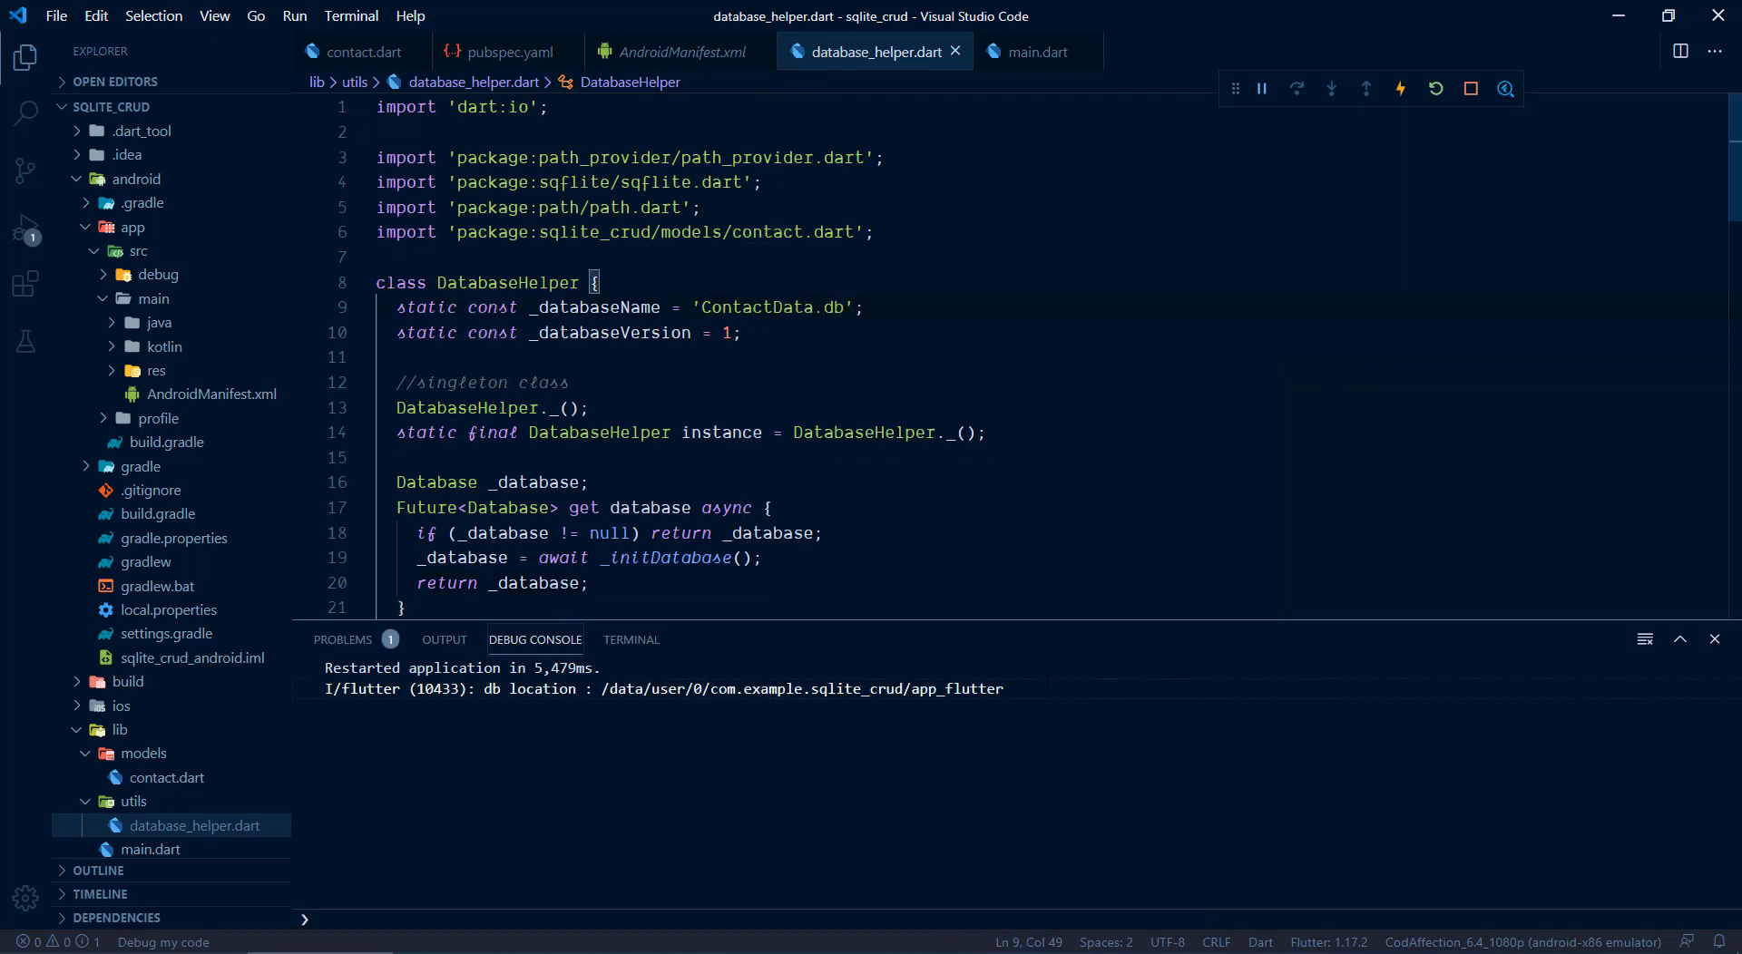
double_click(722, 307)
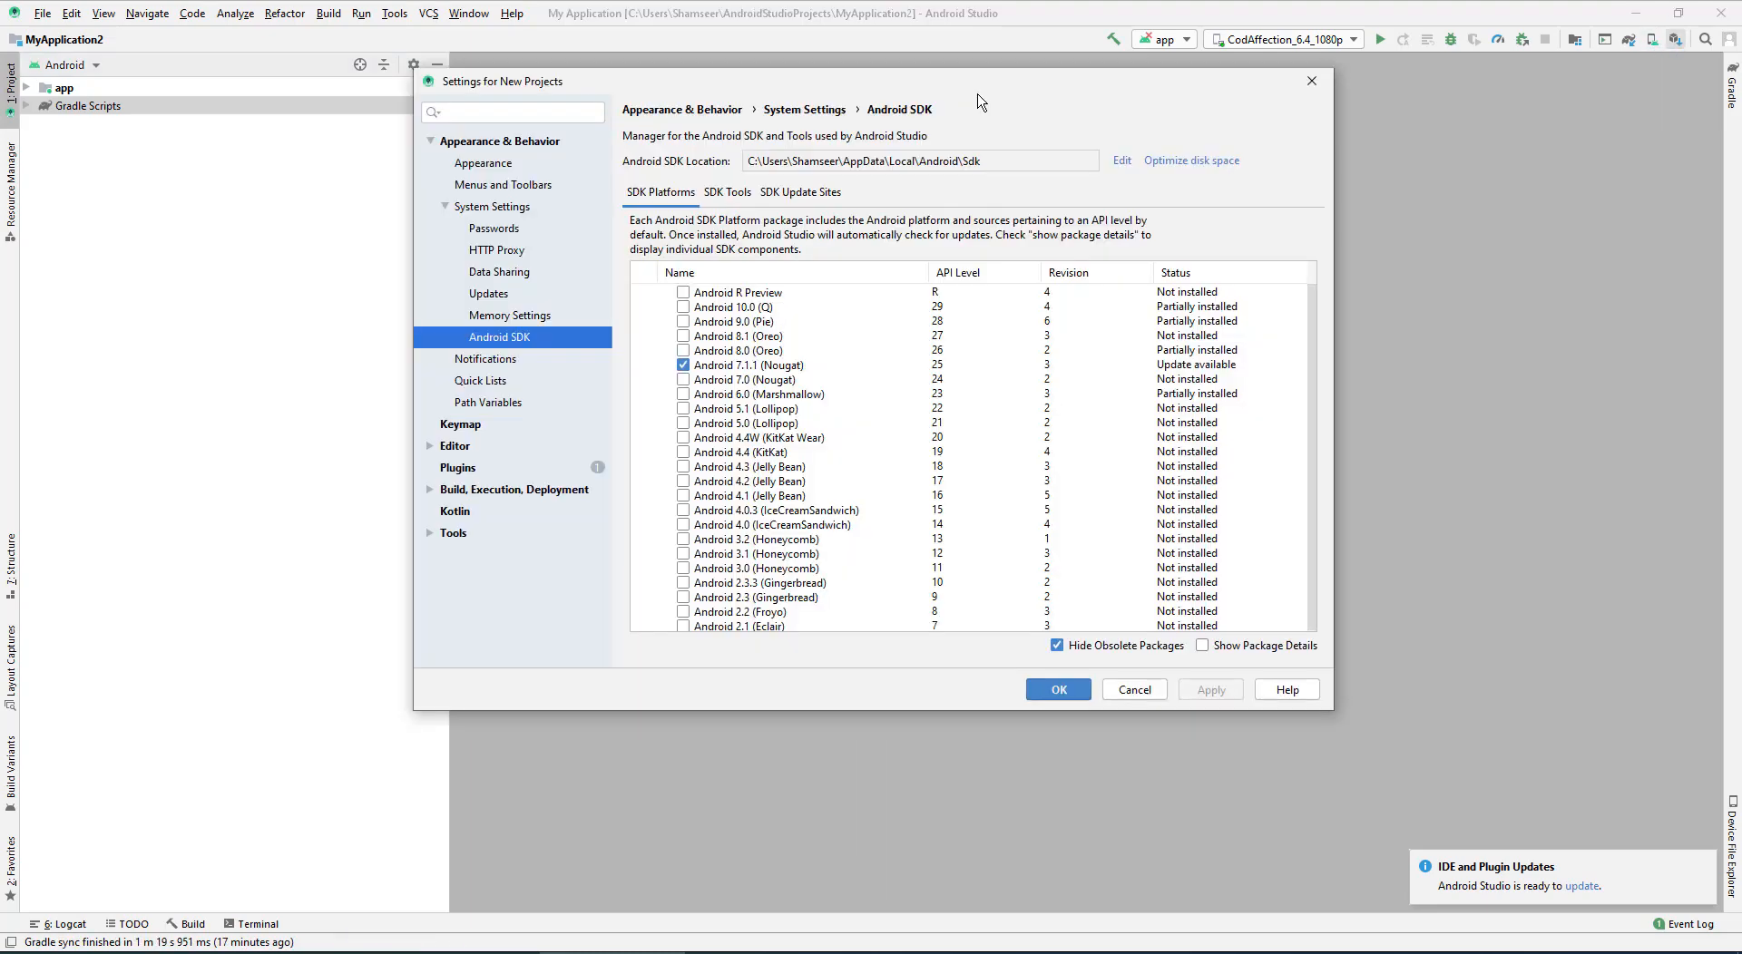
mouse_move(991, 139)
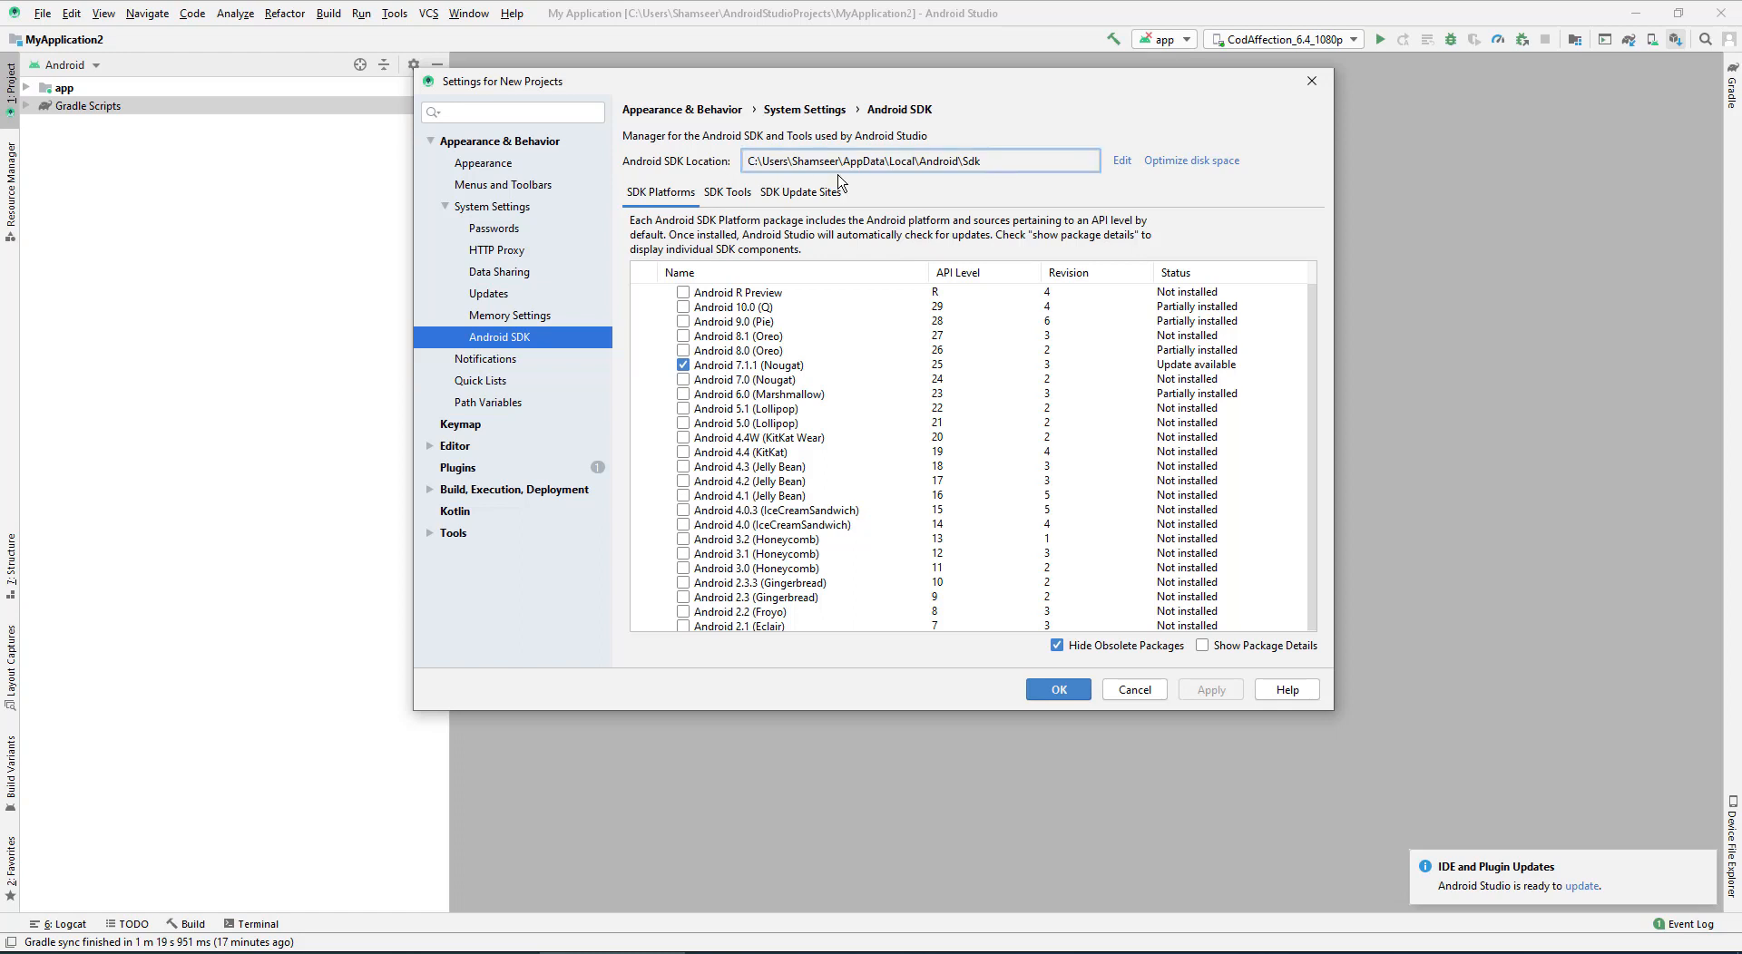
Step: Select the full Android SDK Location path in Android Studio's SDK settings for copying
triple_click(920, 159)
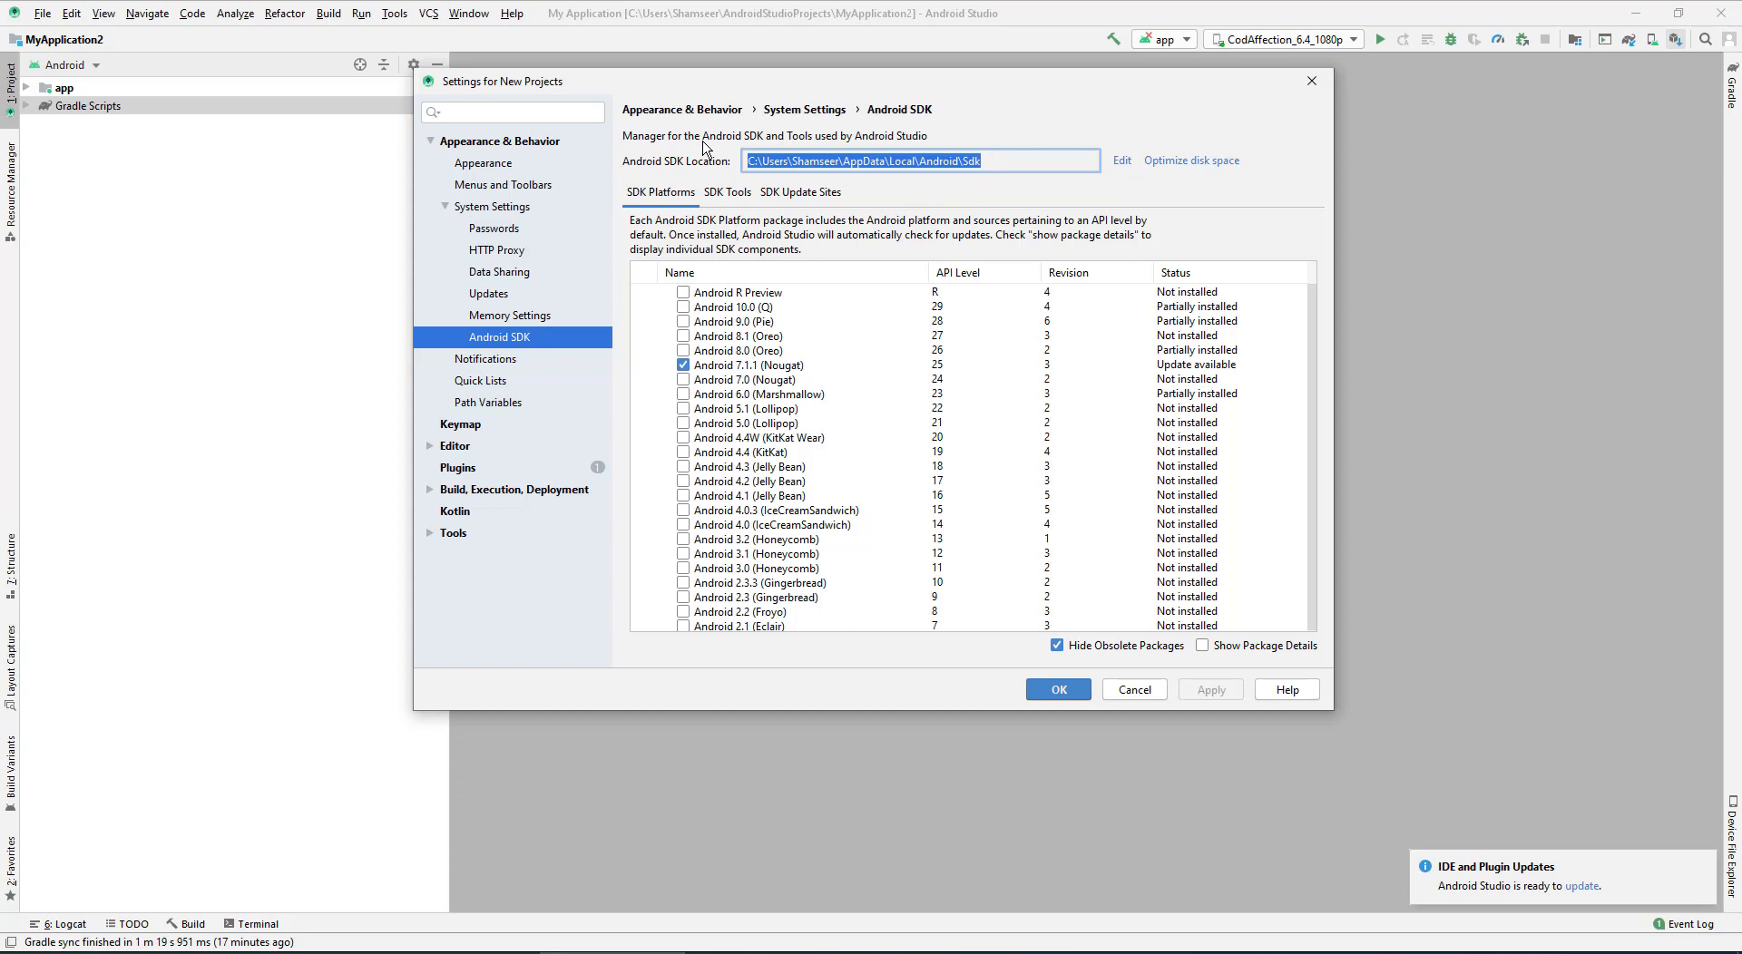
mouse_move(989, 180)
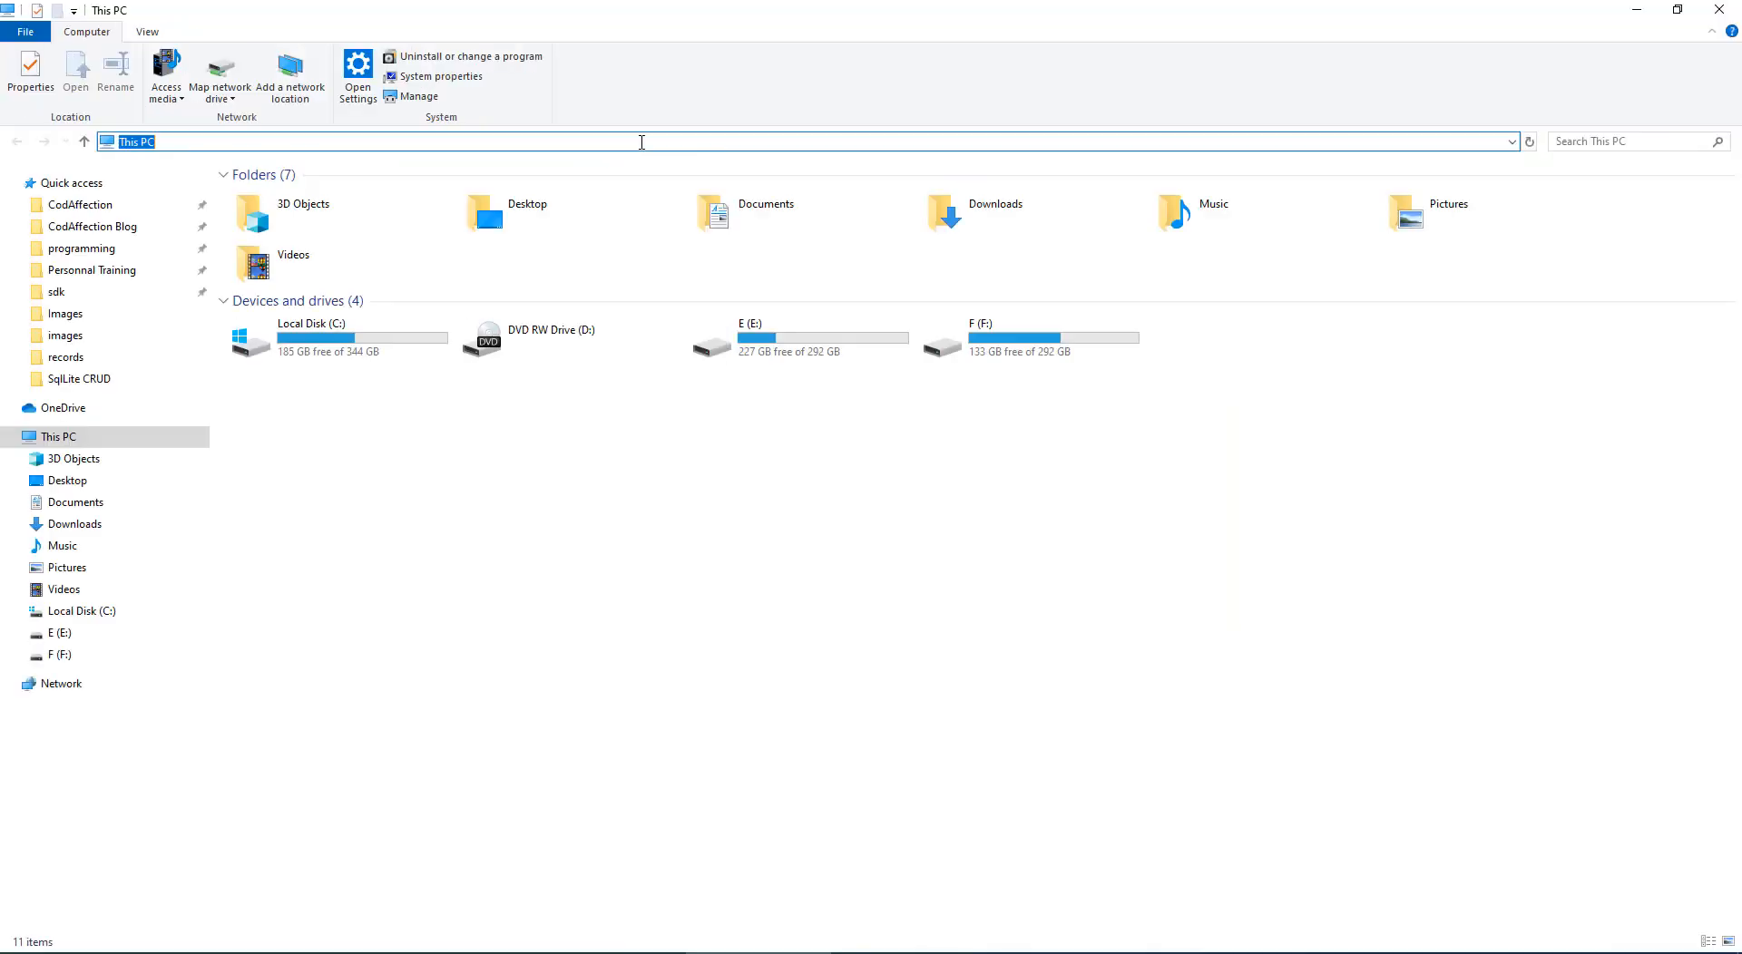
Step: Navigate Explorer to C:\Users\Shamseer\AppData\Local\Android\Sdk\platform-tools and launch cmd there
text(C:\Users\Shamseer\AppData\Local\Android\Sdk)
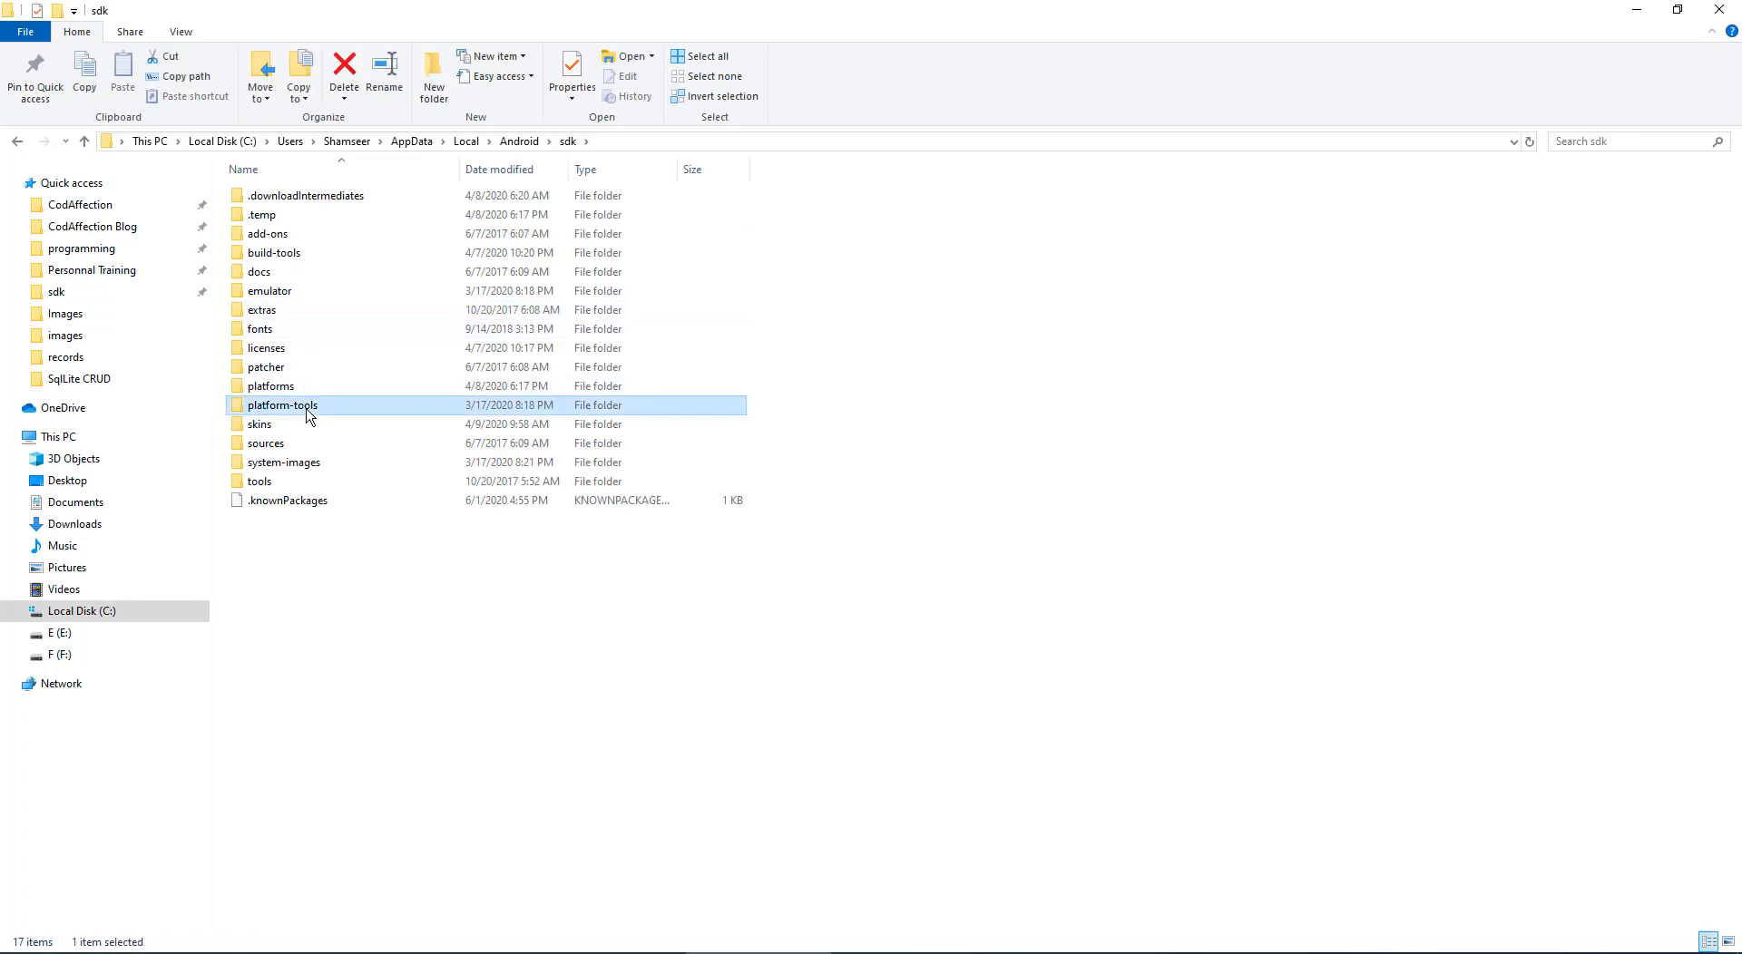
double_click(281, 405)
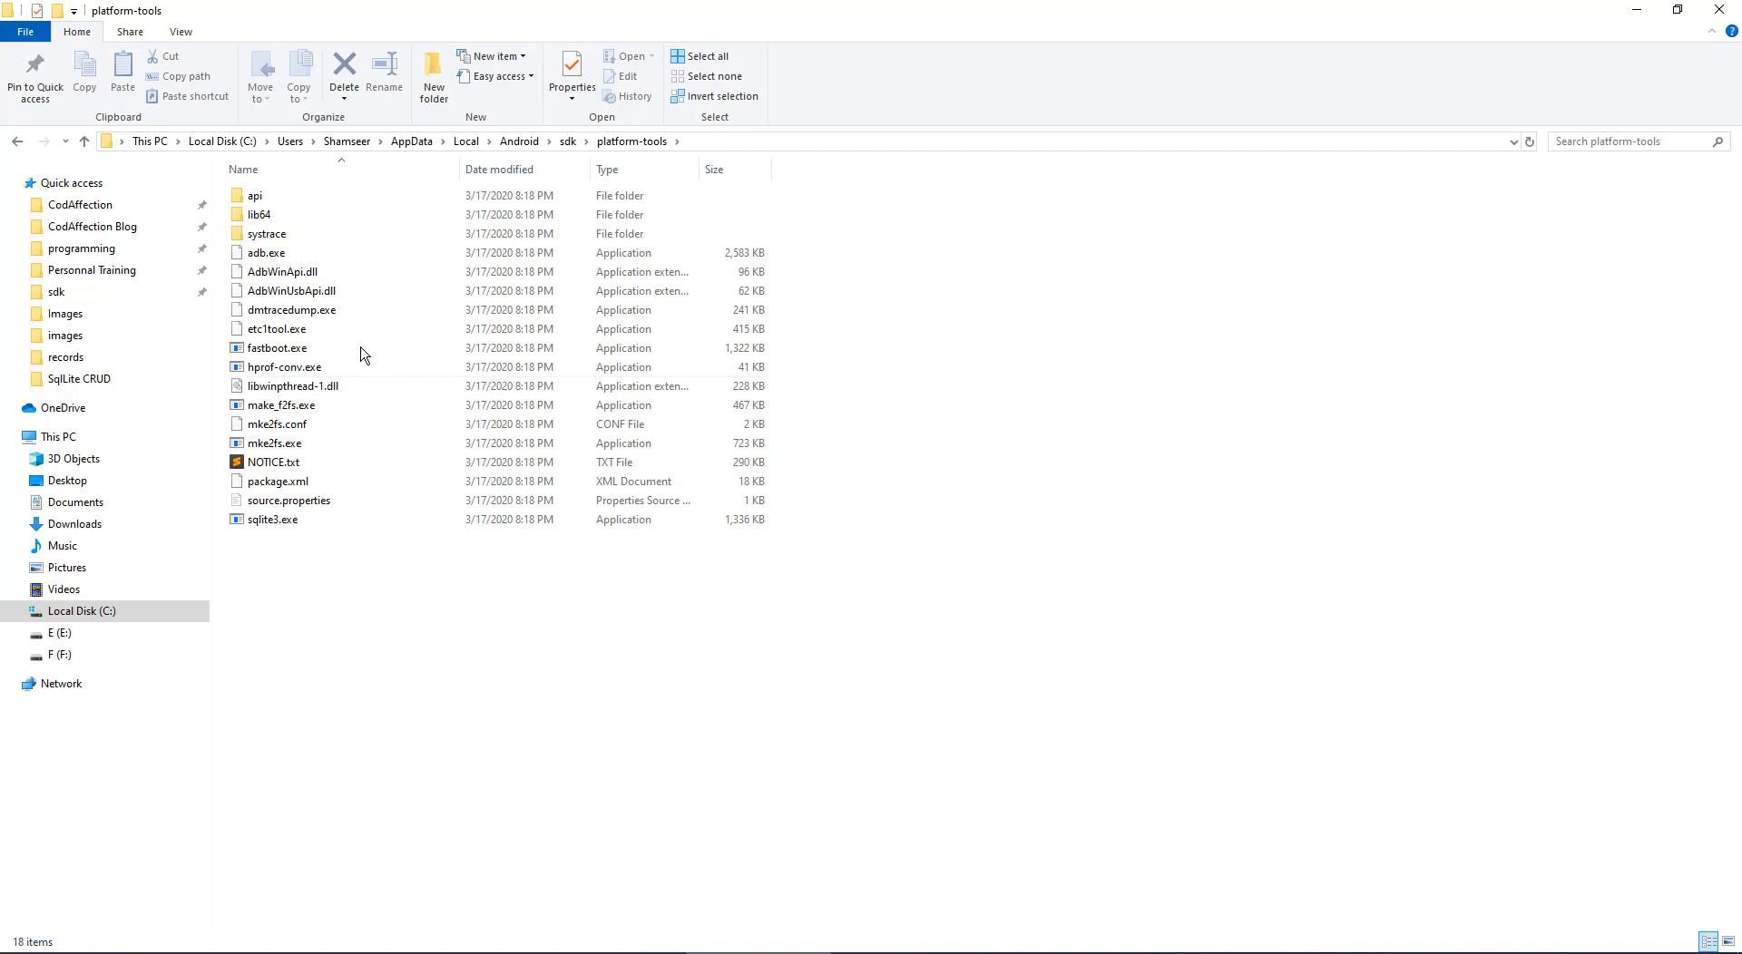
click(266, 253)
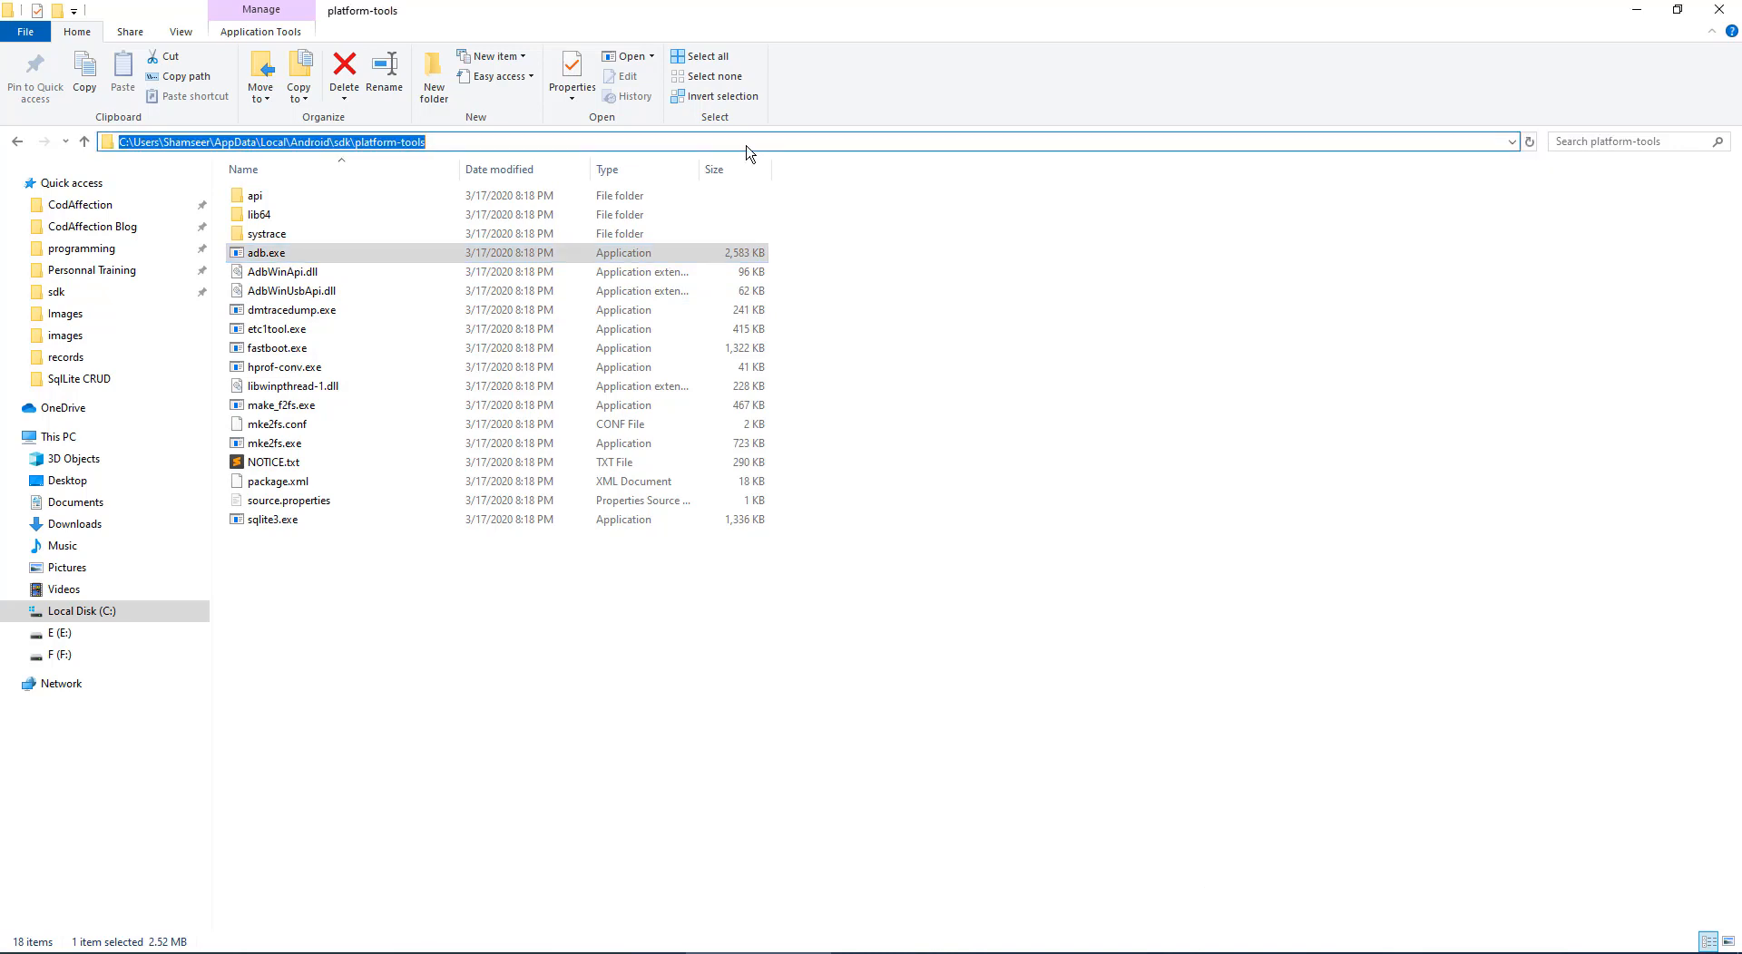
text(cmd)
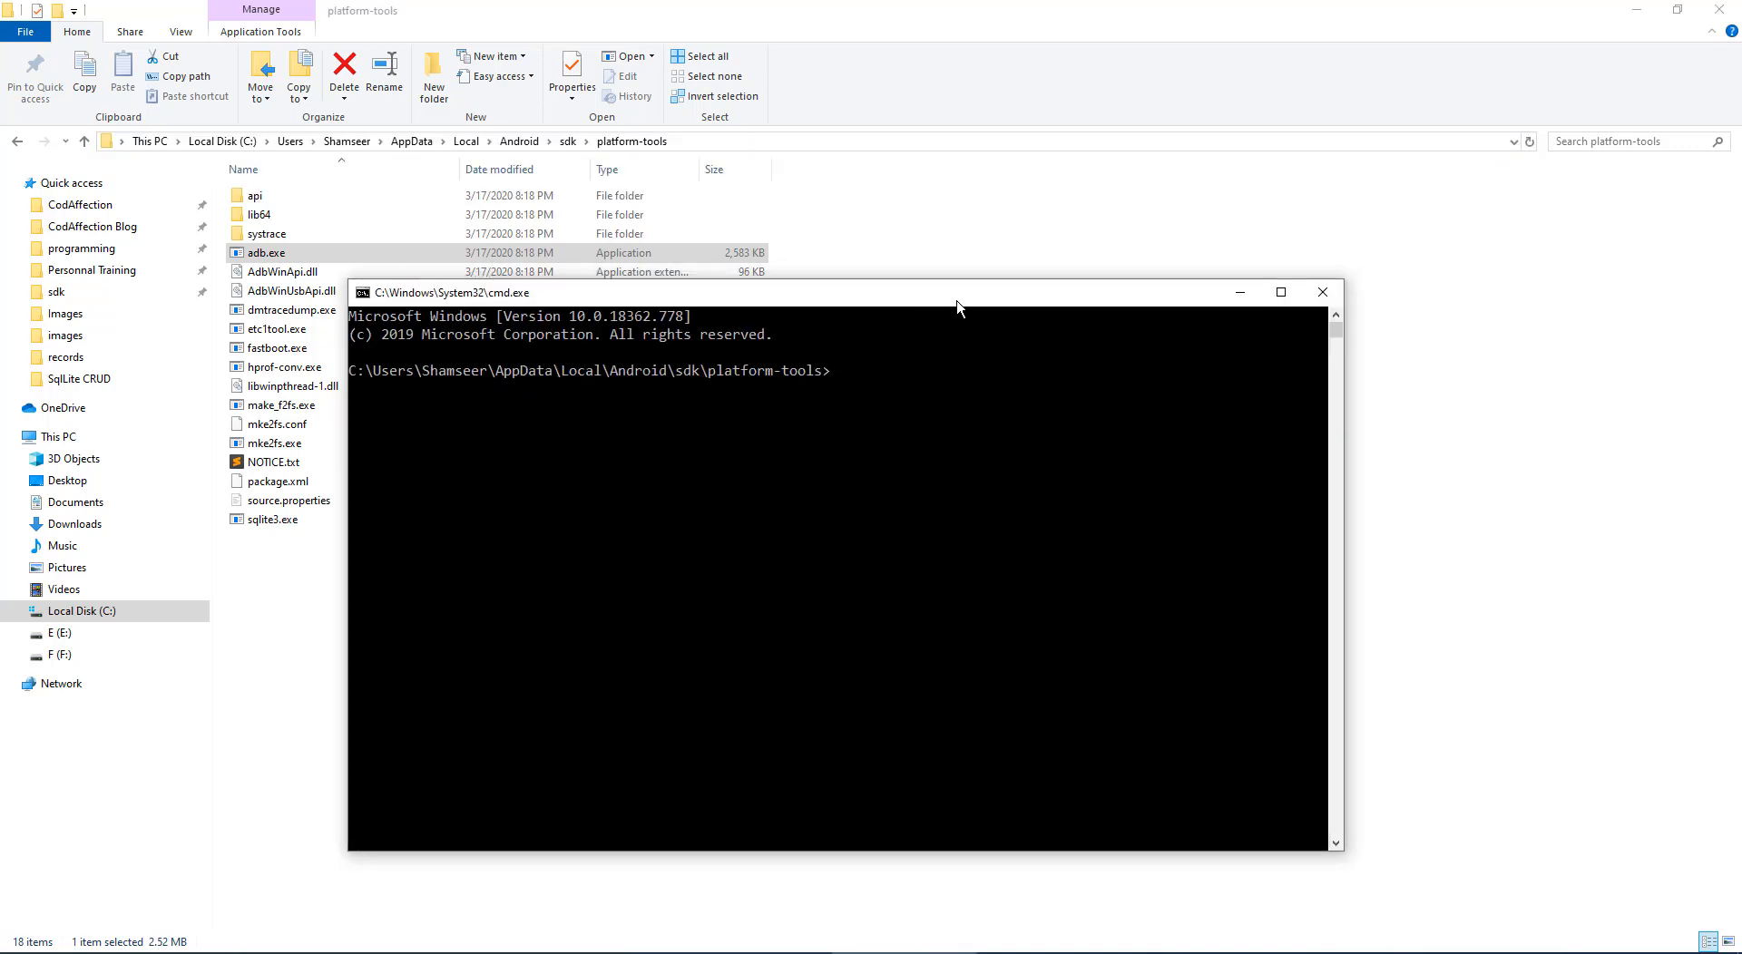
mouse_move(869, 387)
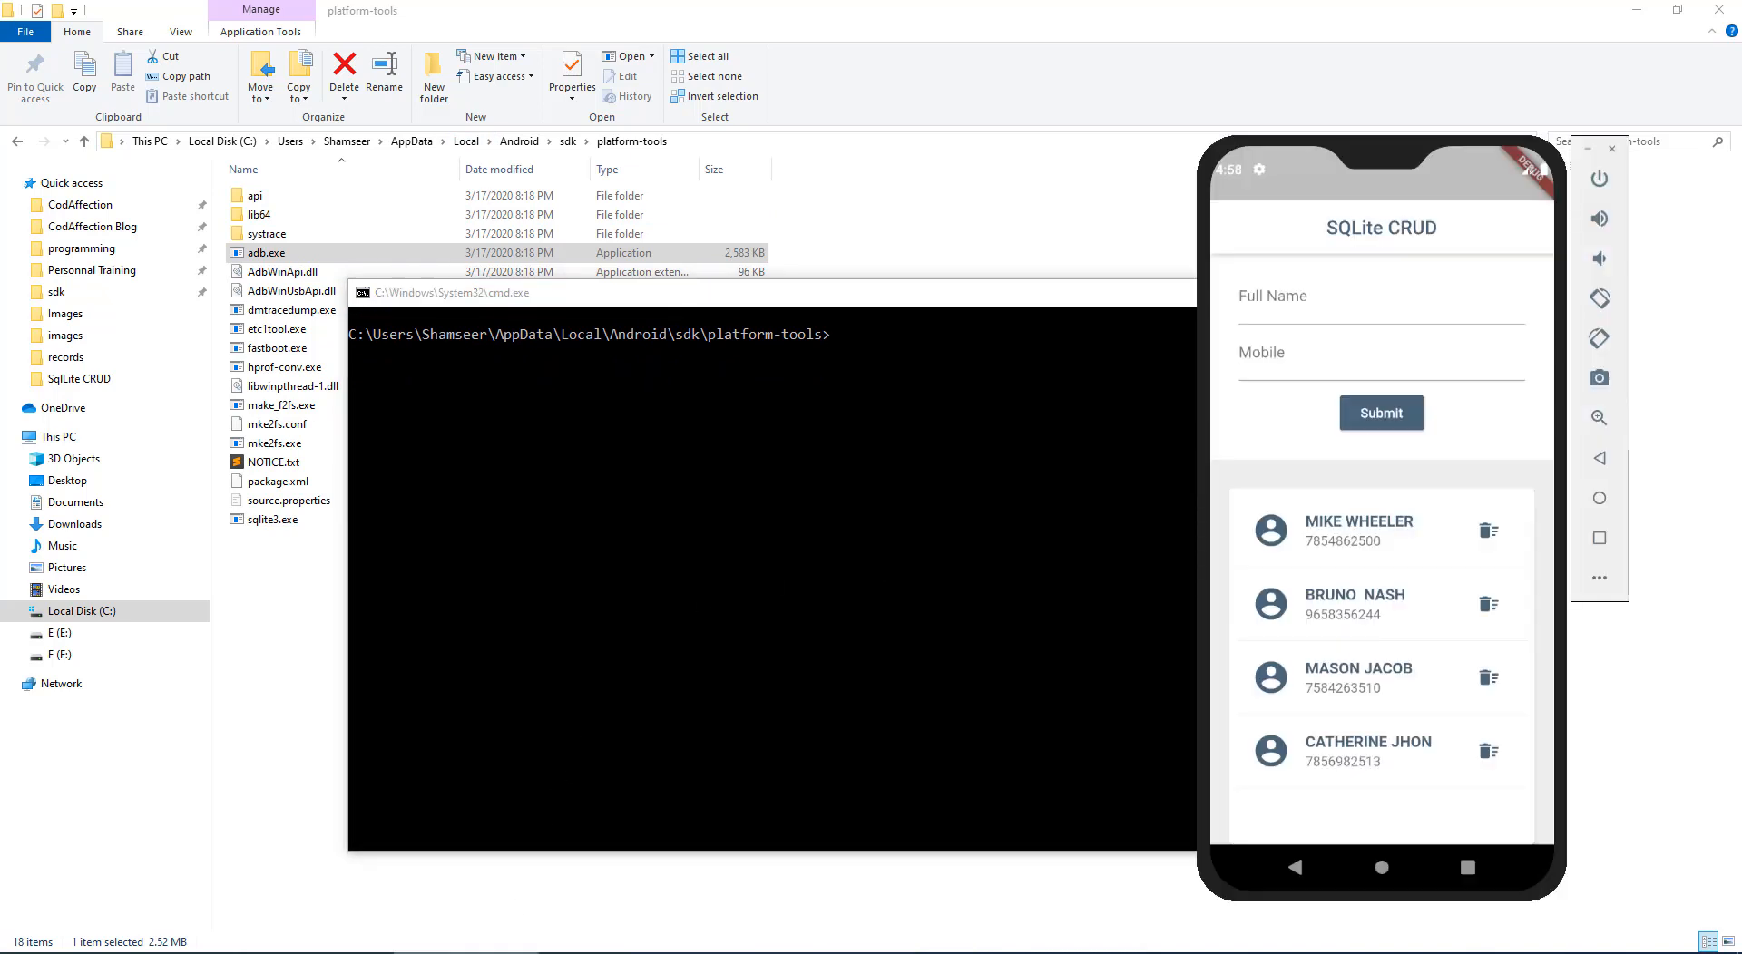
Step: Run 'adb devices' to list emulator-5554 as the attached device
text(a)
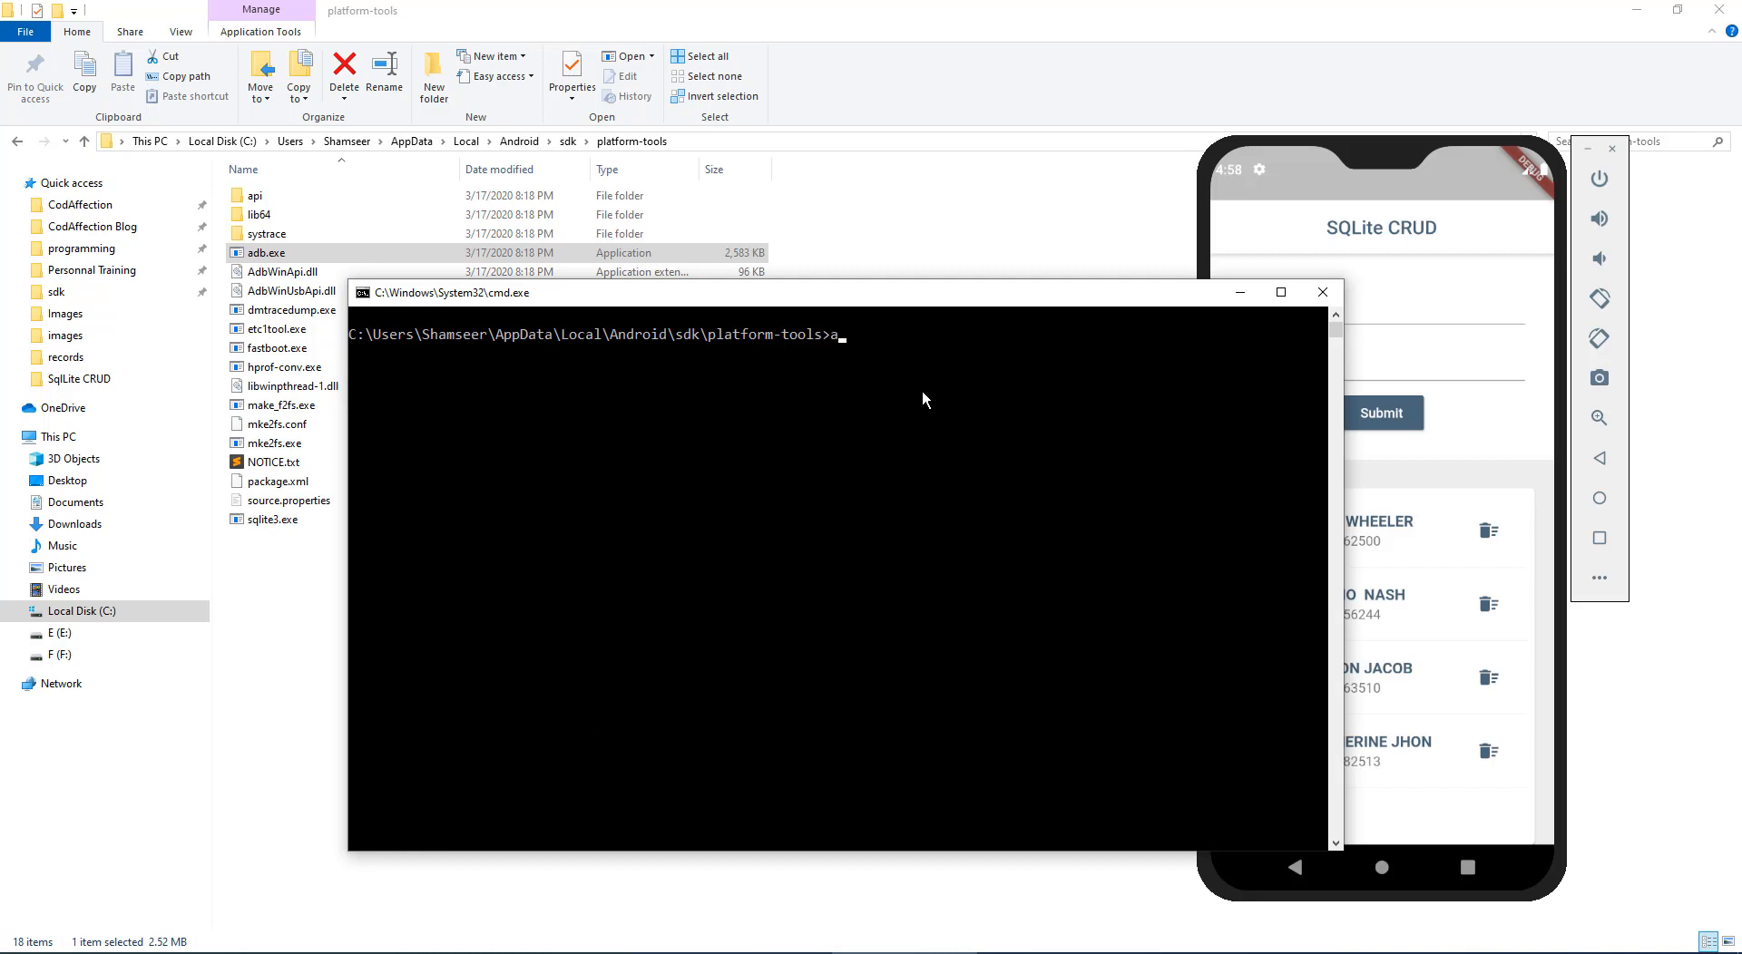
text(db devic)
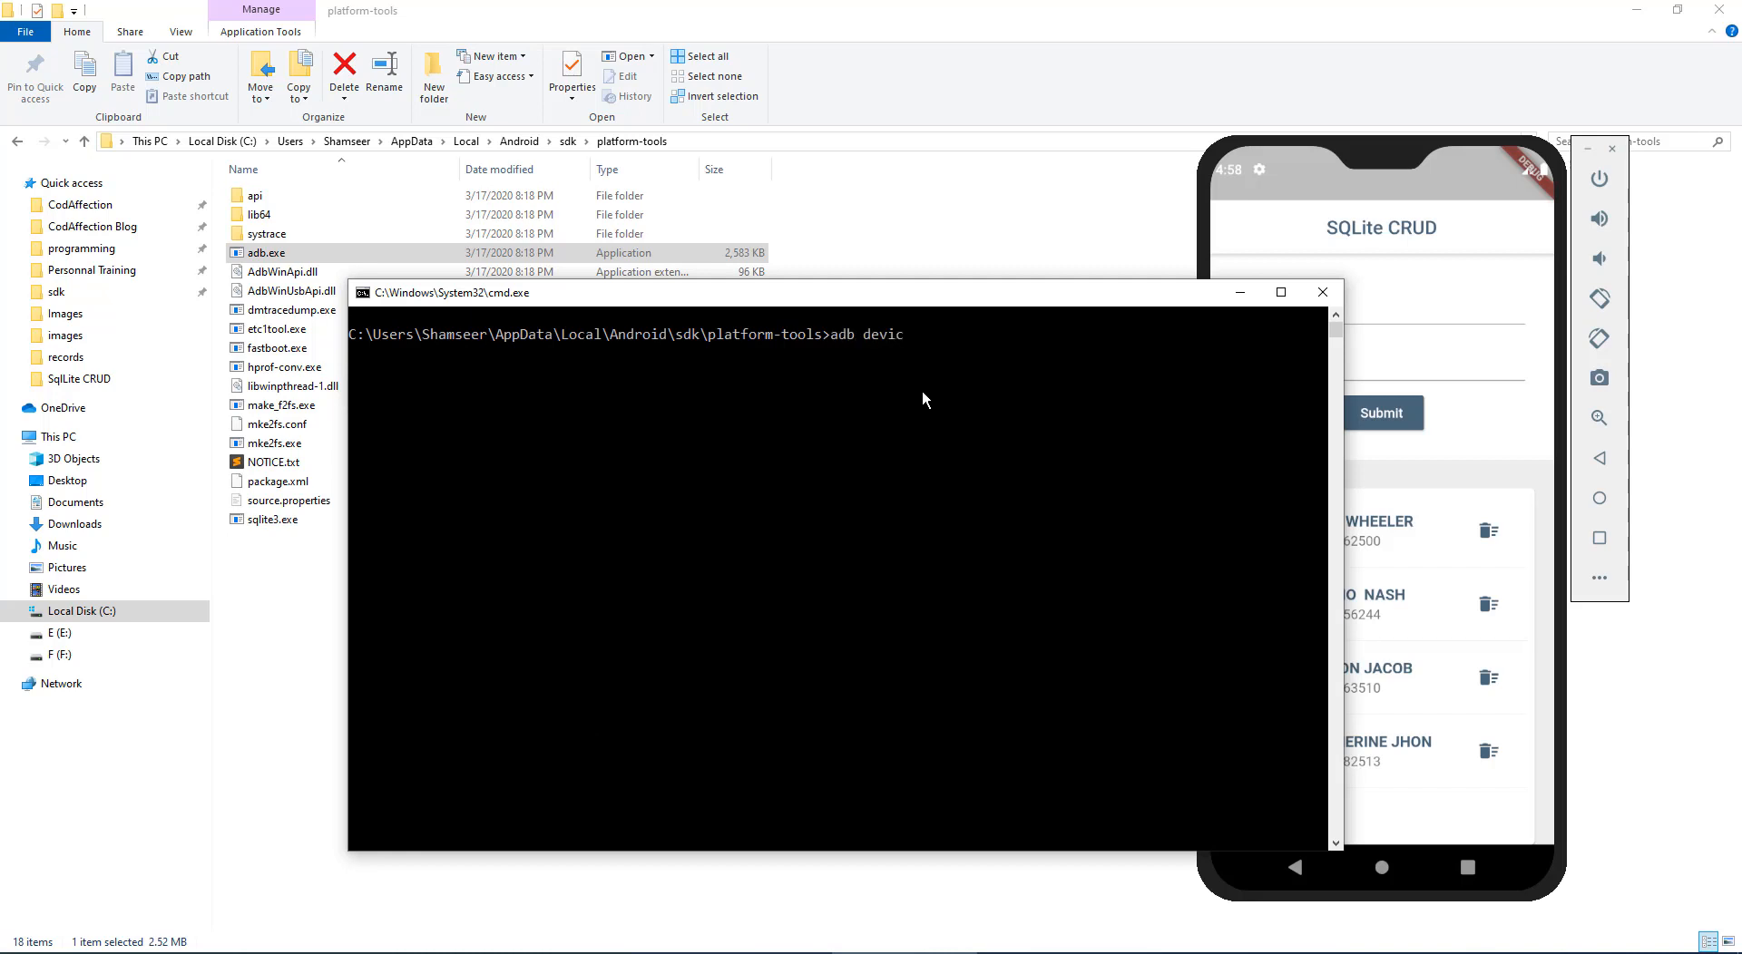
key(Return)
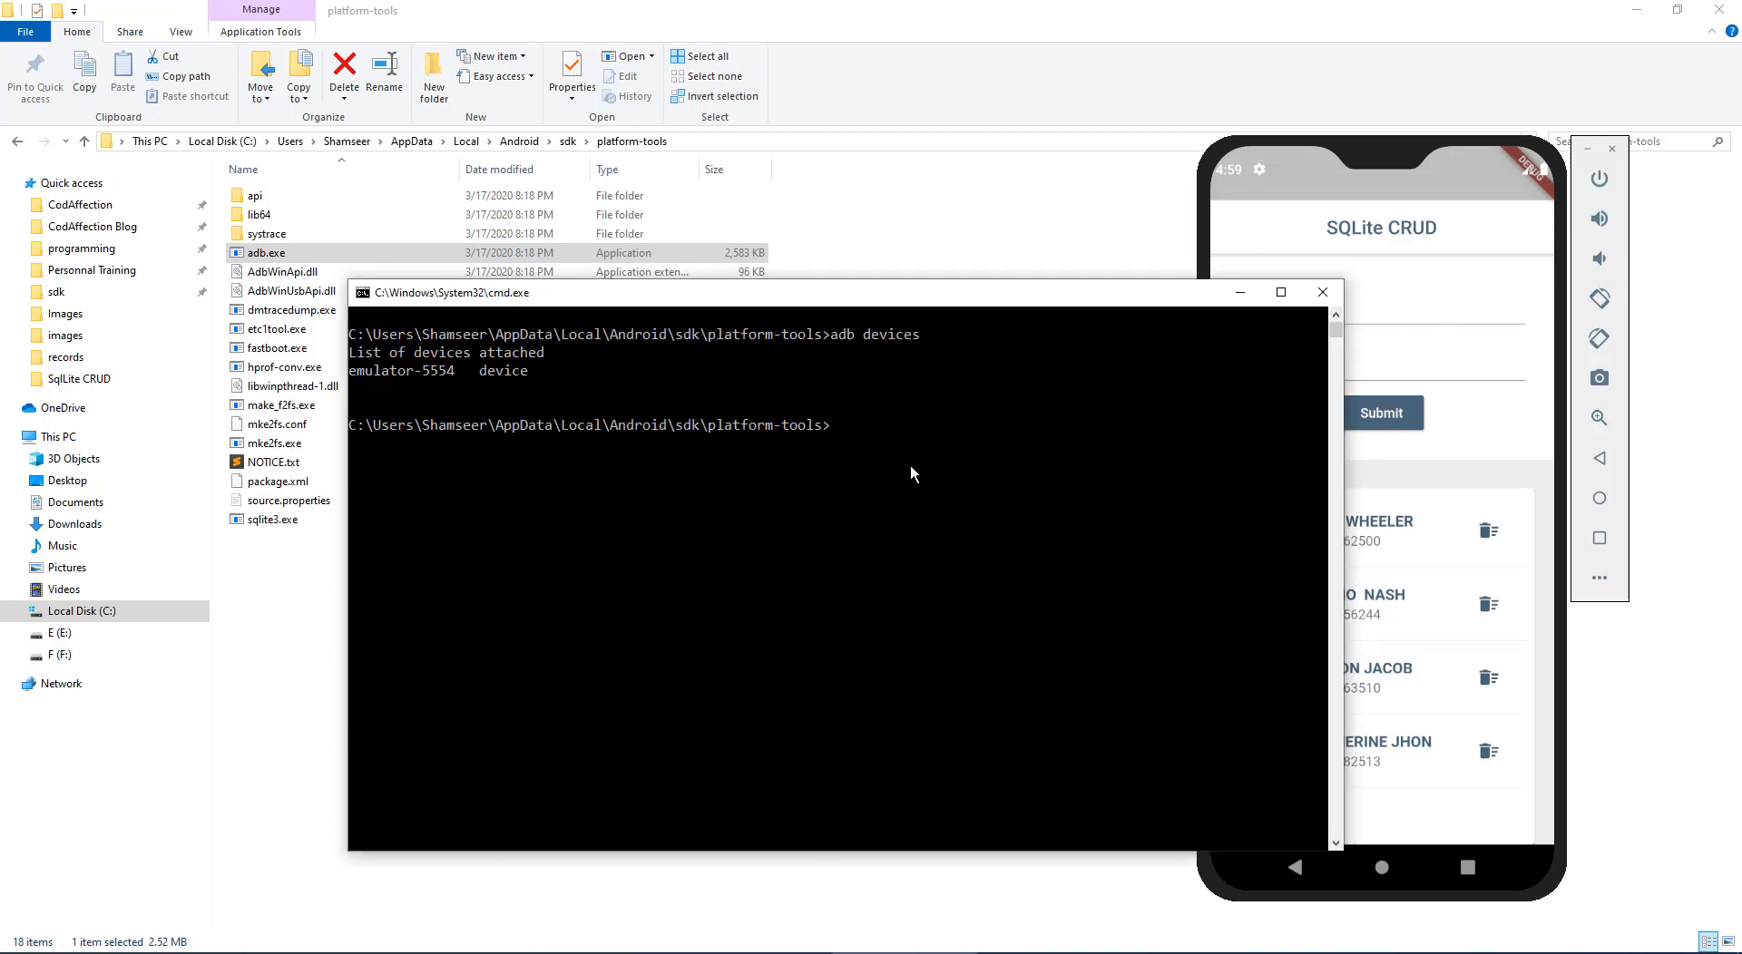
Step: Enter 'adb -s emulator-5554 shell' to open a shell on the emulator
text(adb)
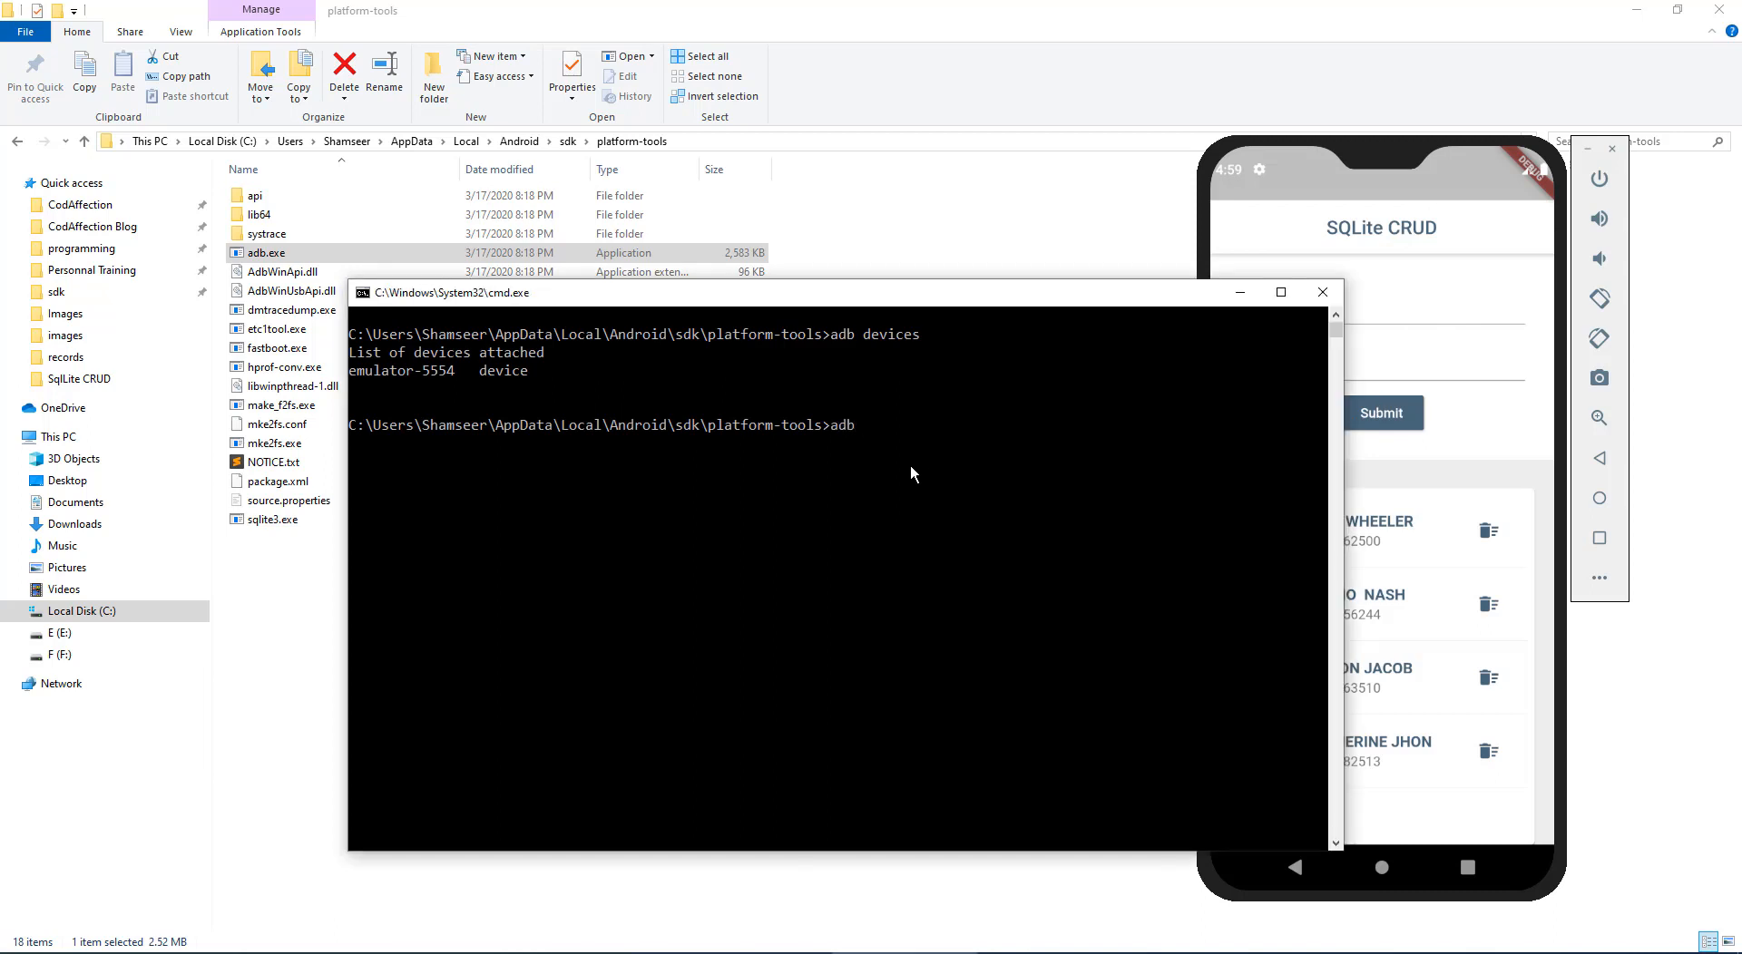
text(-s)
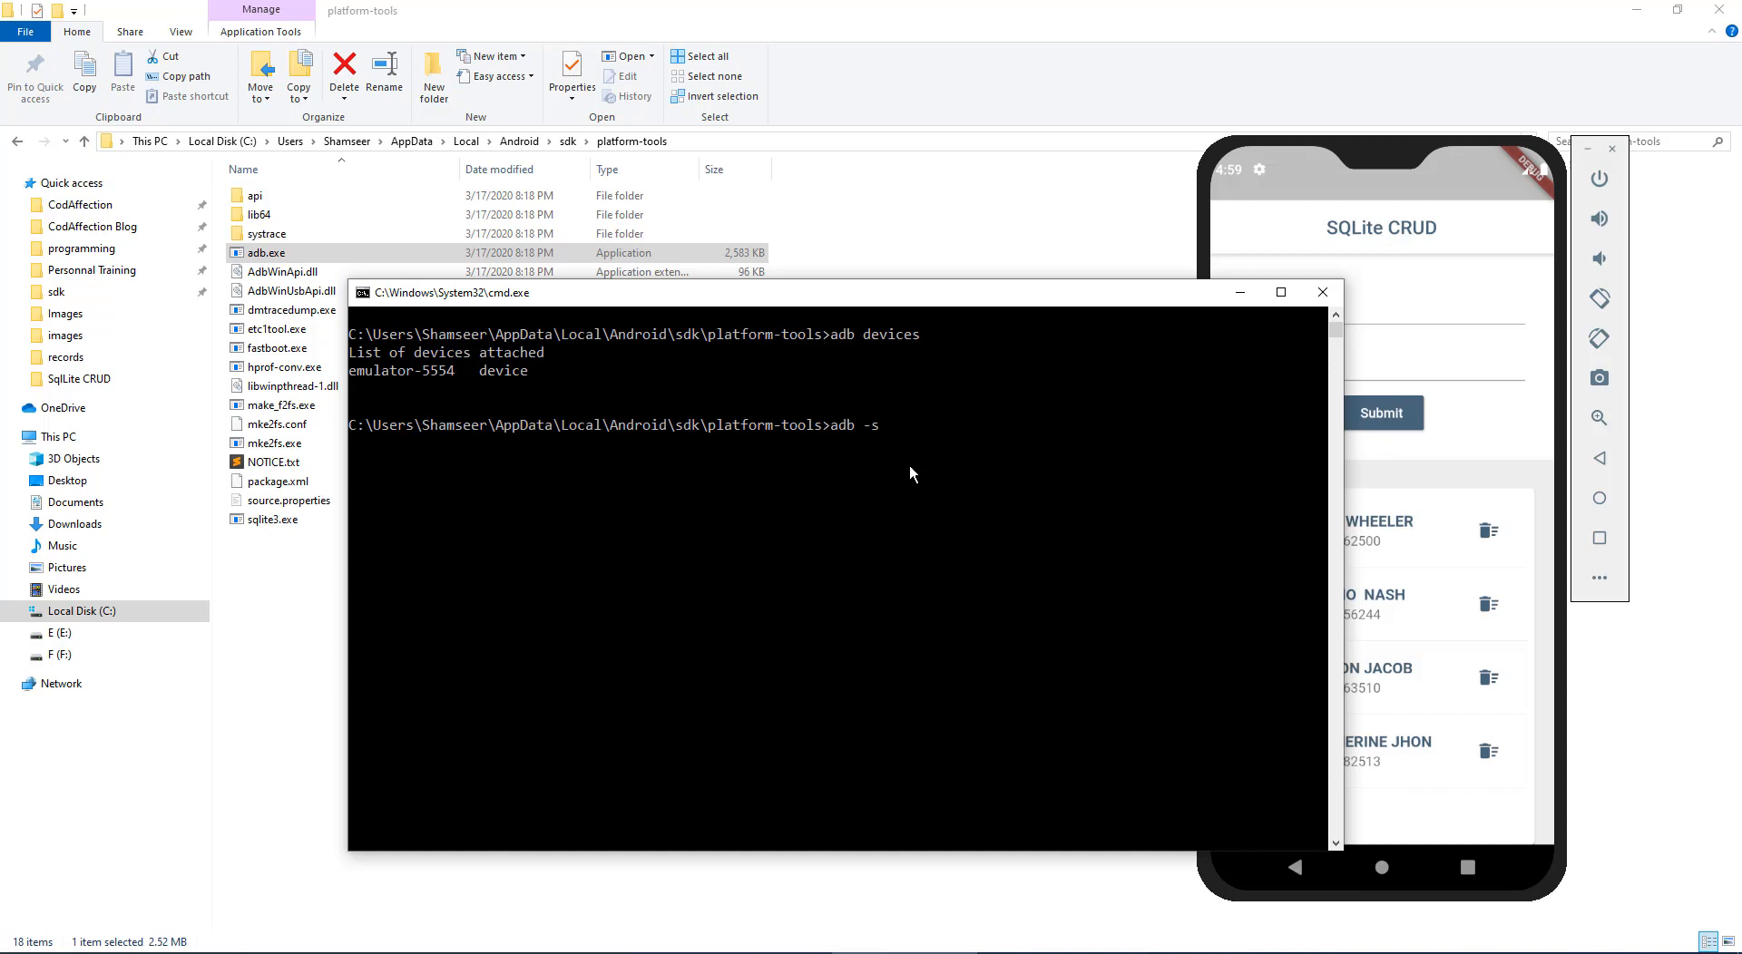
mouse_move(978, 479)
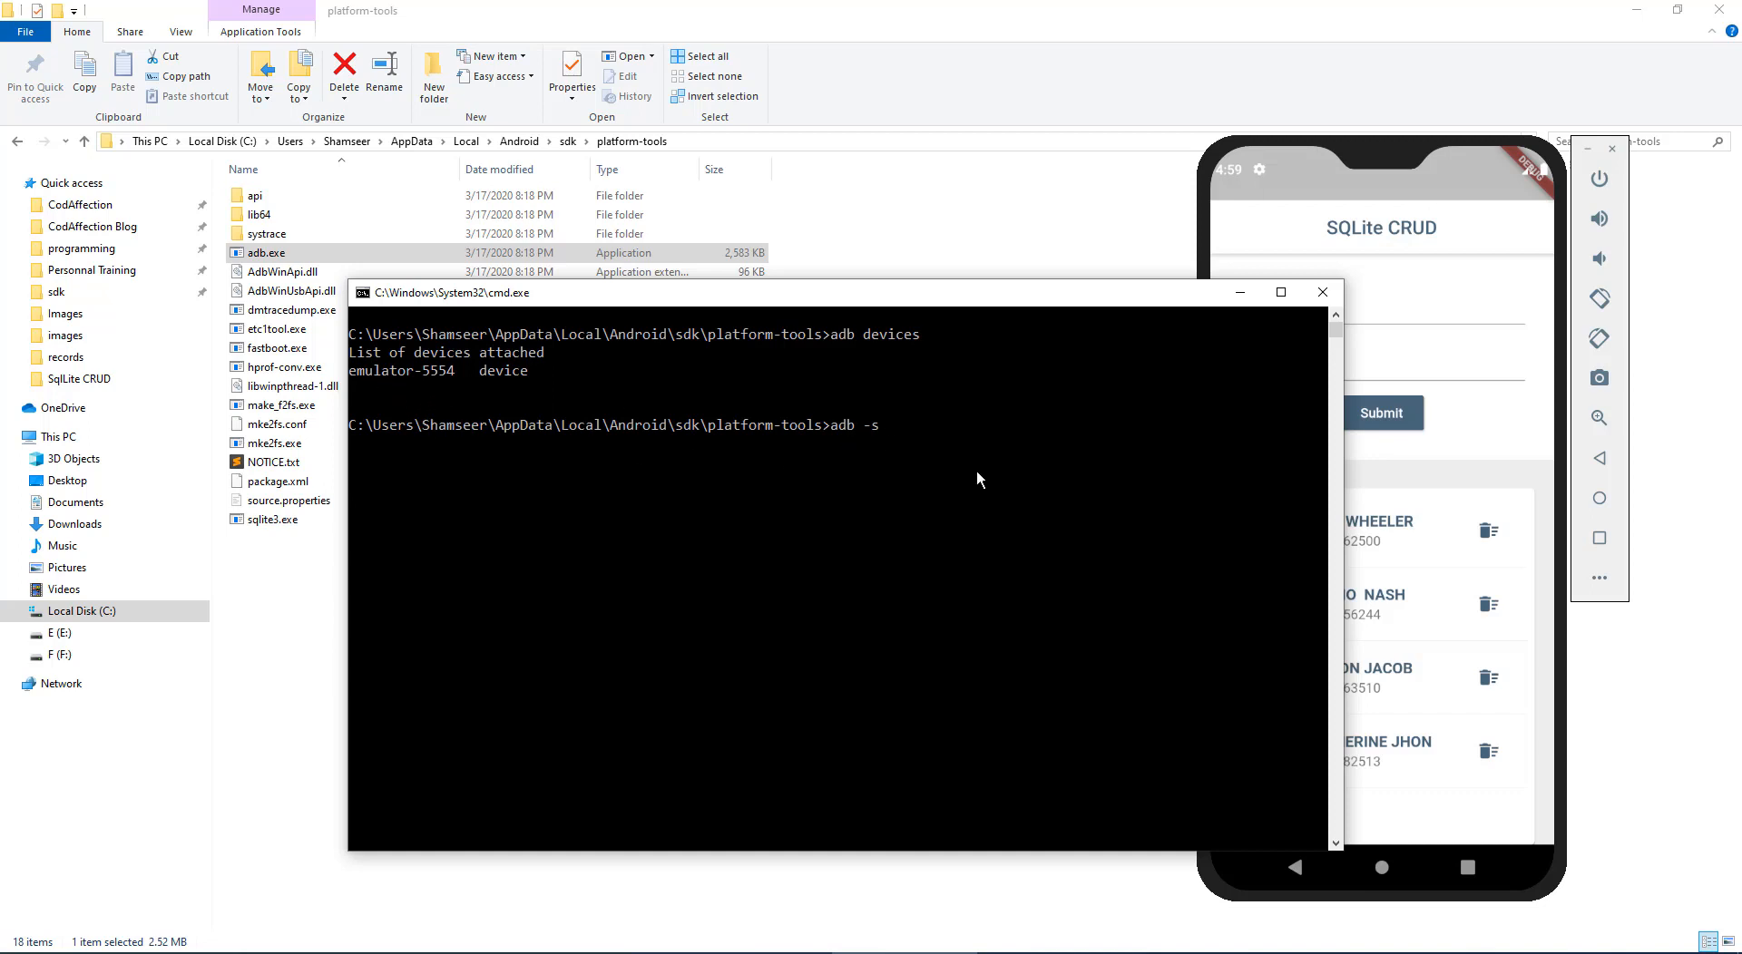
text(emulat)
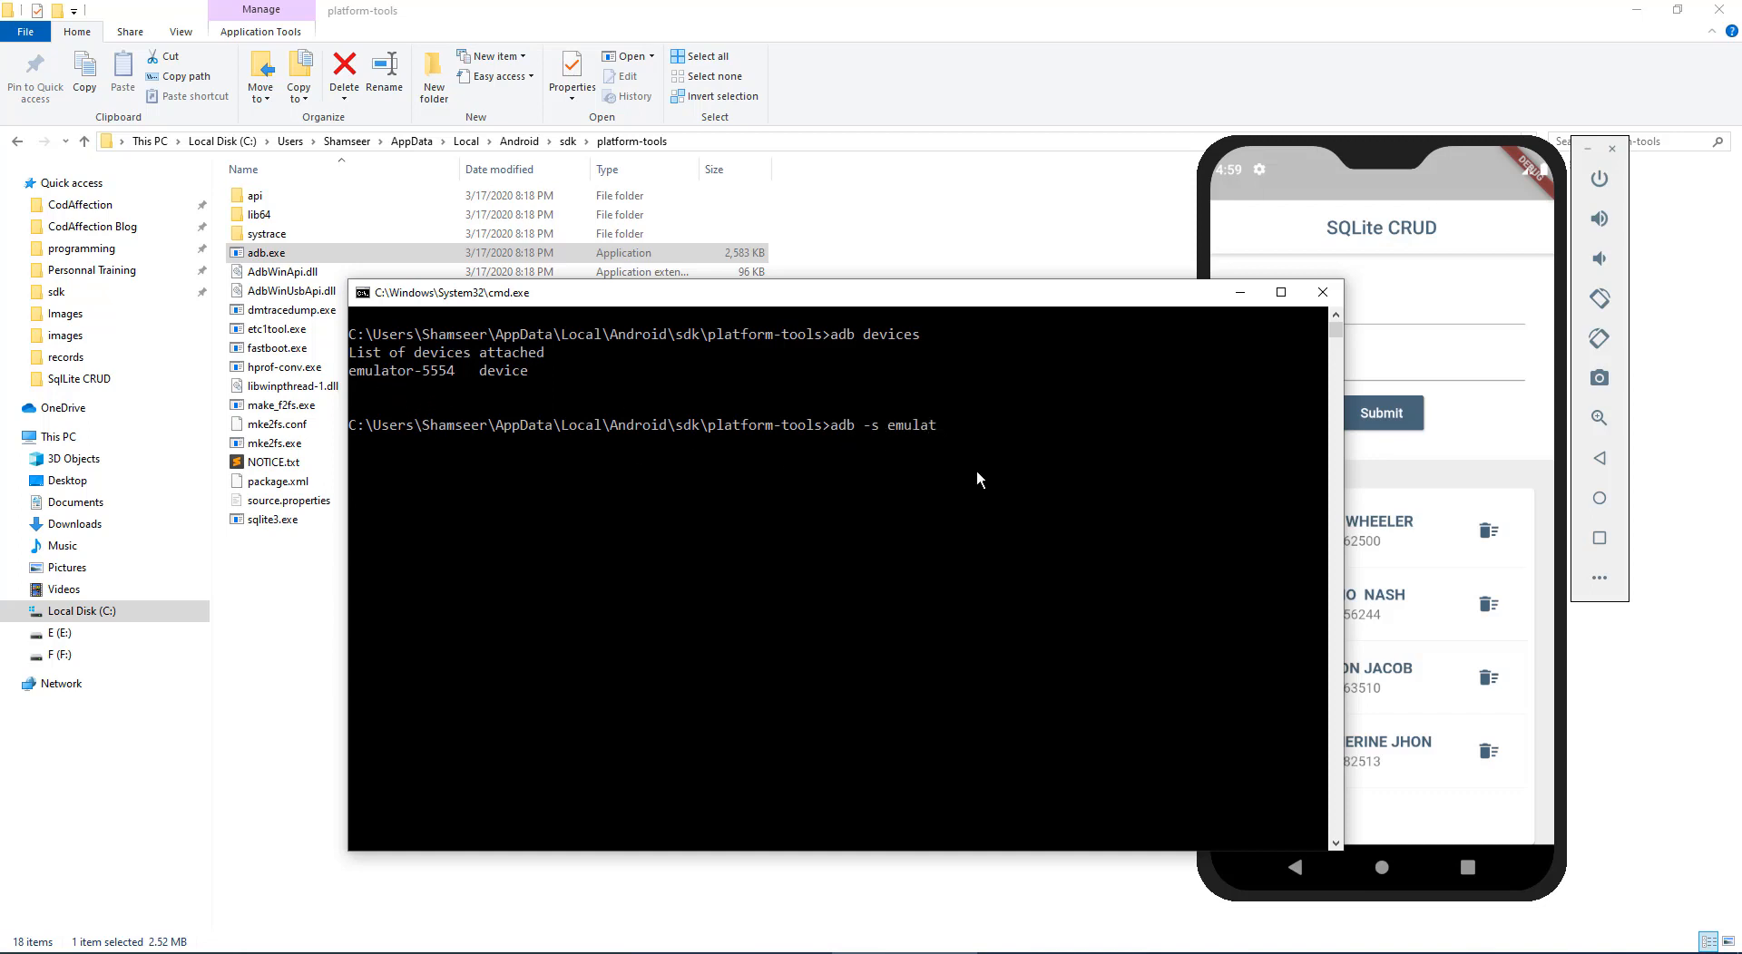
text(or-5554)
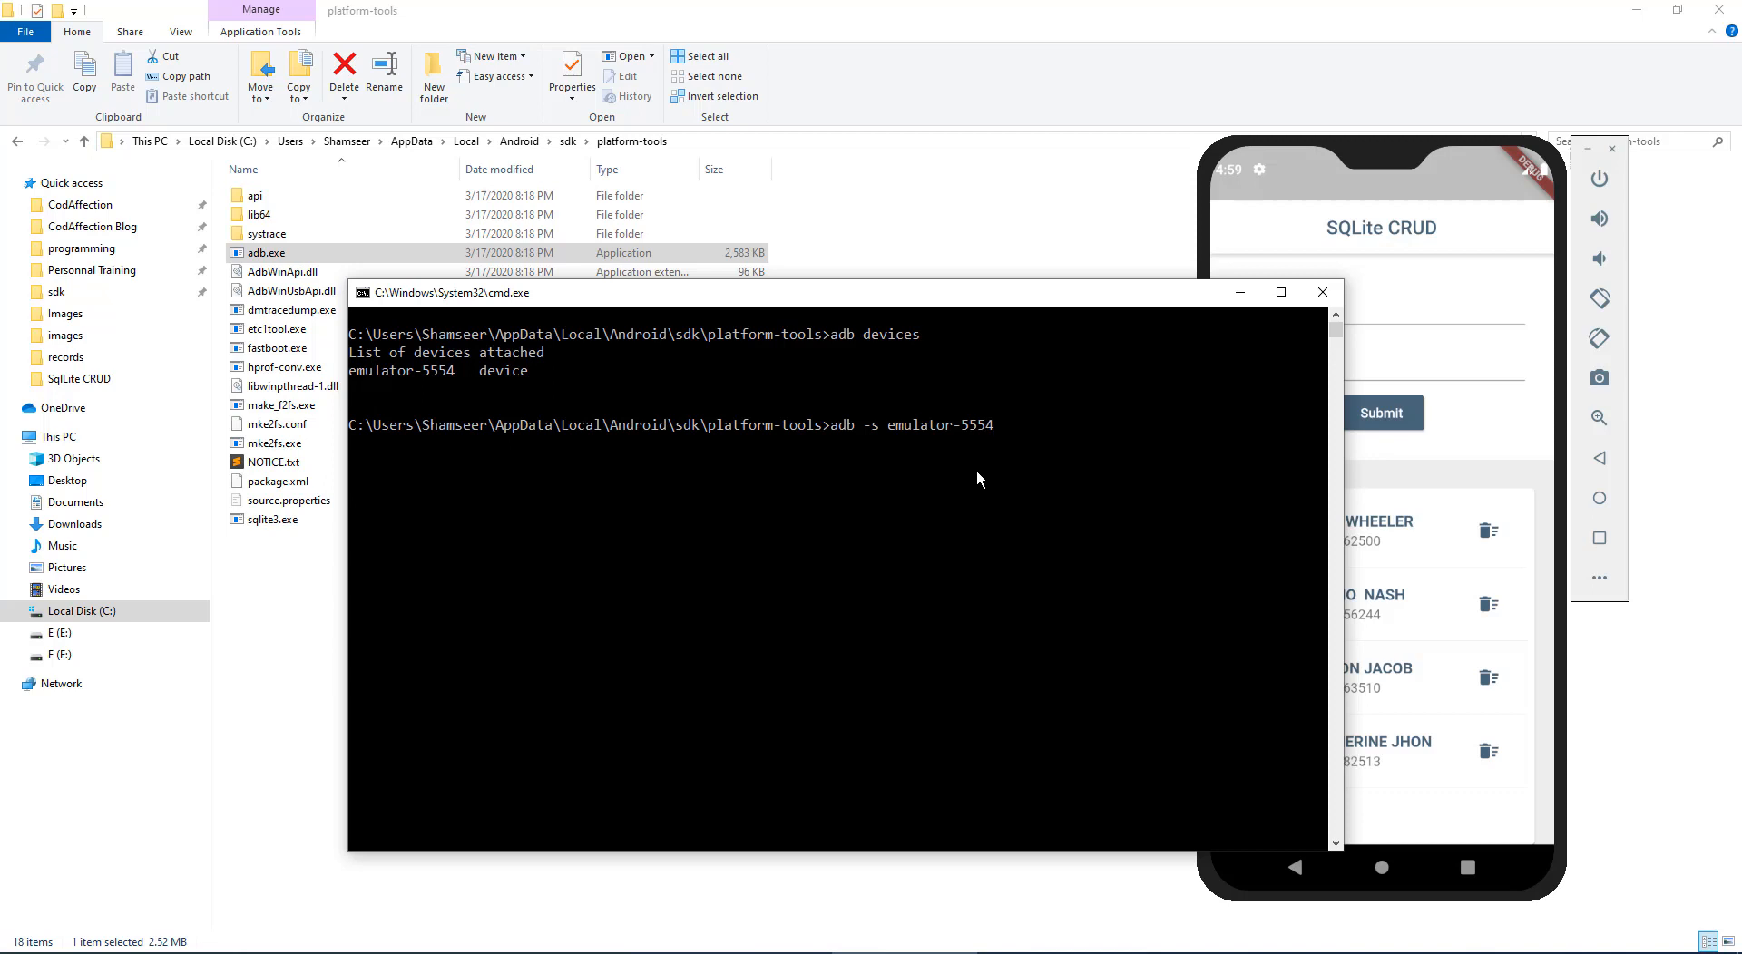
text(shell)
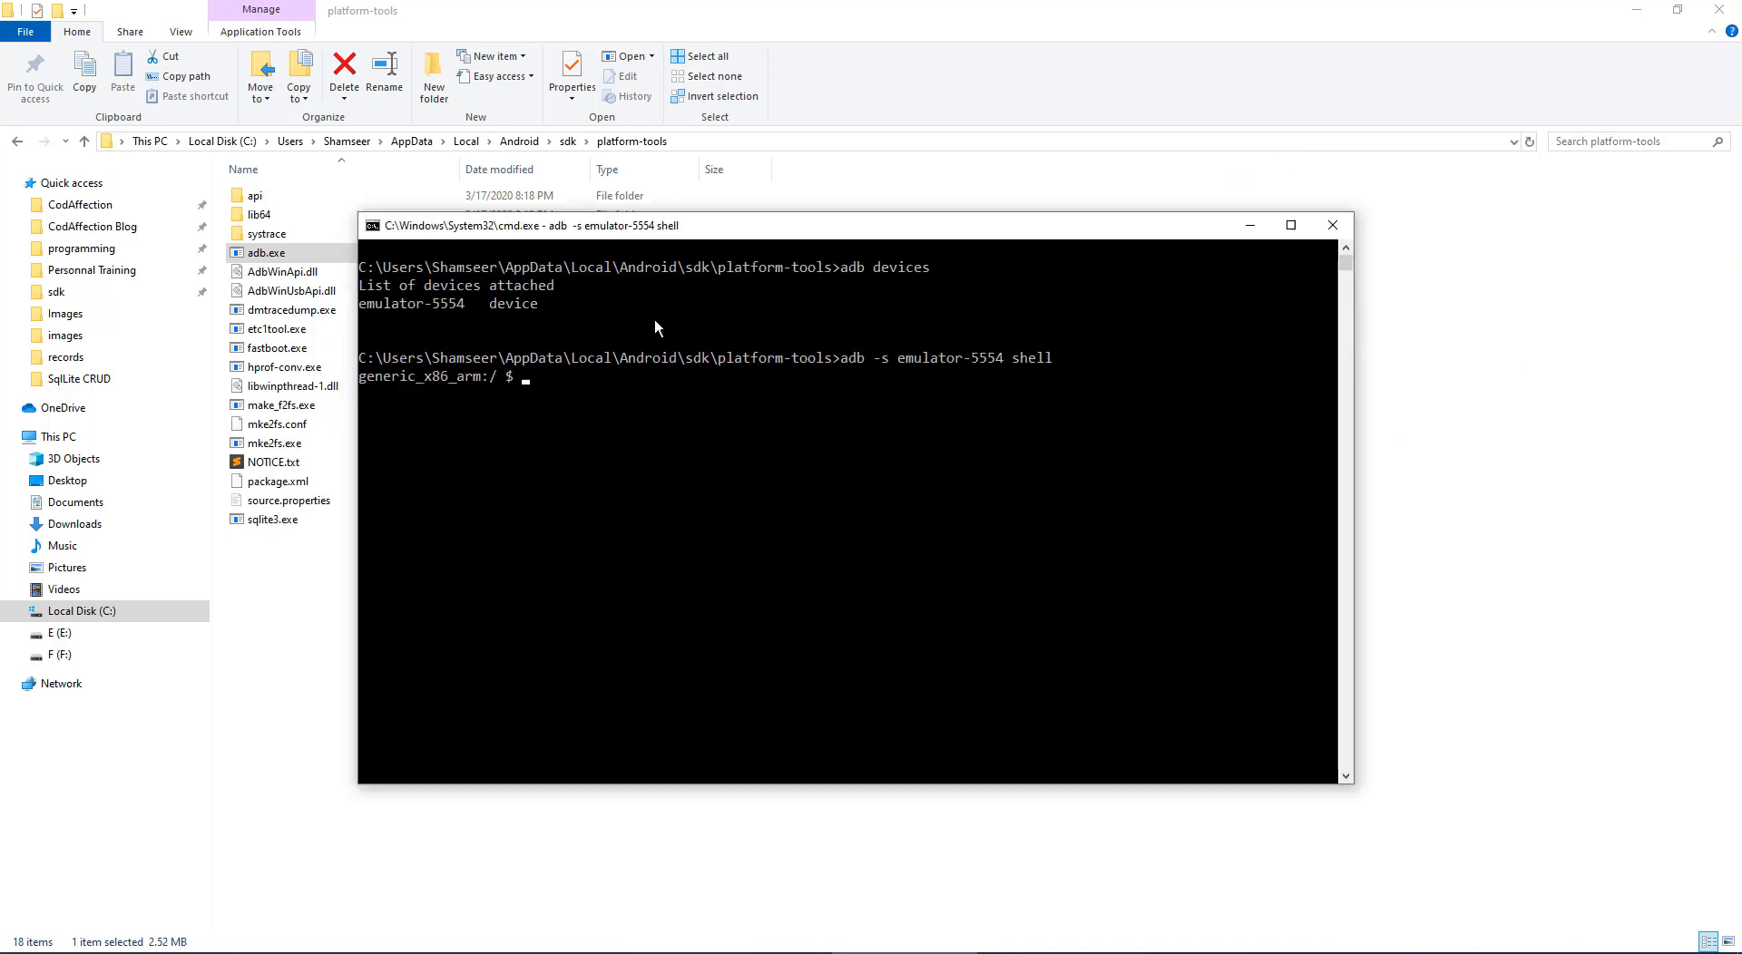
mouse_move(439, 731)
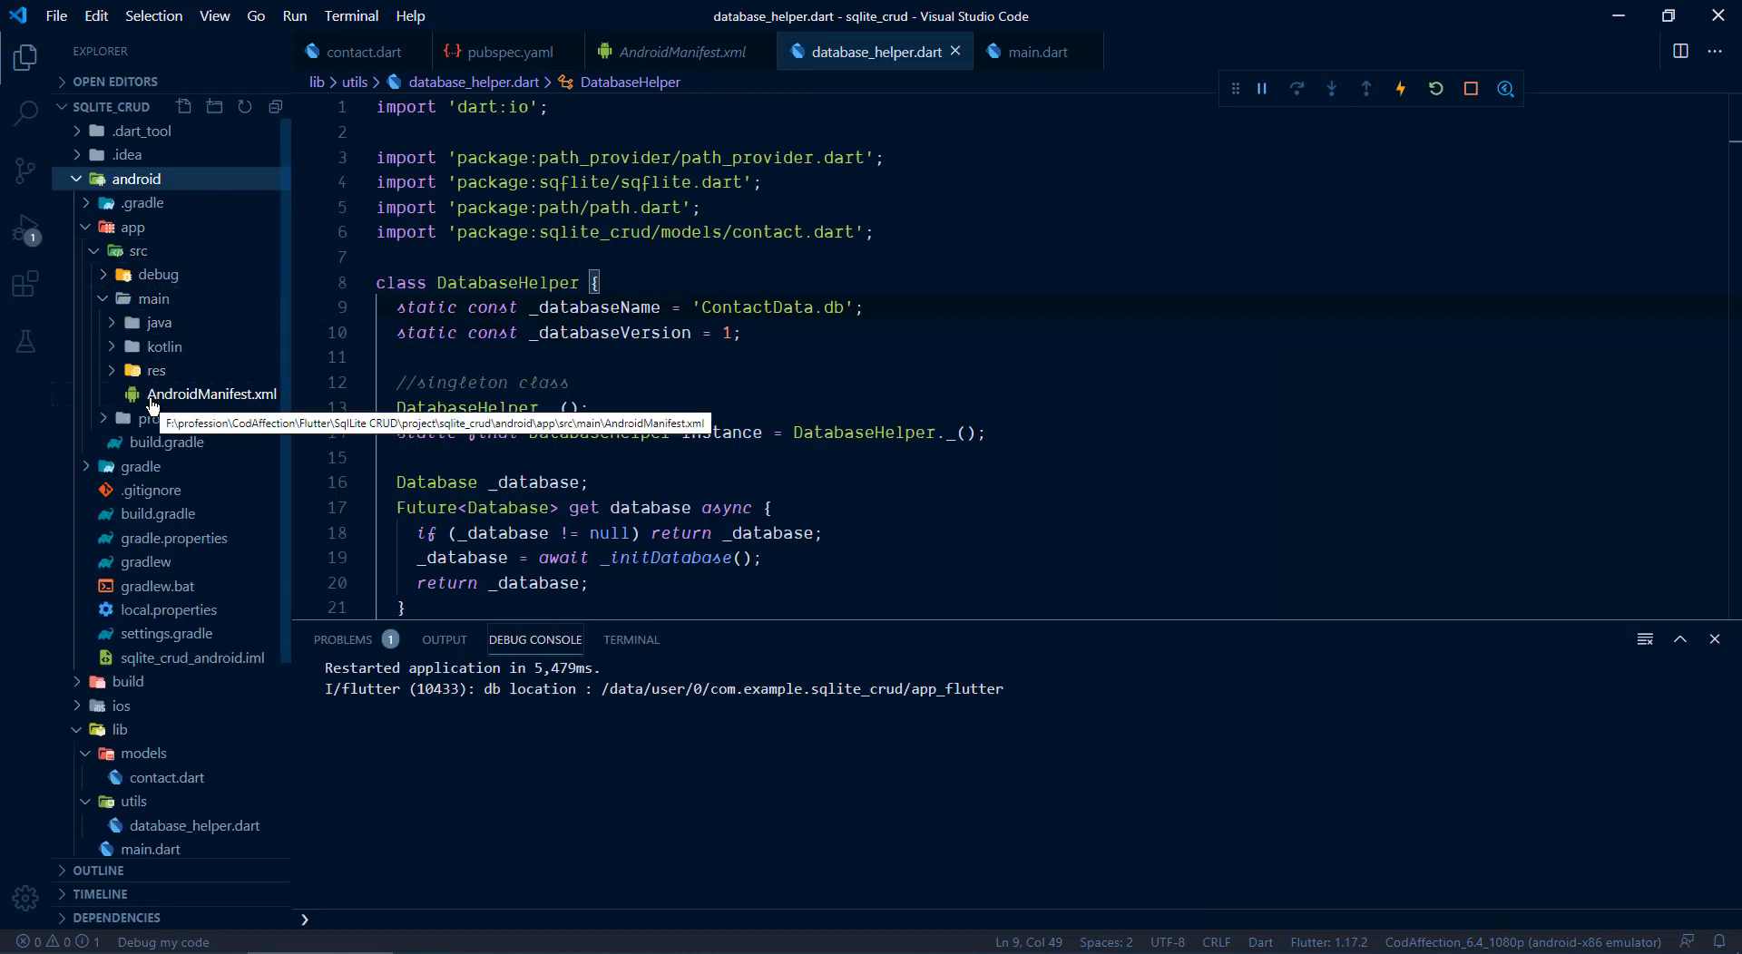
Step: Check the package in AndroidManifest.xml, then run 'run-as com.example.sqlite_crud' in the shell
click(212, 394)
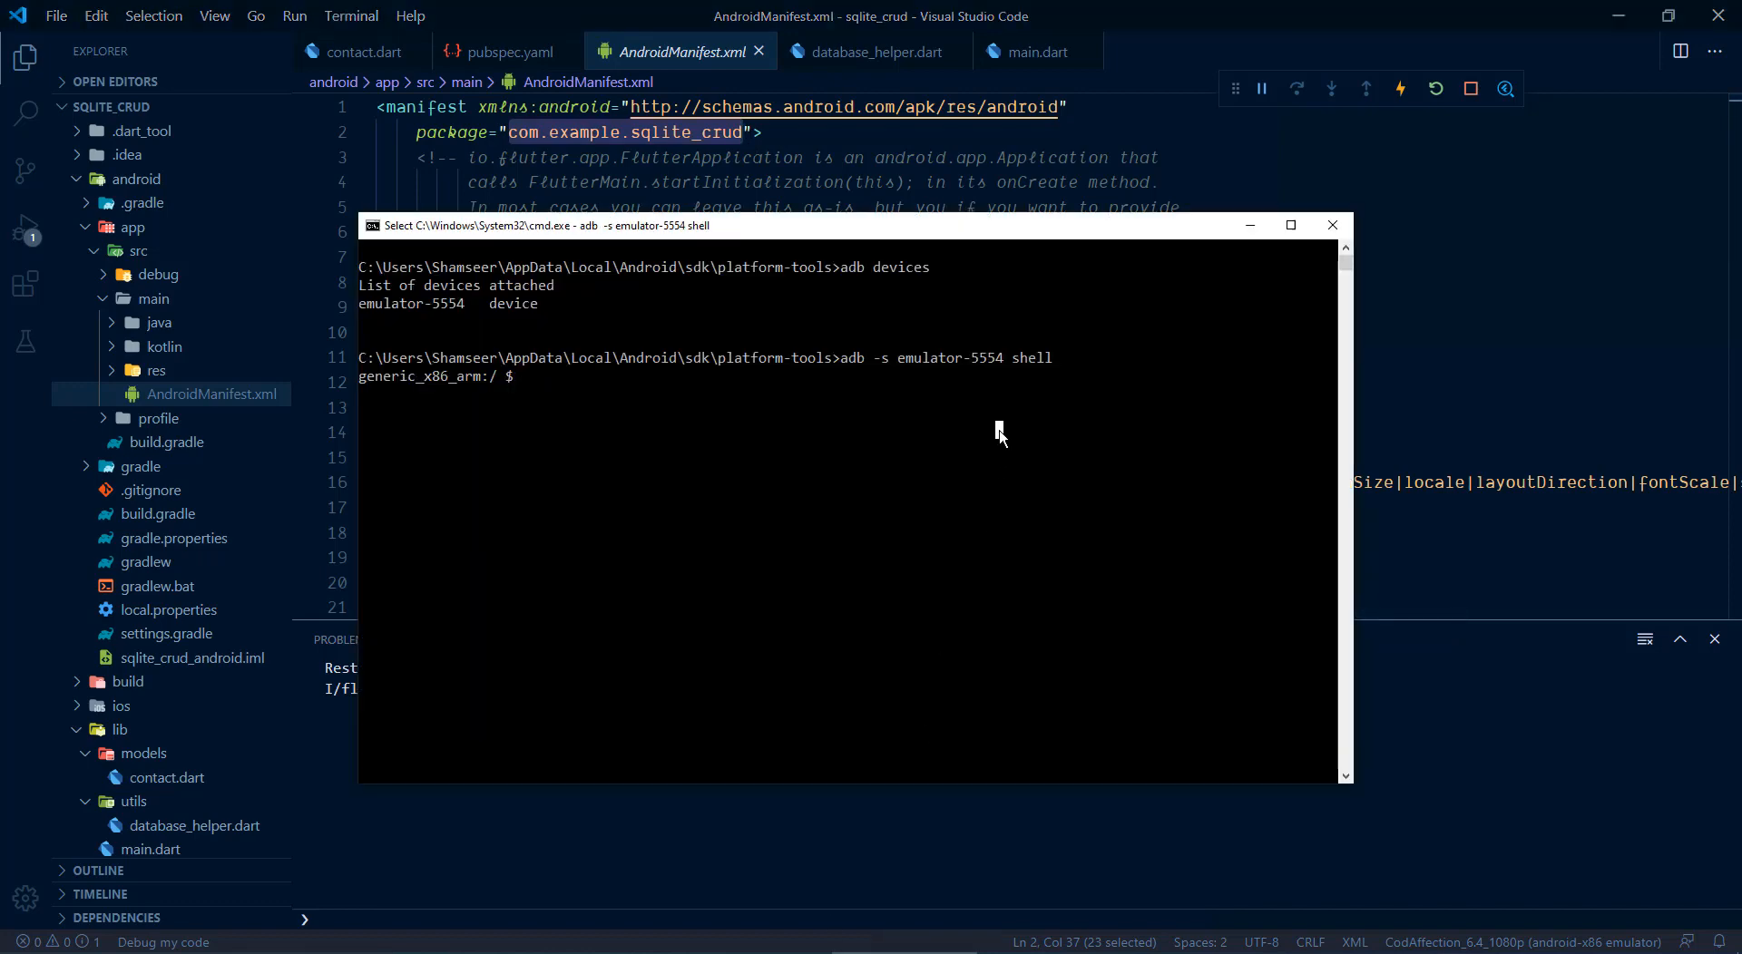
text(run-as)
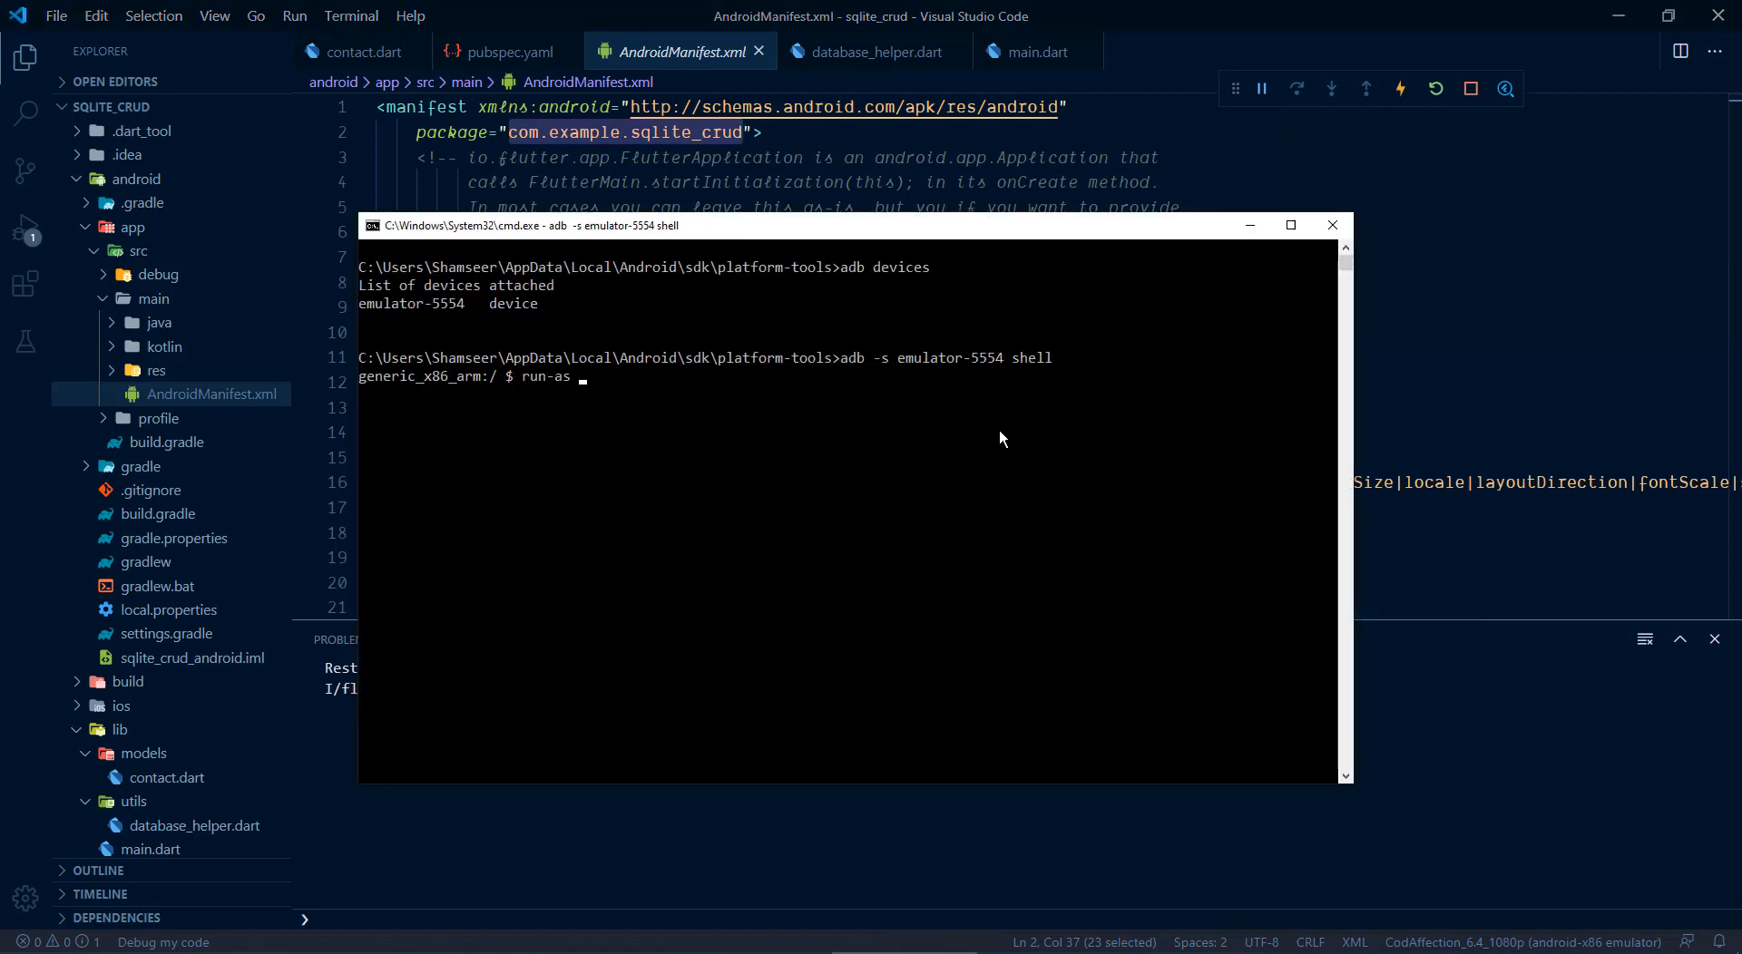
text(com.example)
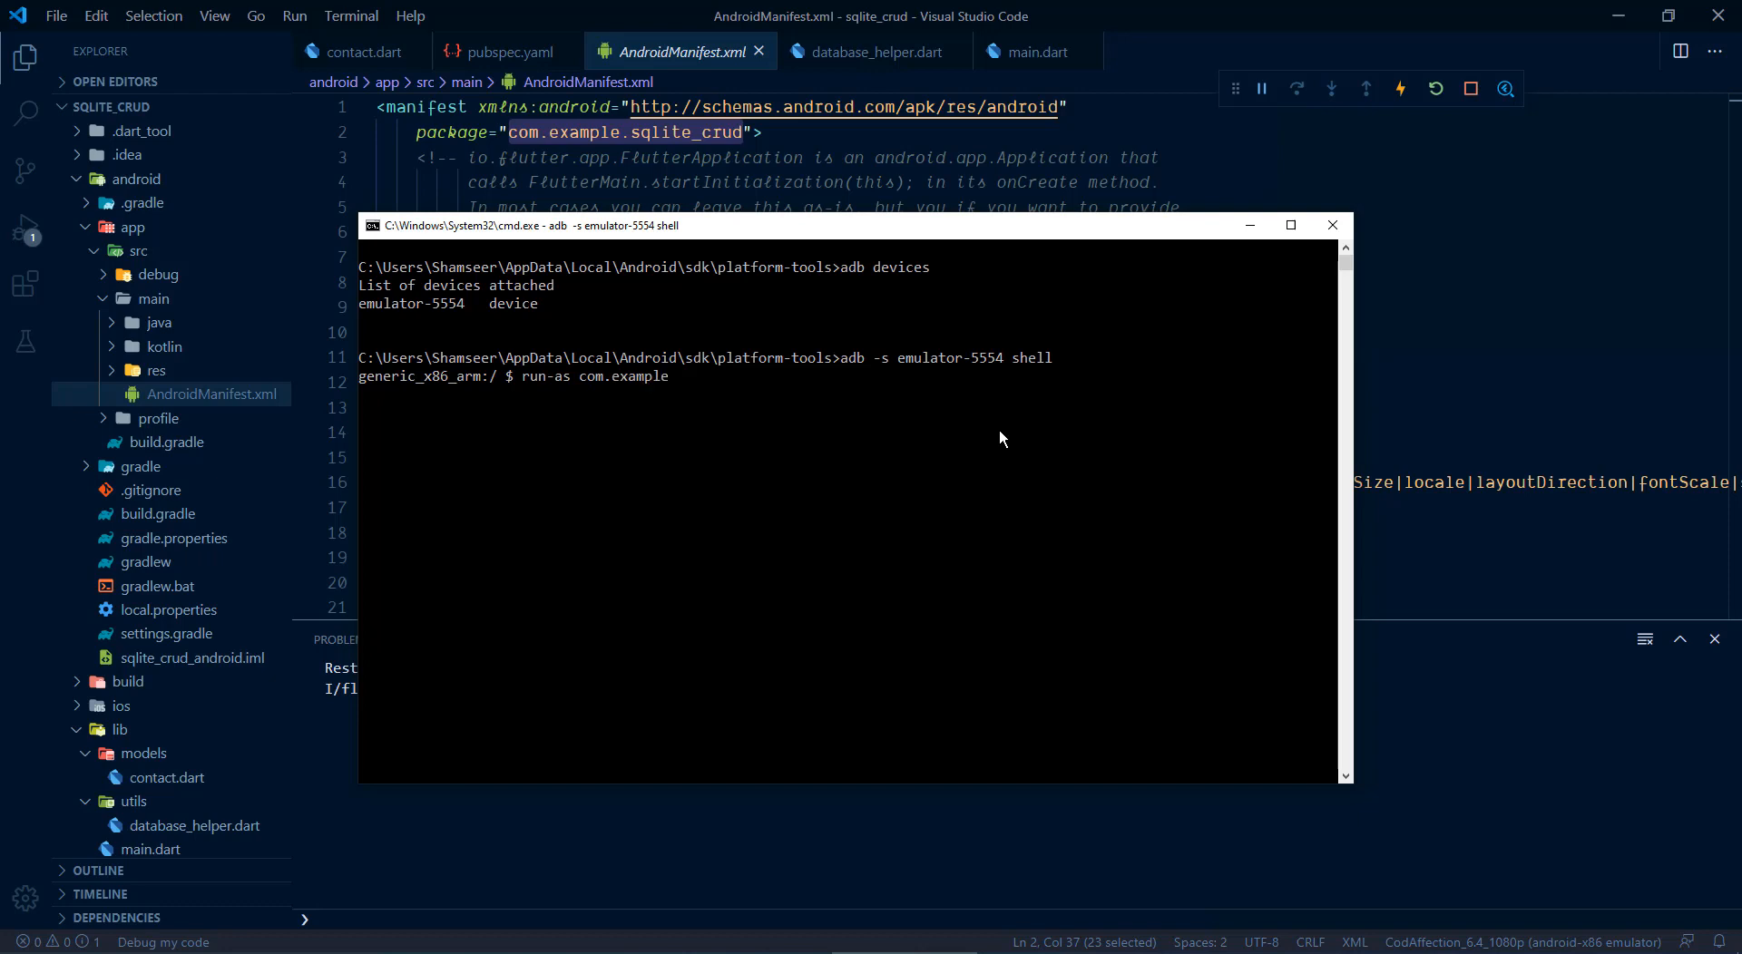
text(.sqlite_crud)
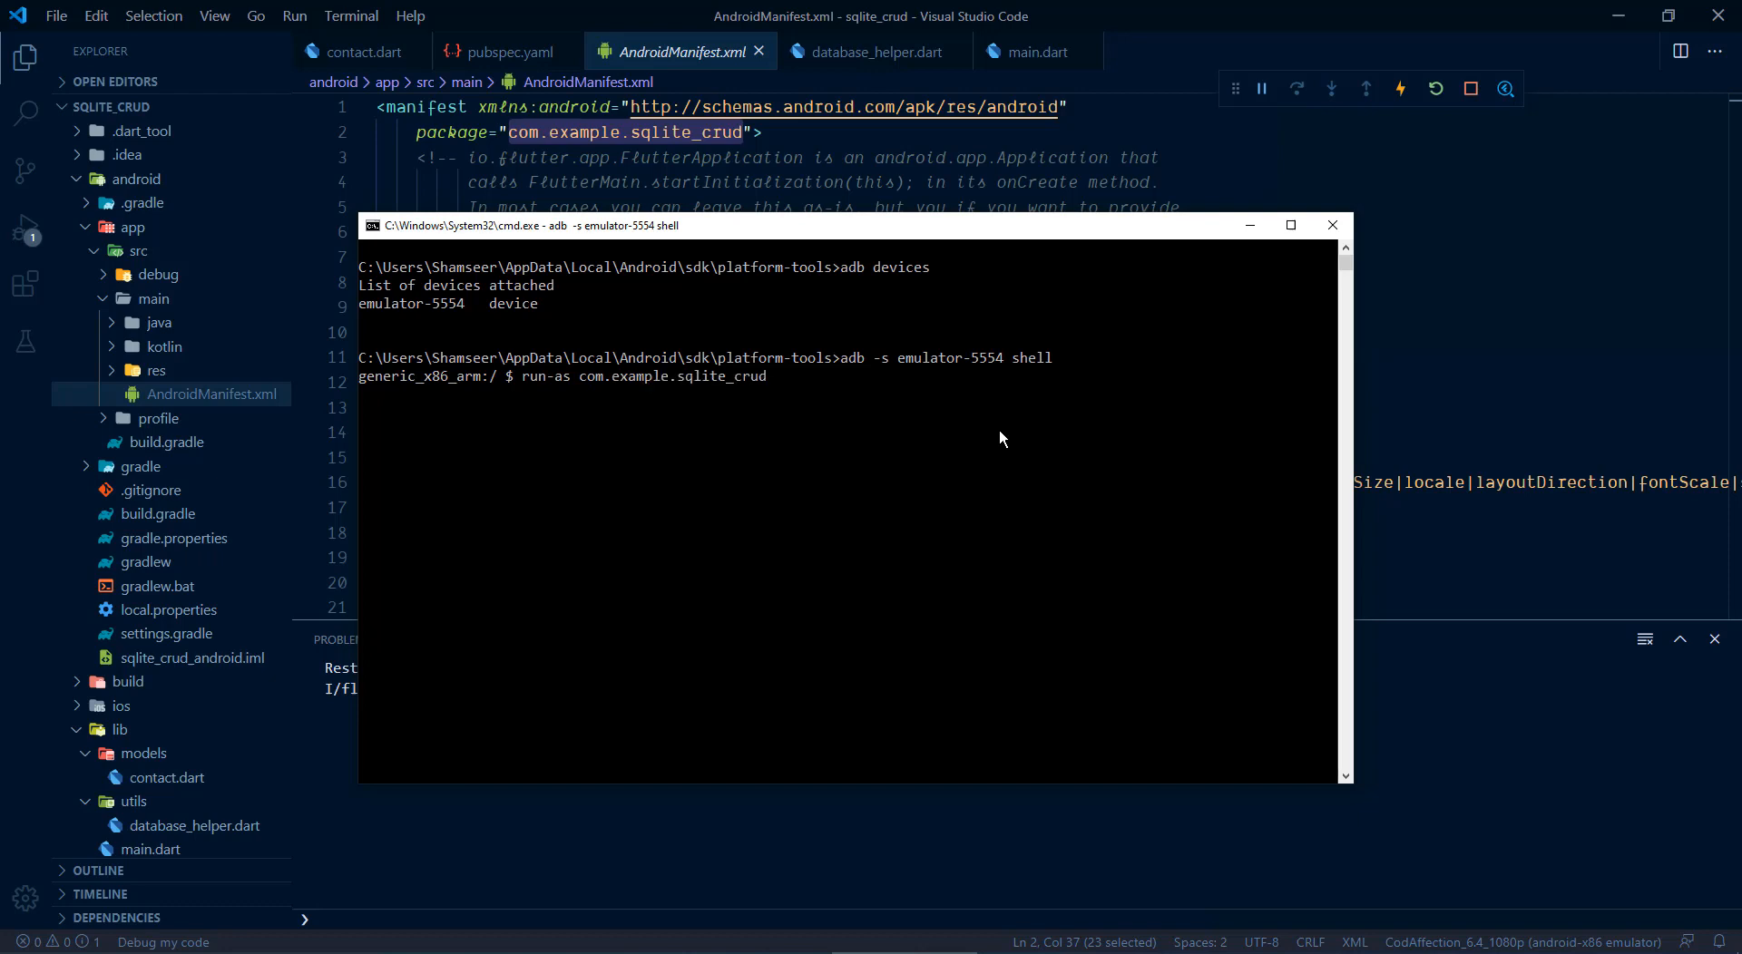
key(Return)
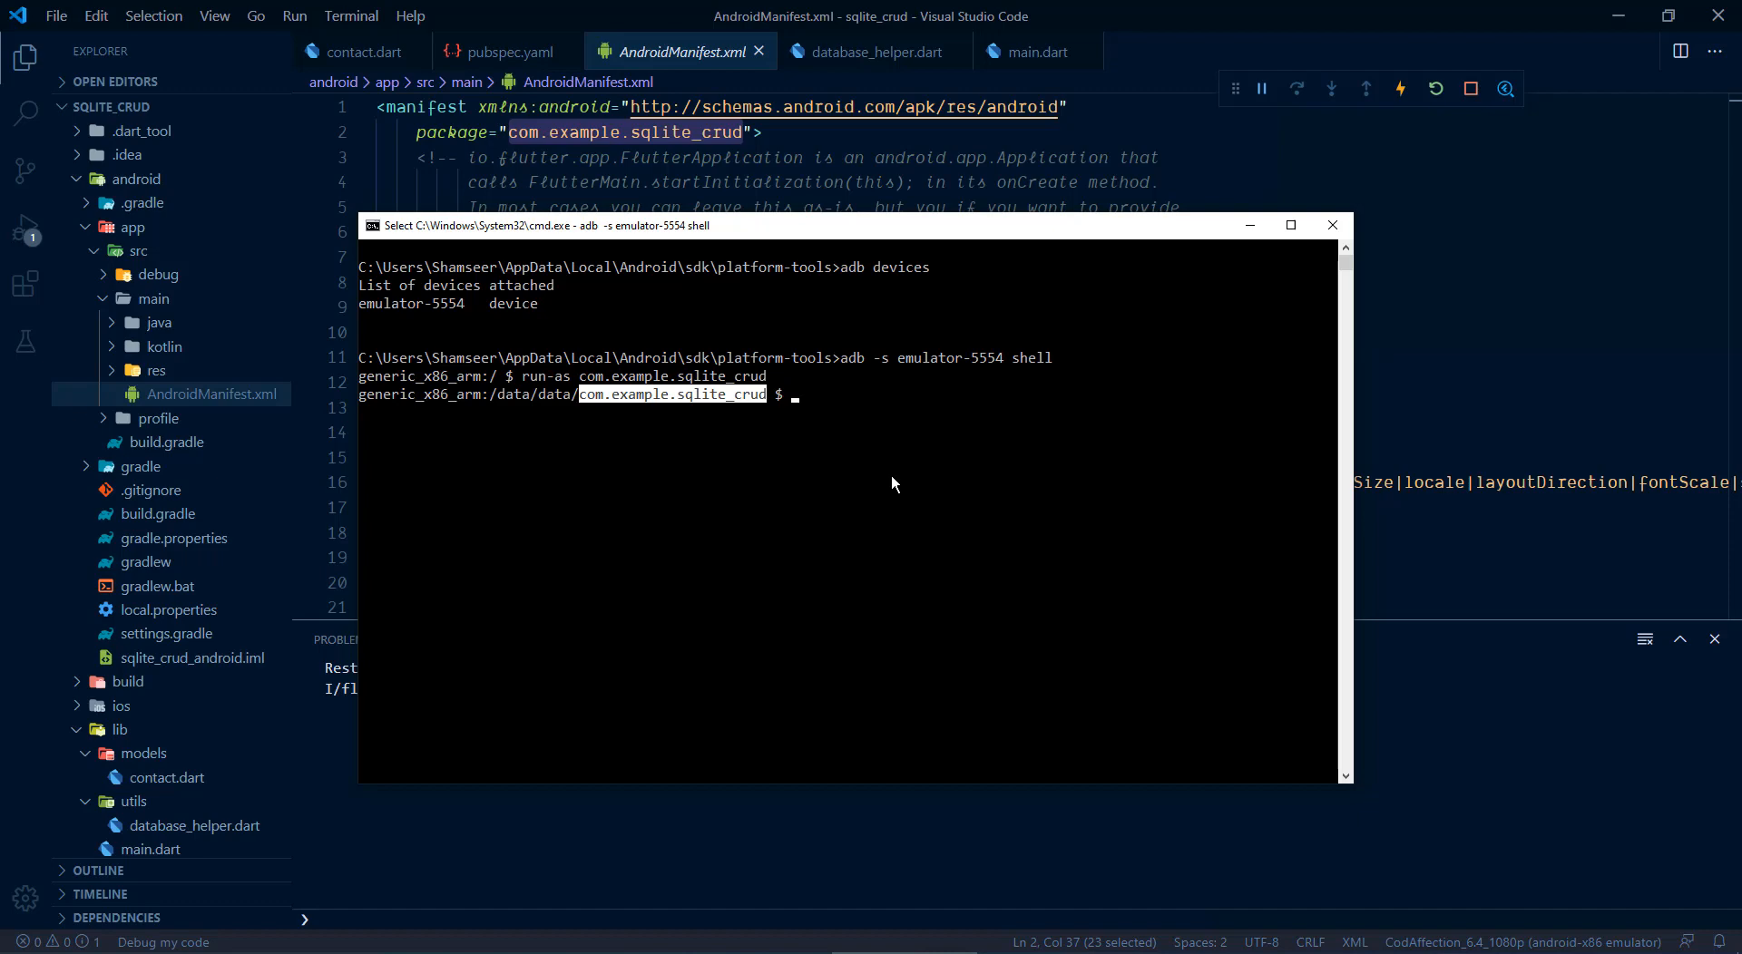
mouse_move(839, 444)
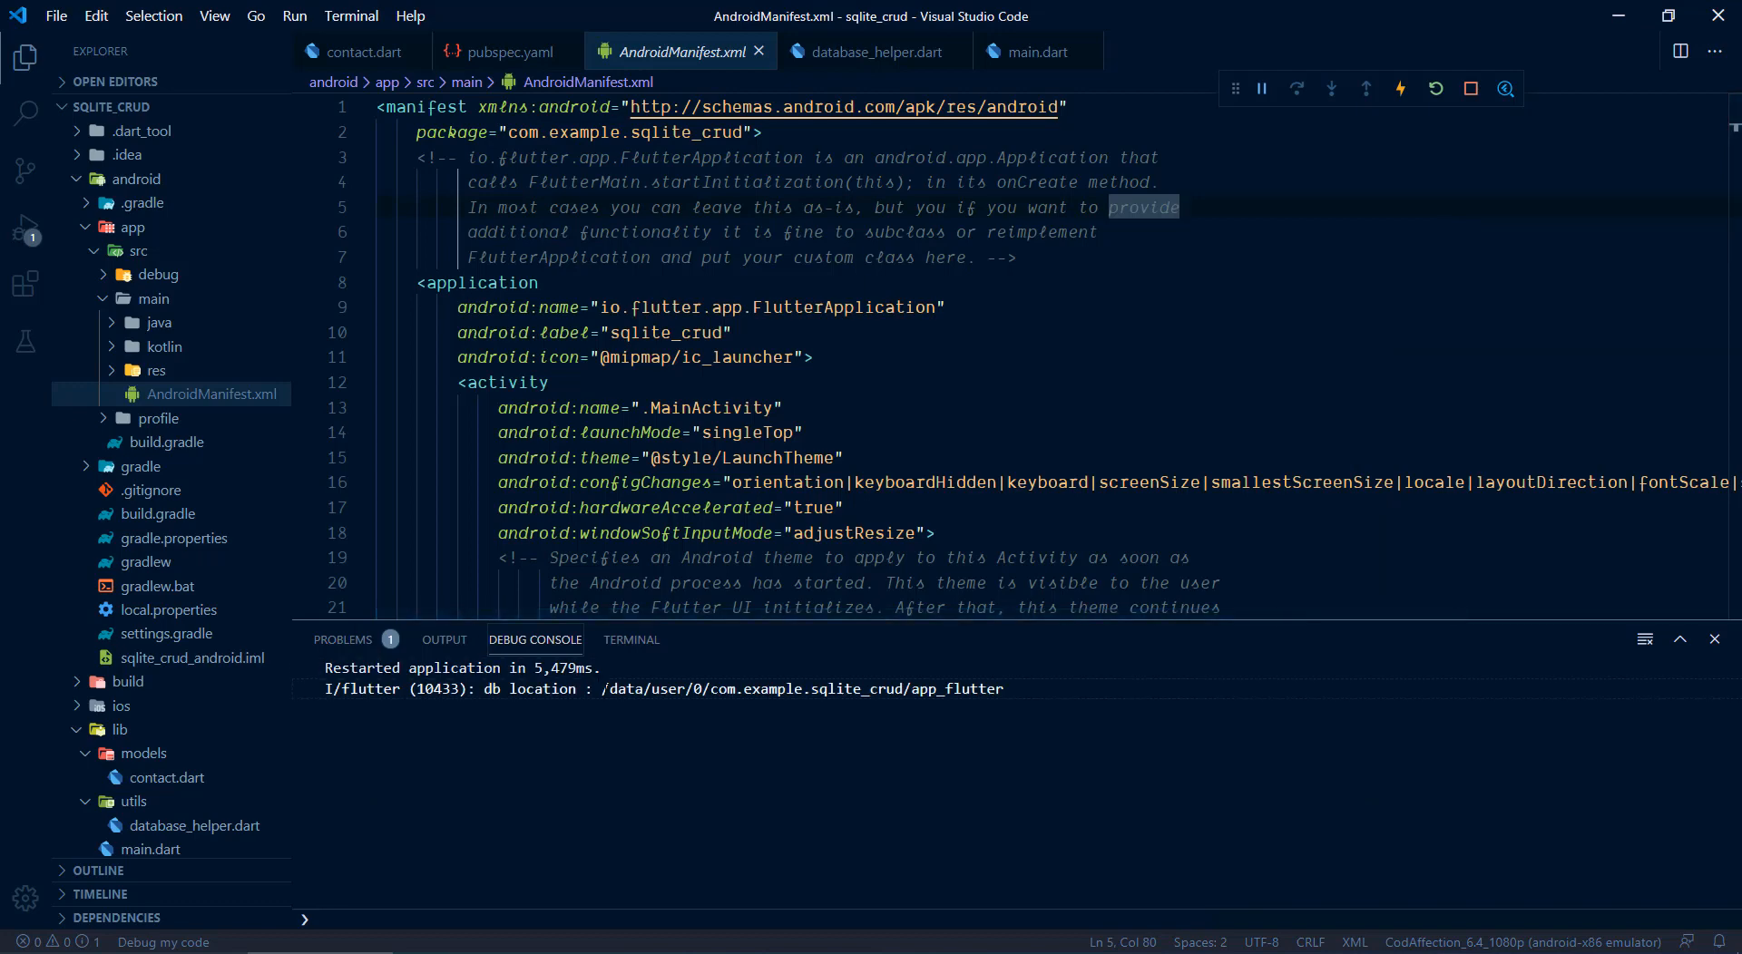
Step: Run 'cd /data/user/0/com.example.sqlite_crud/app_flutter' using the path copied from the debug console
double_click(800, 688)
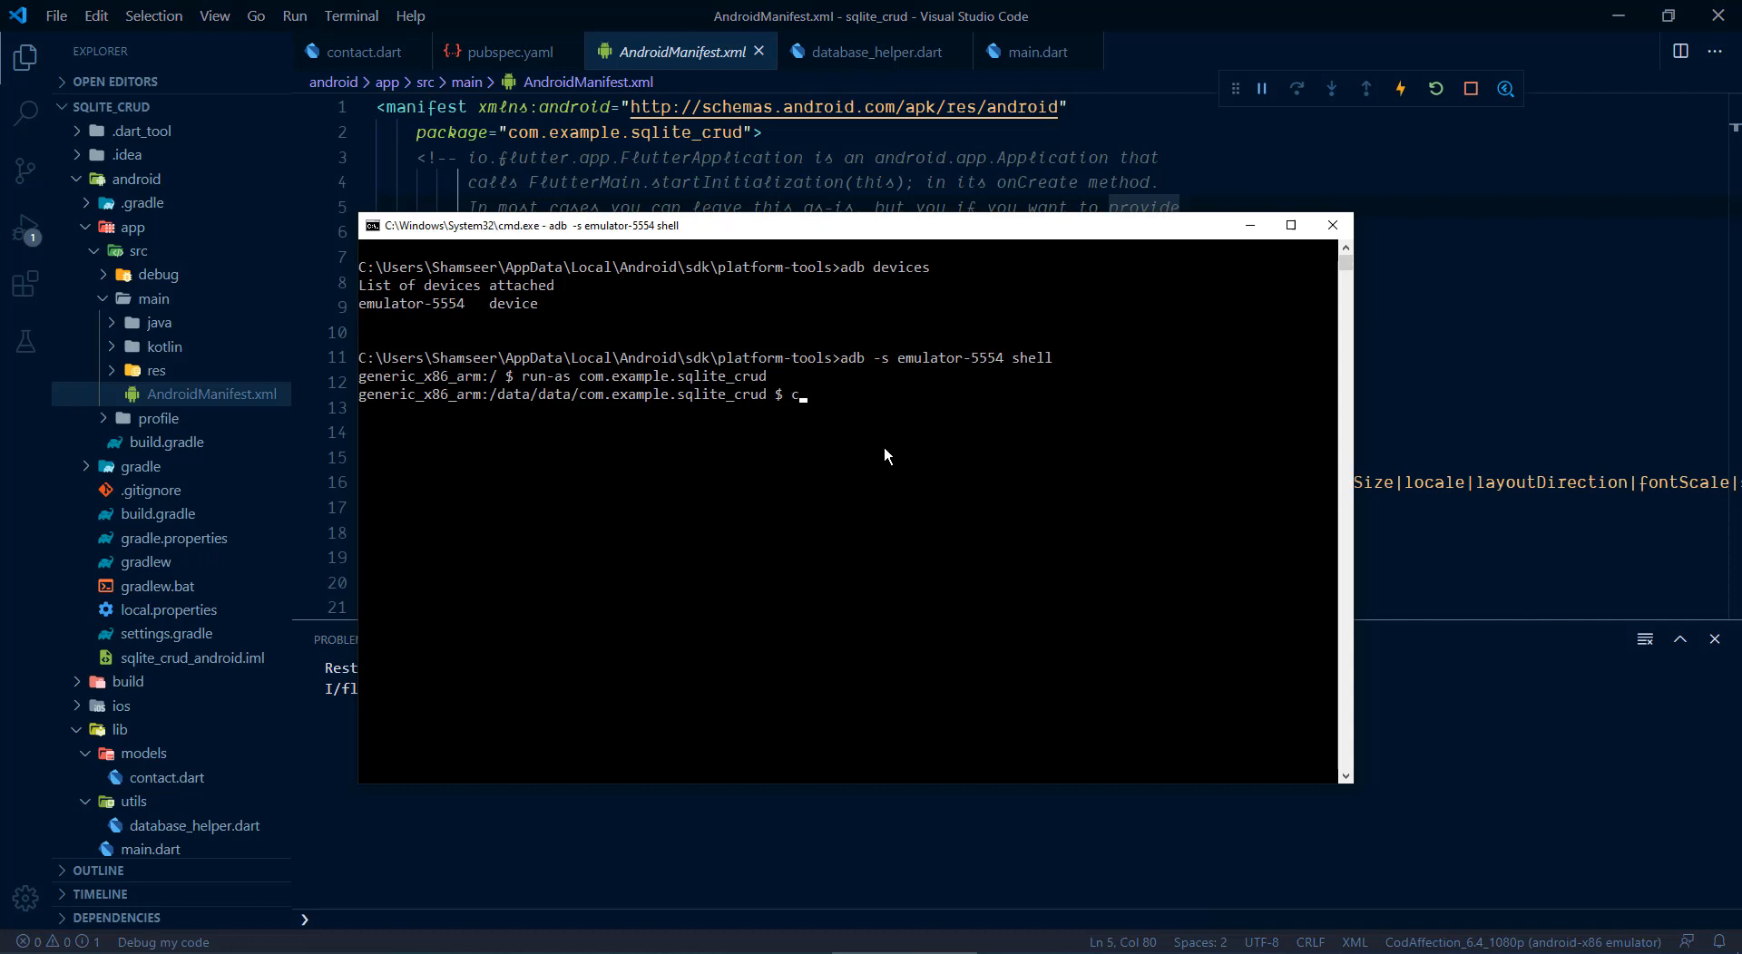
text(d)
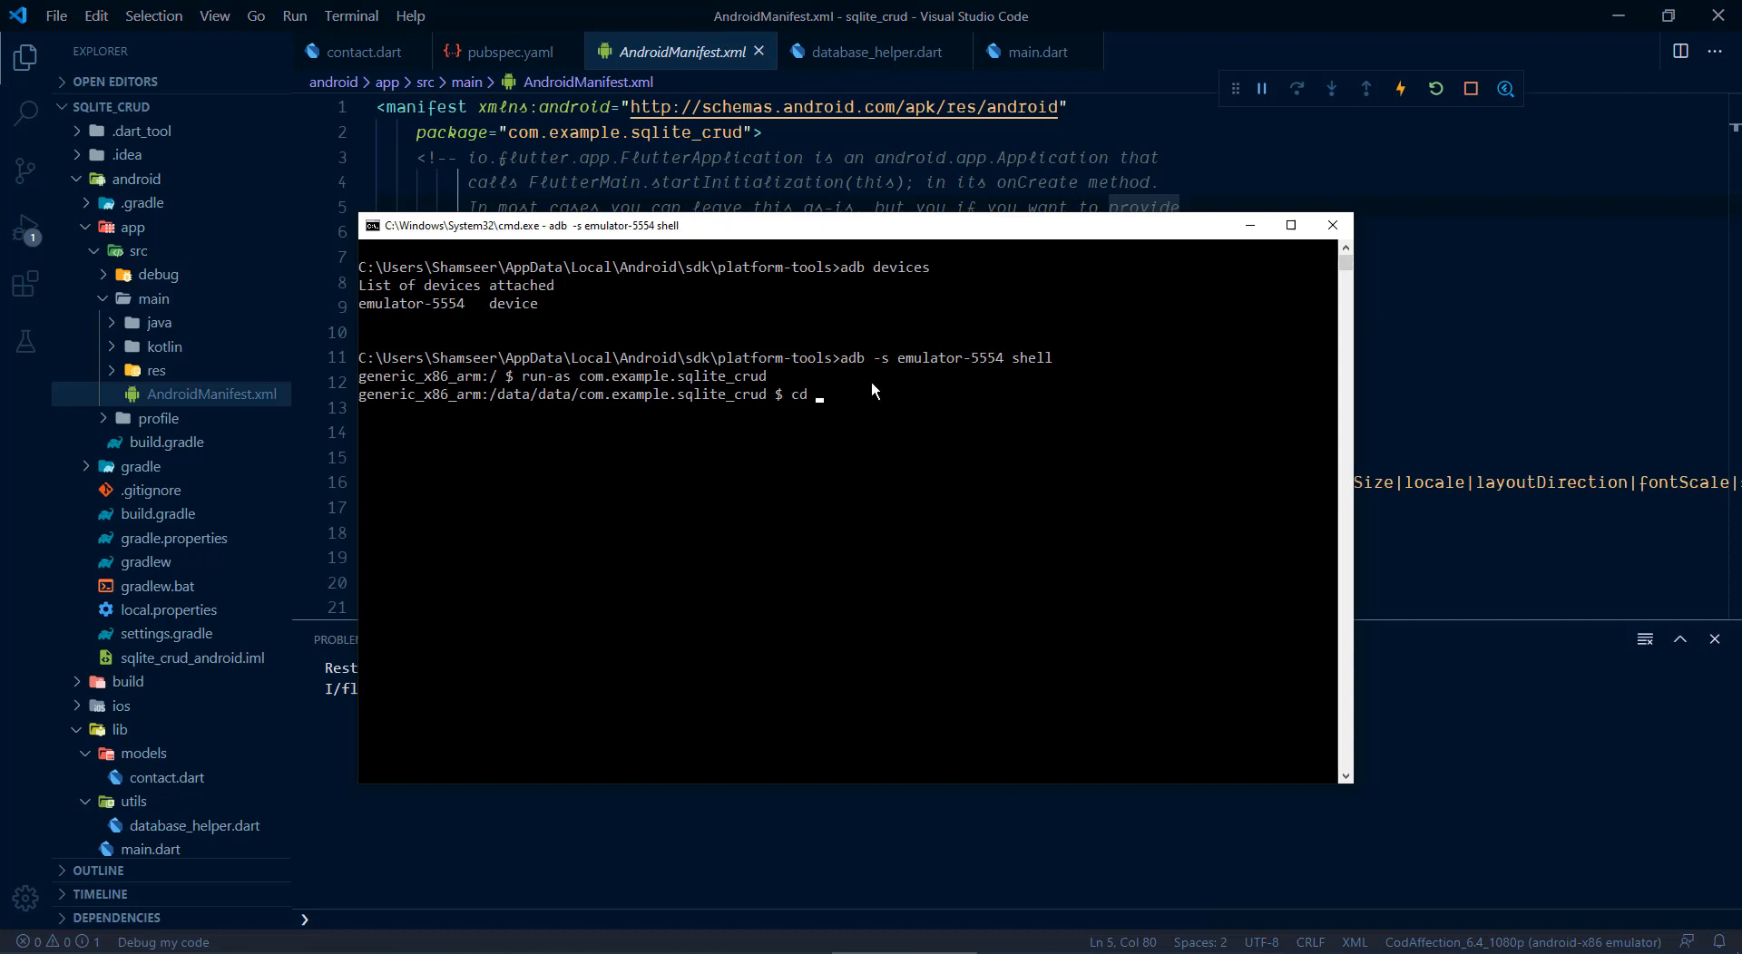
text(/data/user/0/com.example.sqlite_crud/app_flutter)
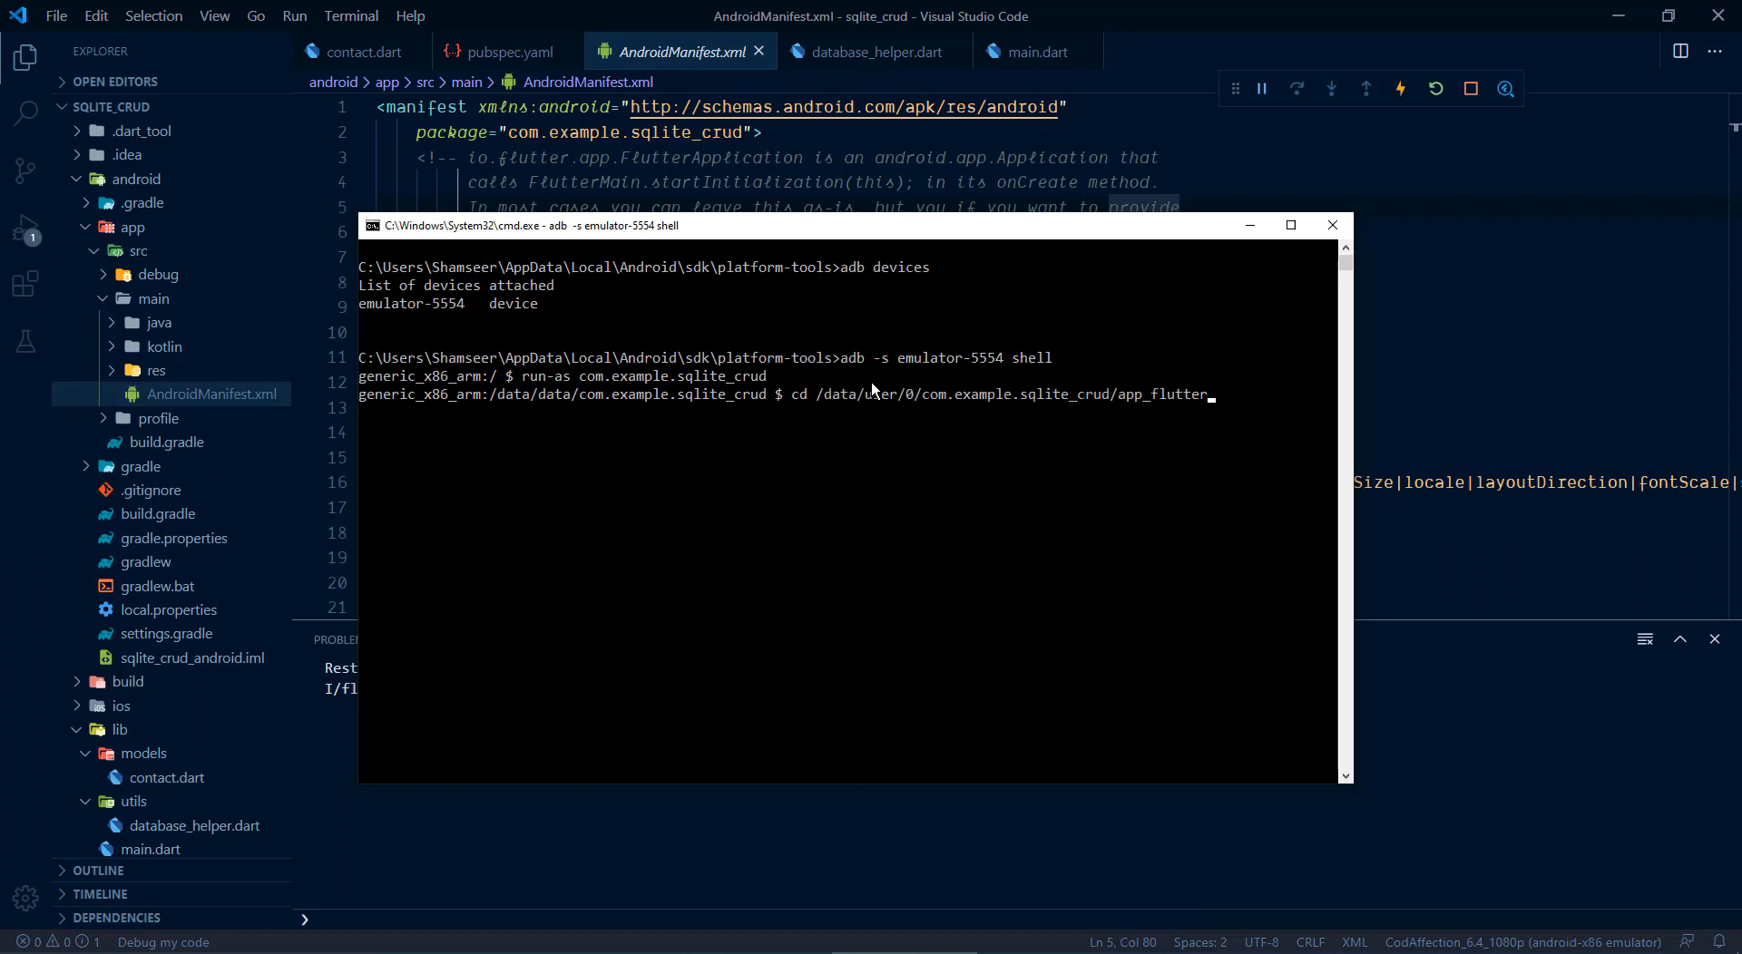
key(Return)
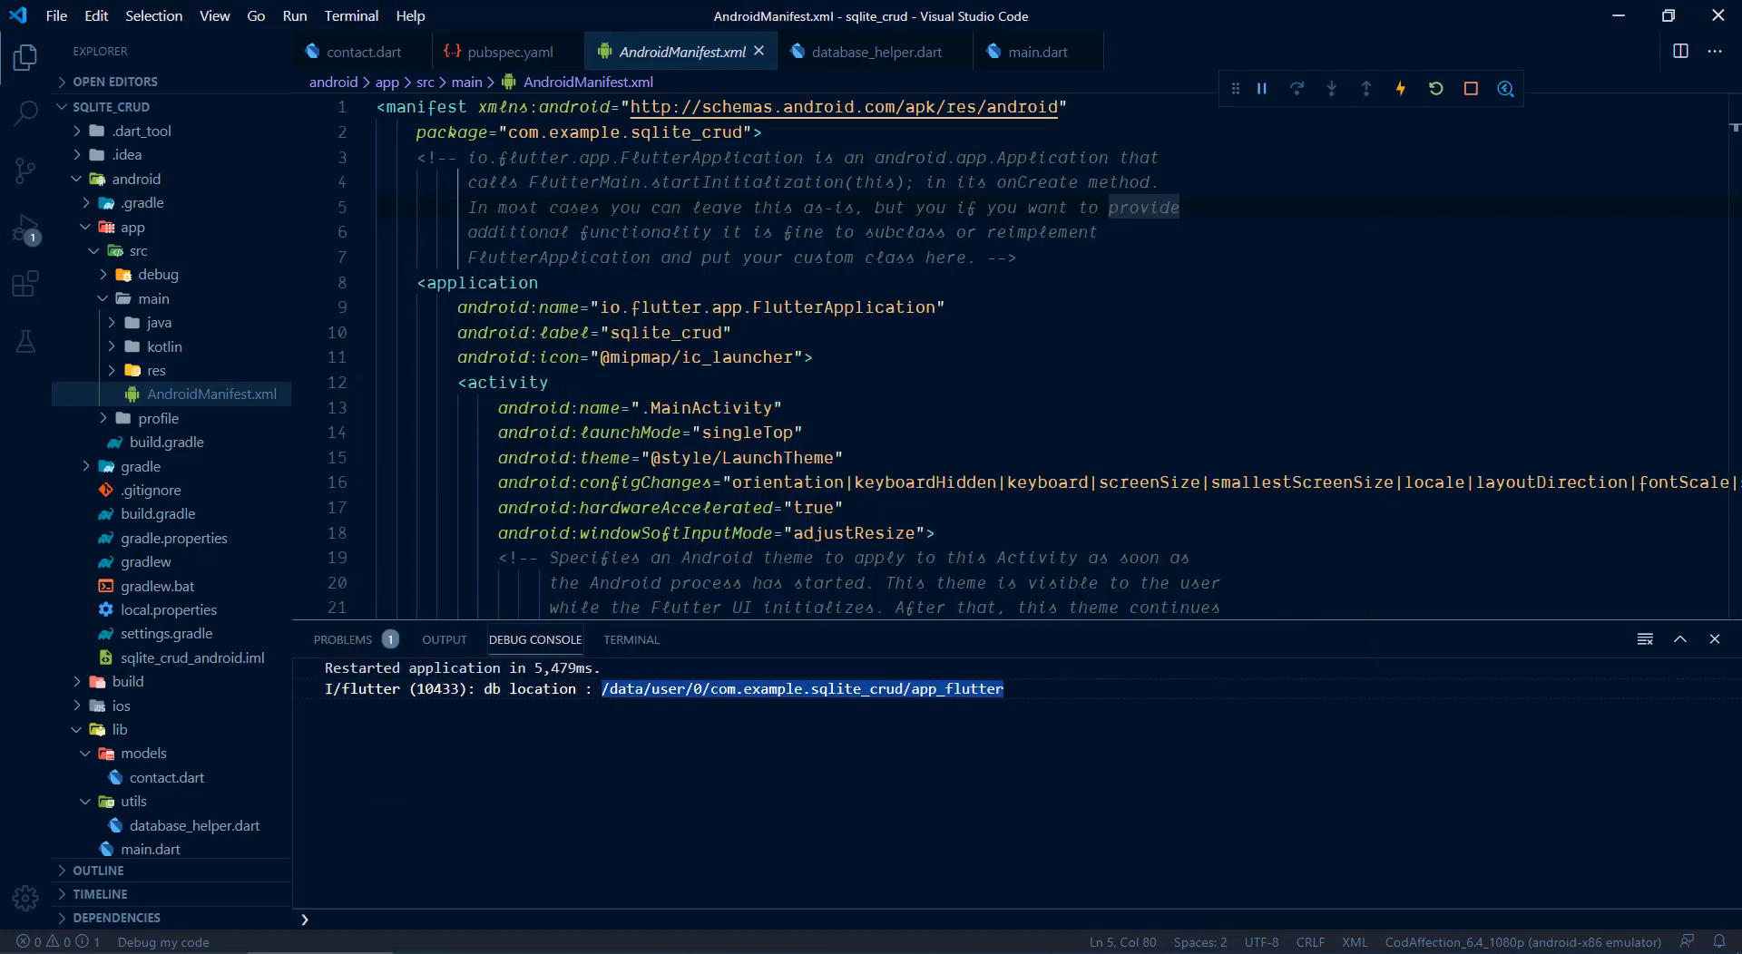
Step: Review _databaseName ContactData.db and the database path line in database_helper.dart
click(874, 51)
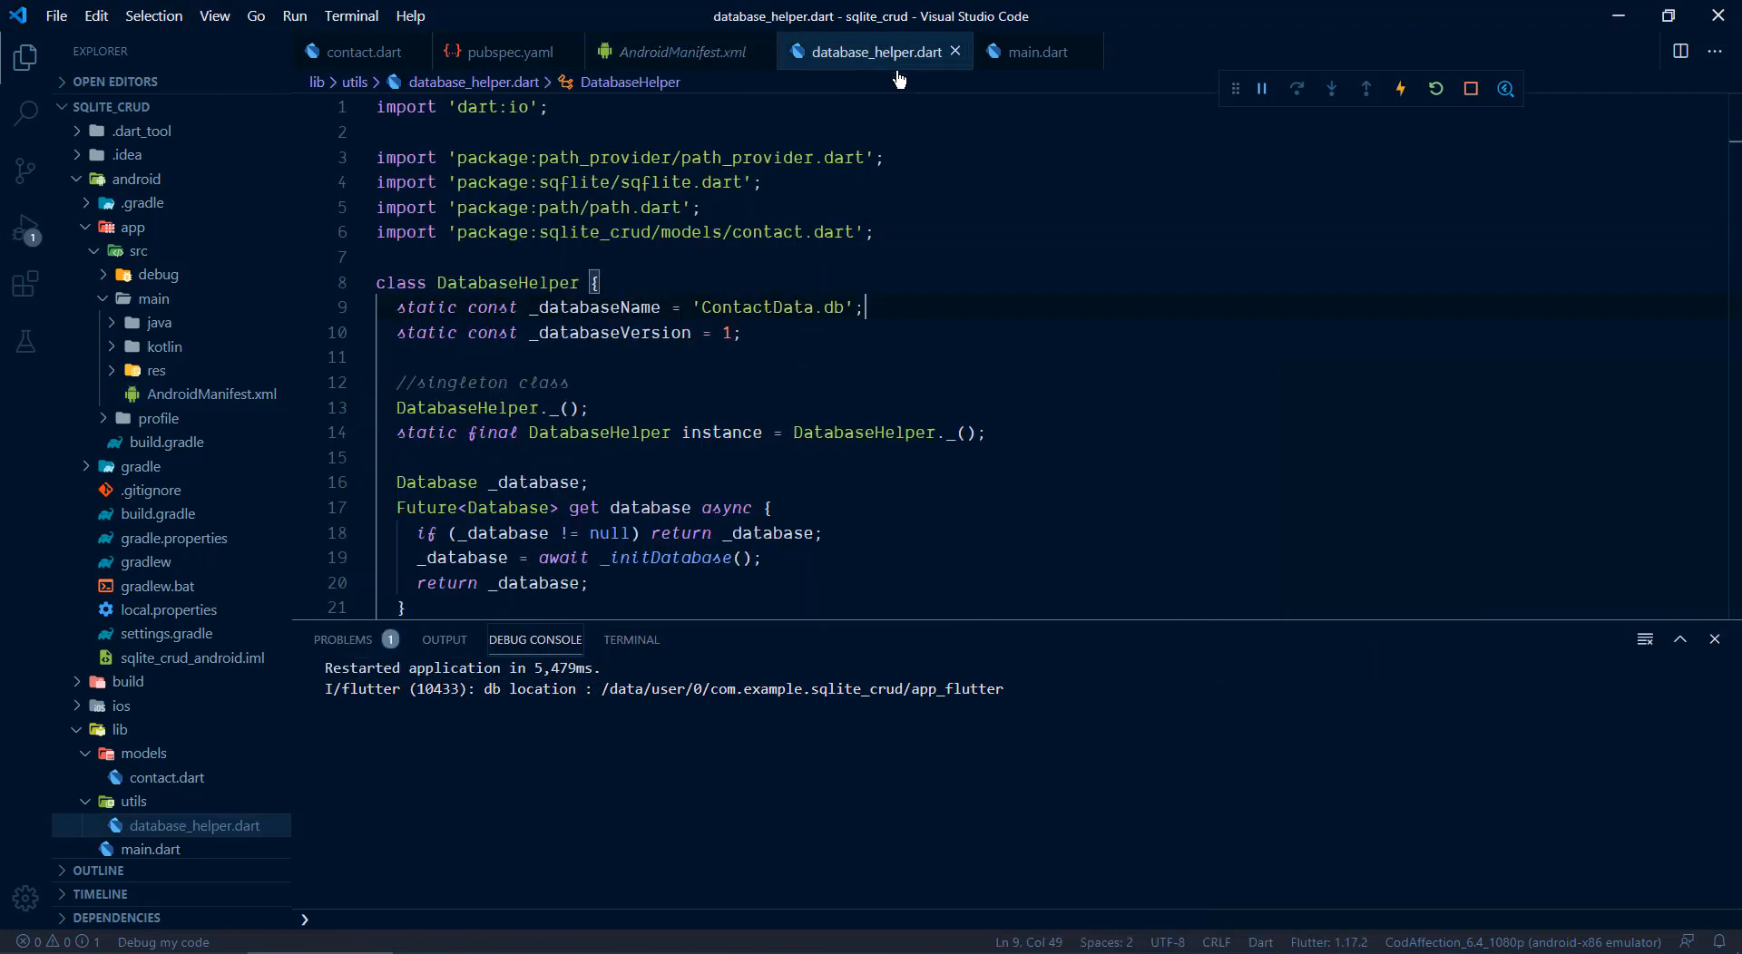
click(693, 308)
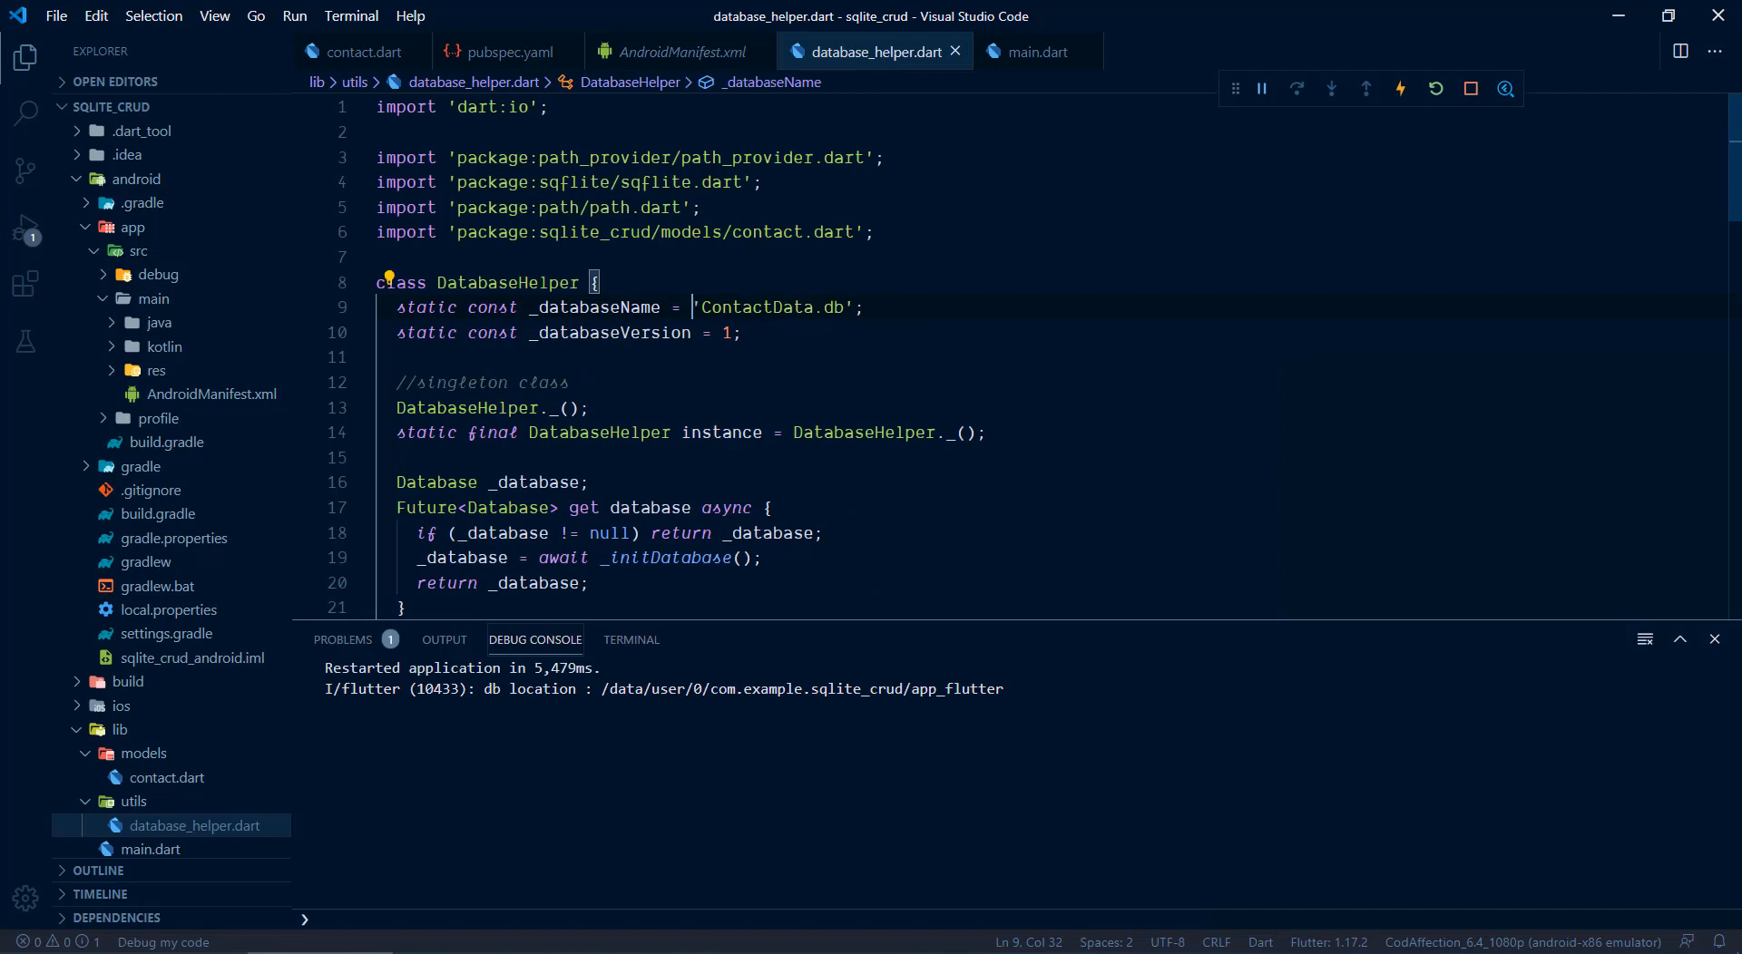
scroll(down, 3)
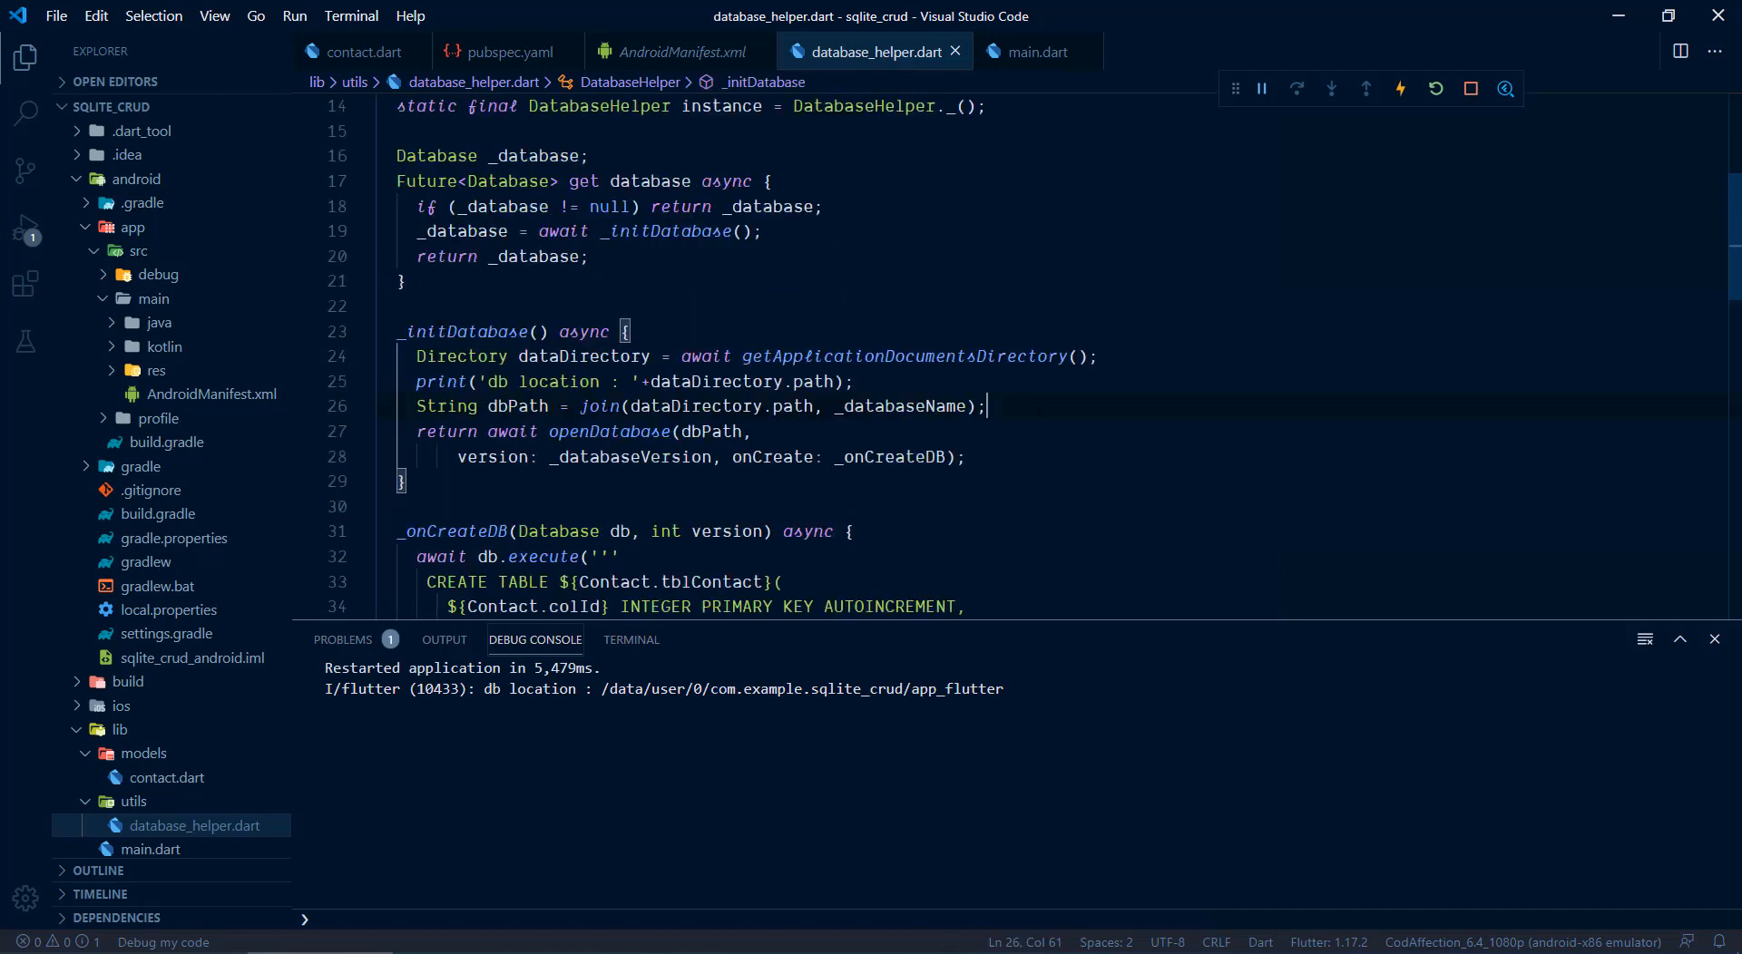
triple_click(698, 406)
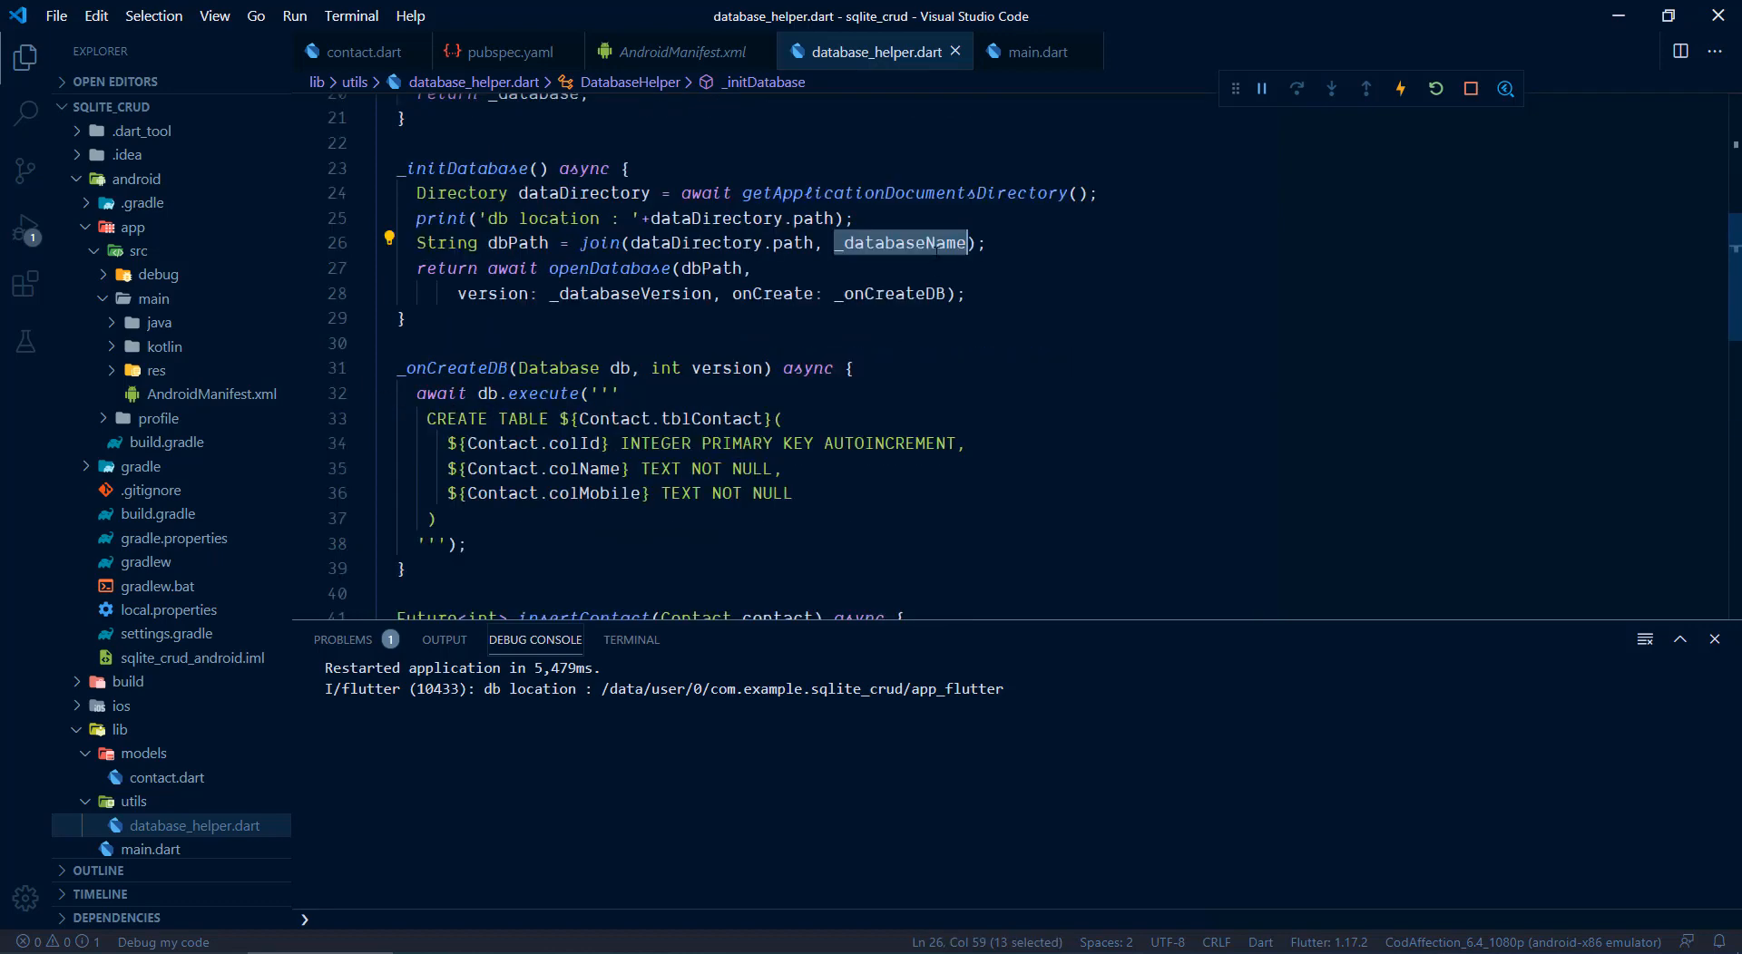
scroll(up, 3)
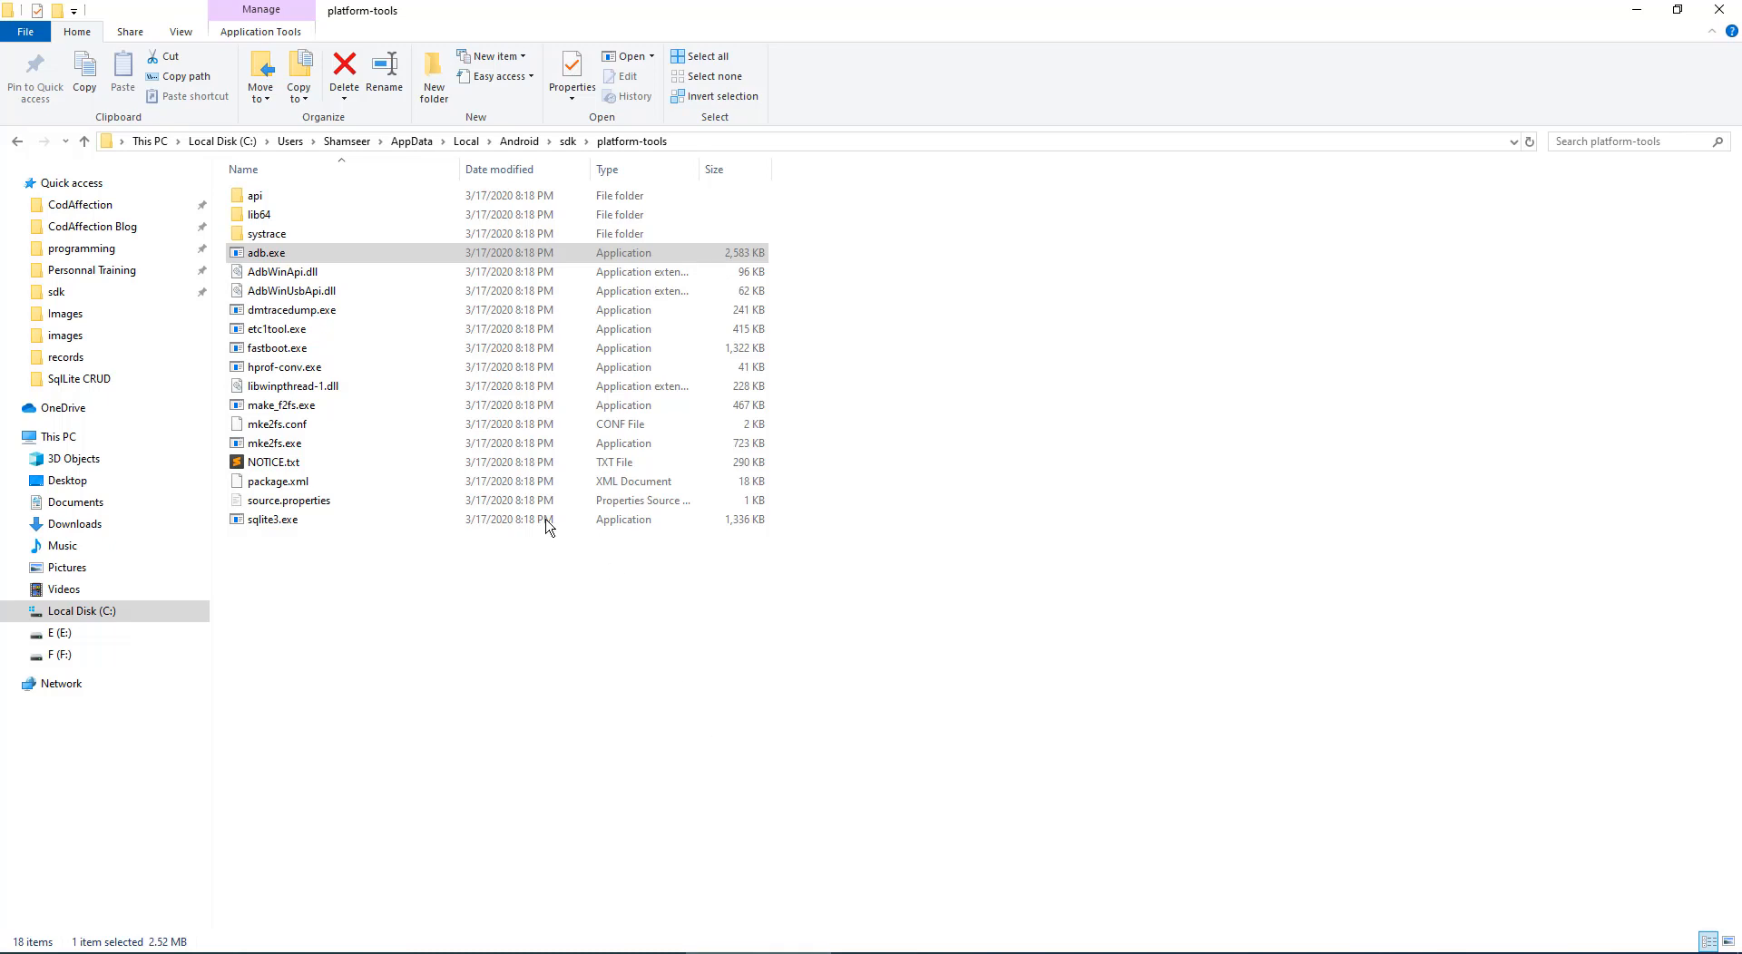
Step: Run sqlite3 ContactData.db in the adb shell to reach the sqlite> prompt
click(272, 519)
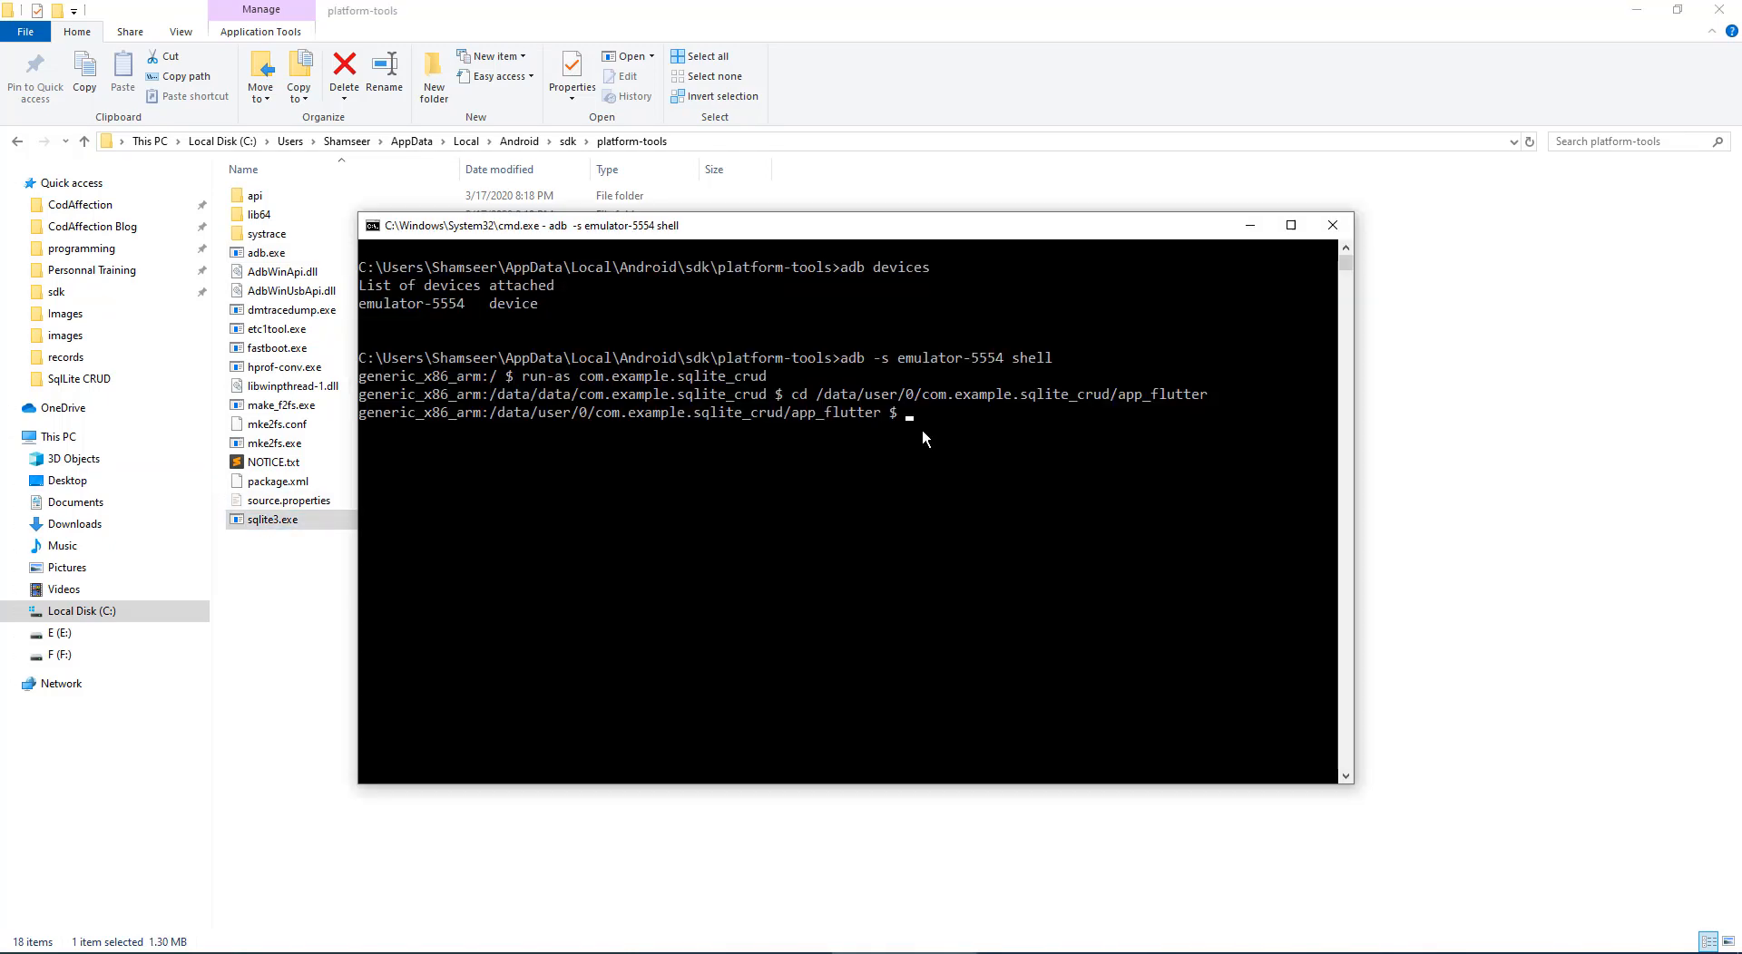
text(sqlite)
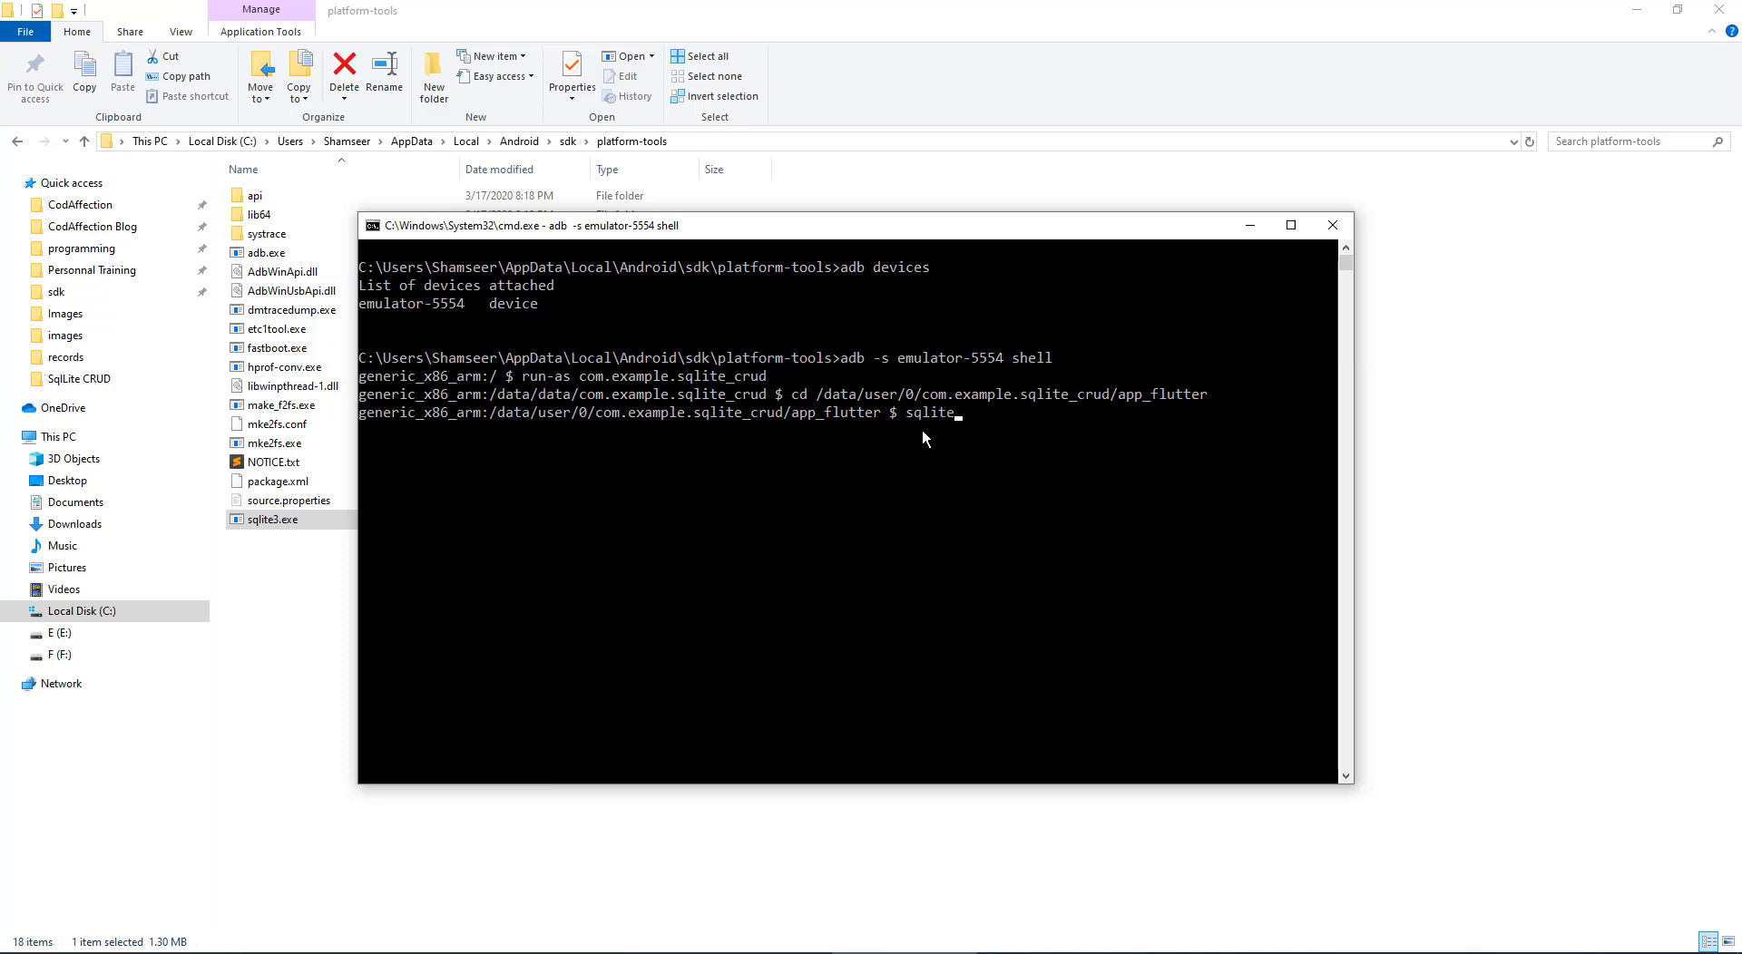
text(3)
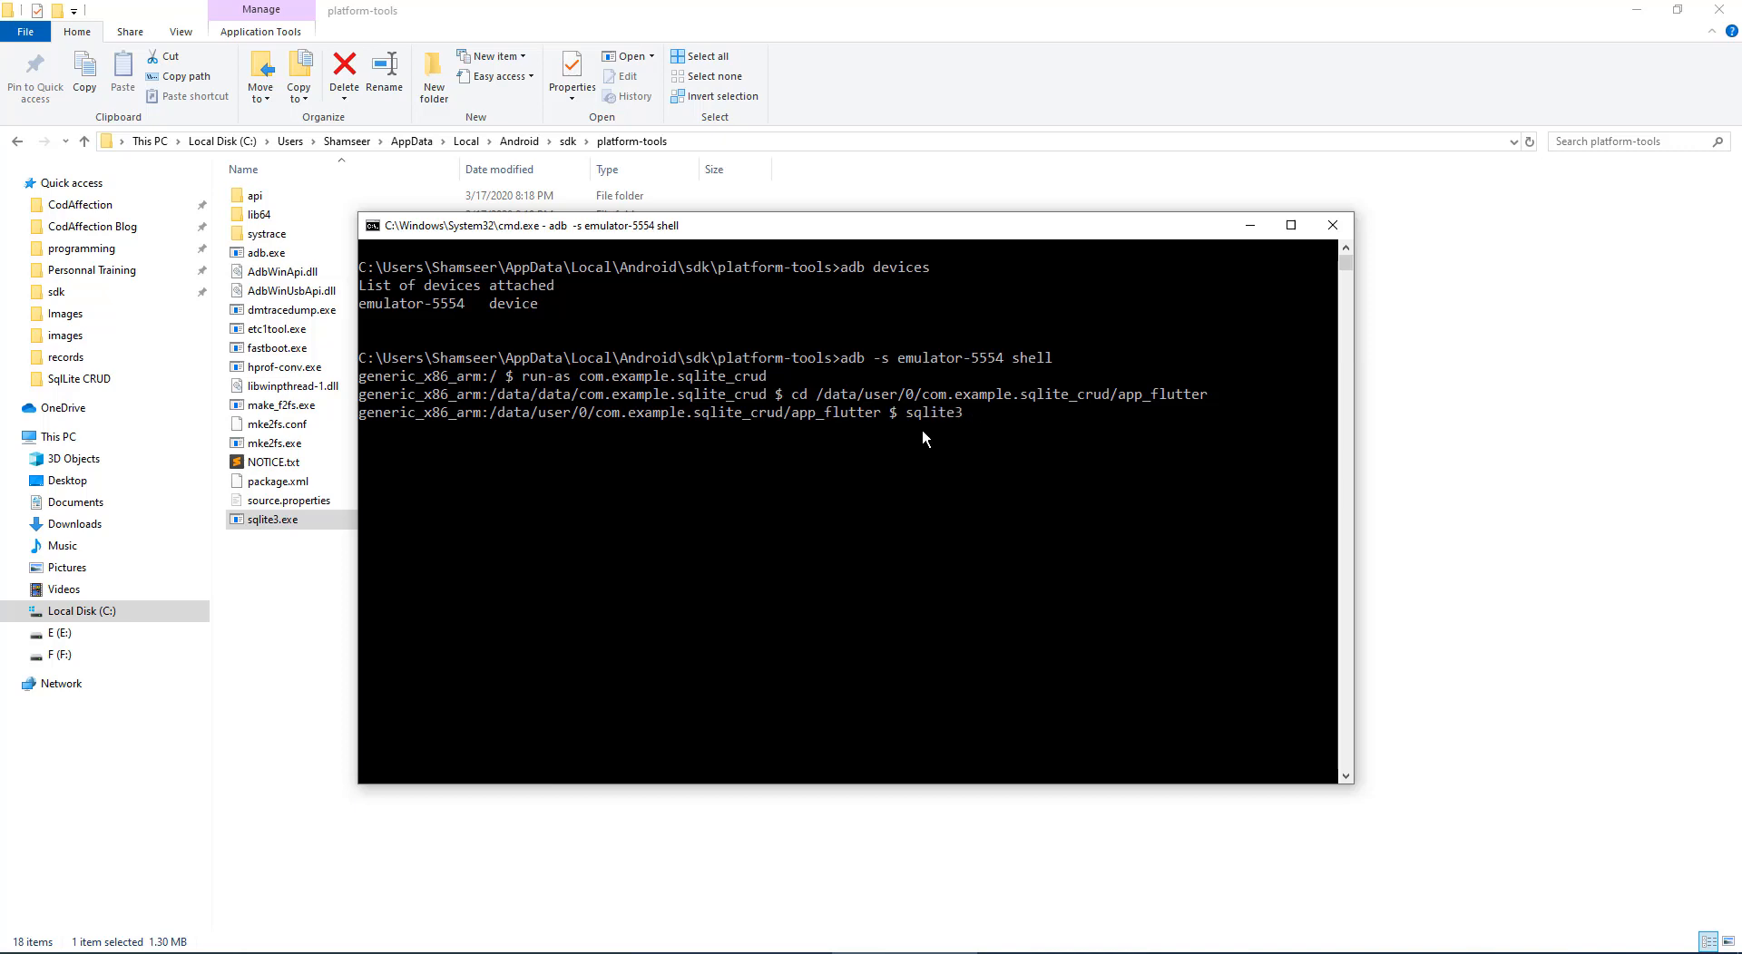
text(Cont)
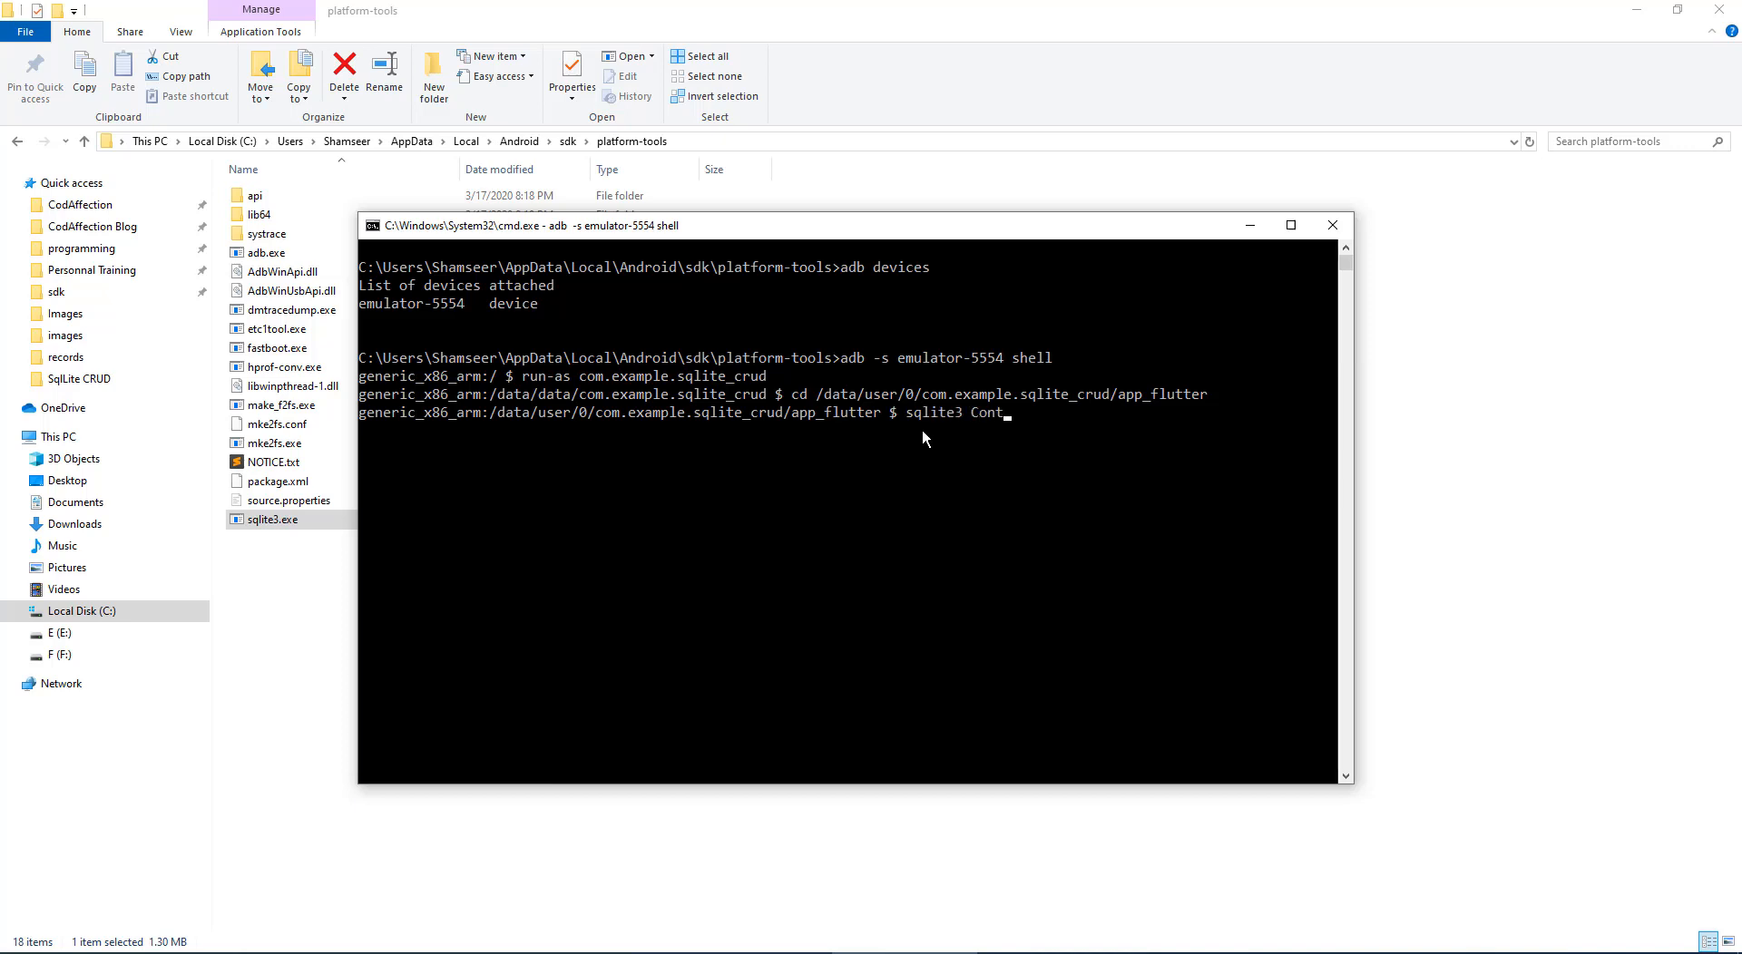
text(actData.db)
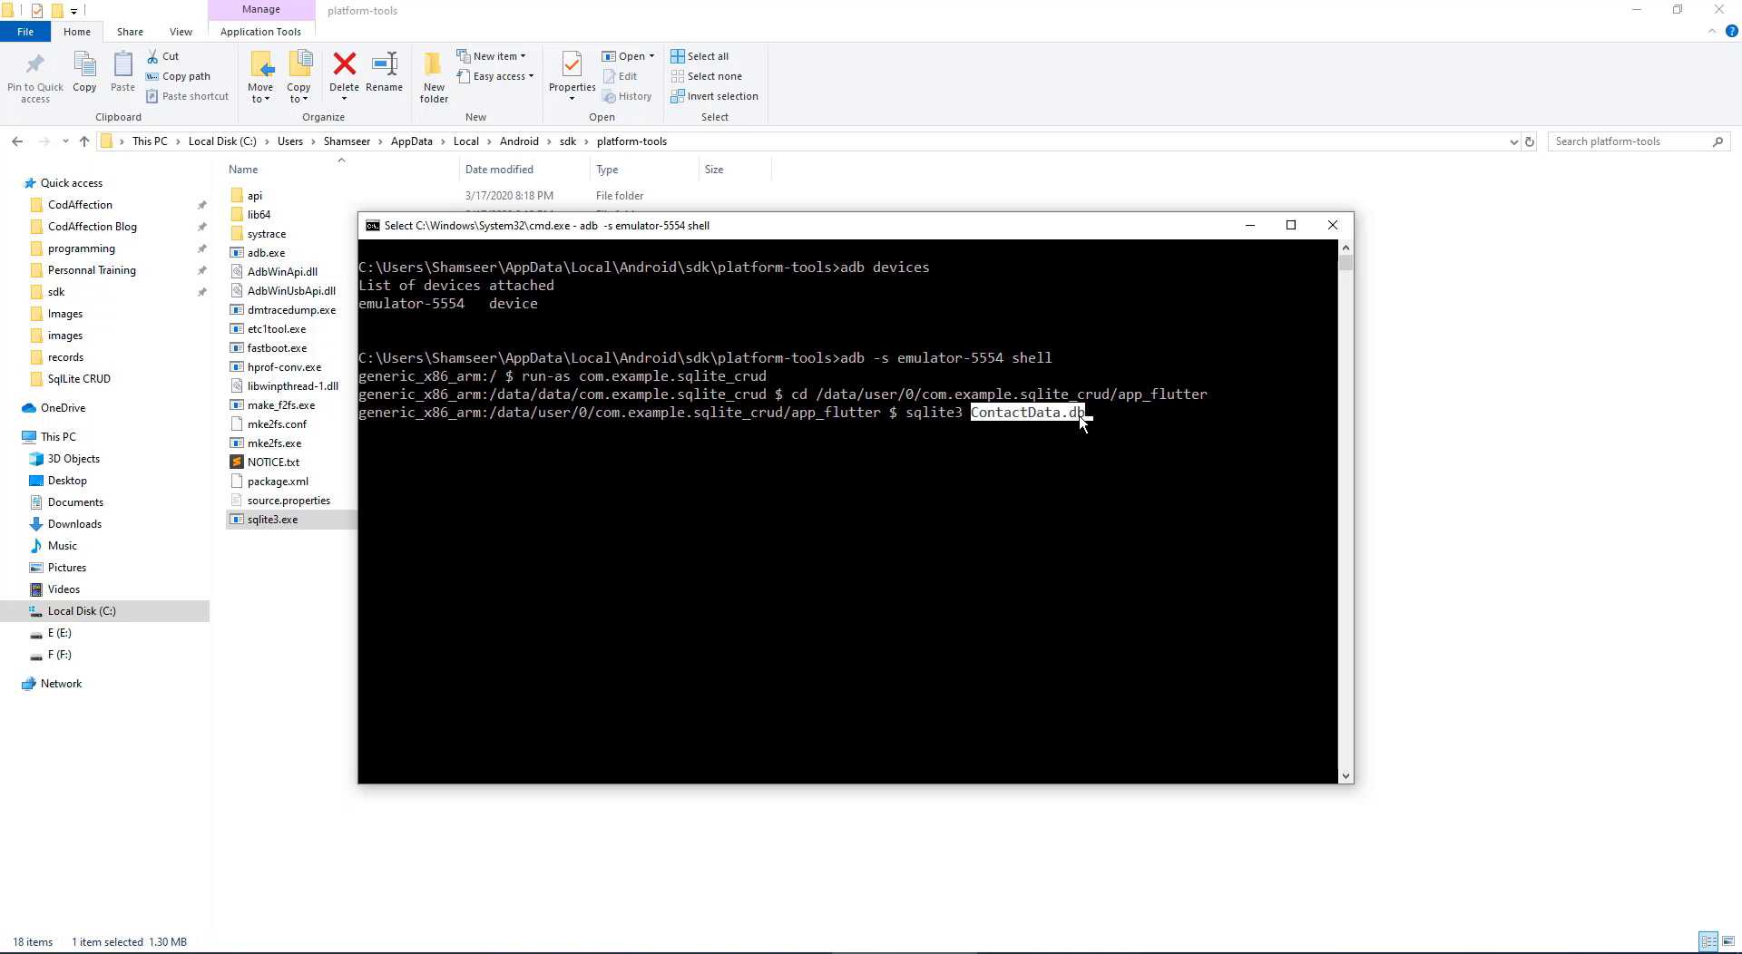
mouse_move(1095, 425)
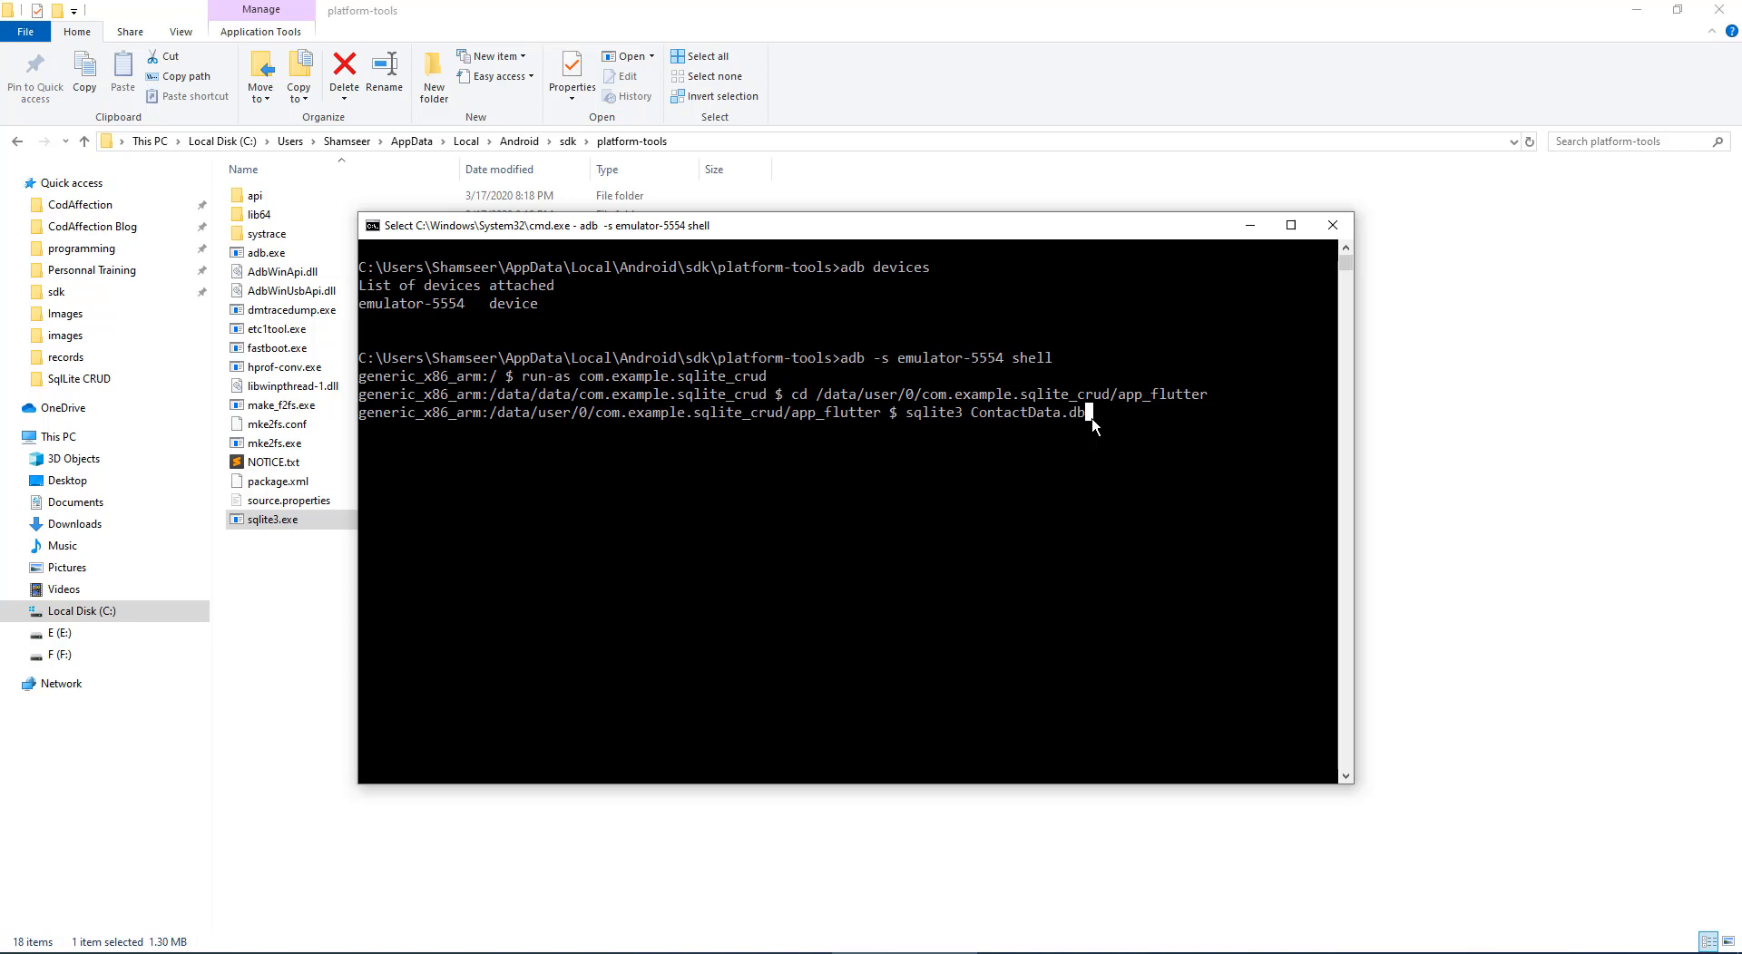
mouse_move(927, 441)
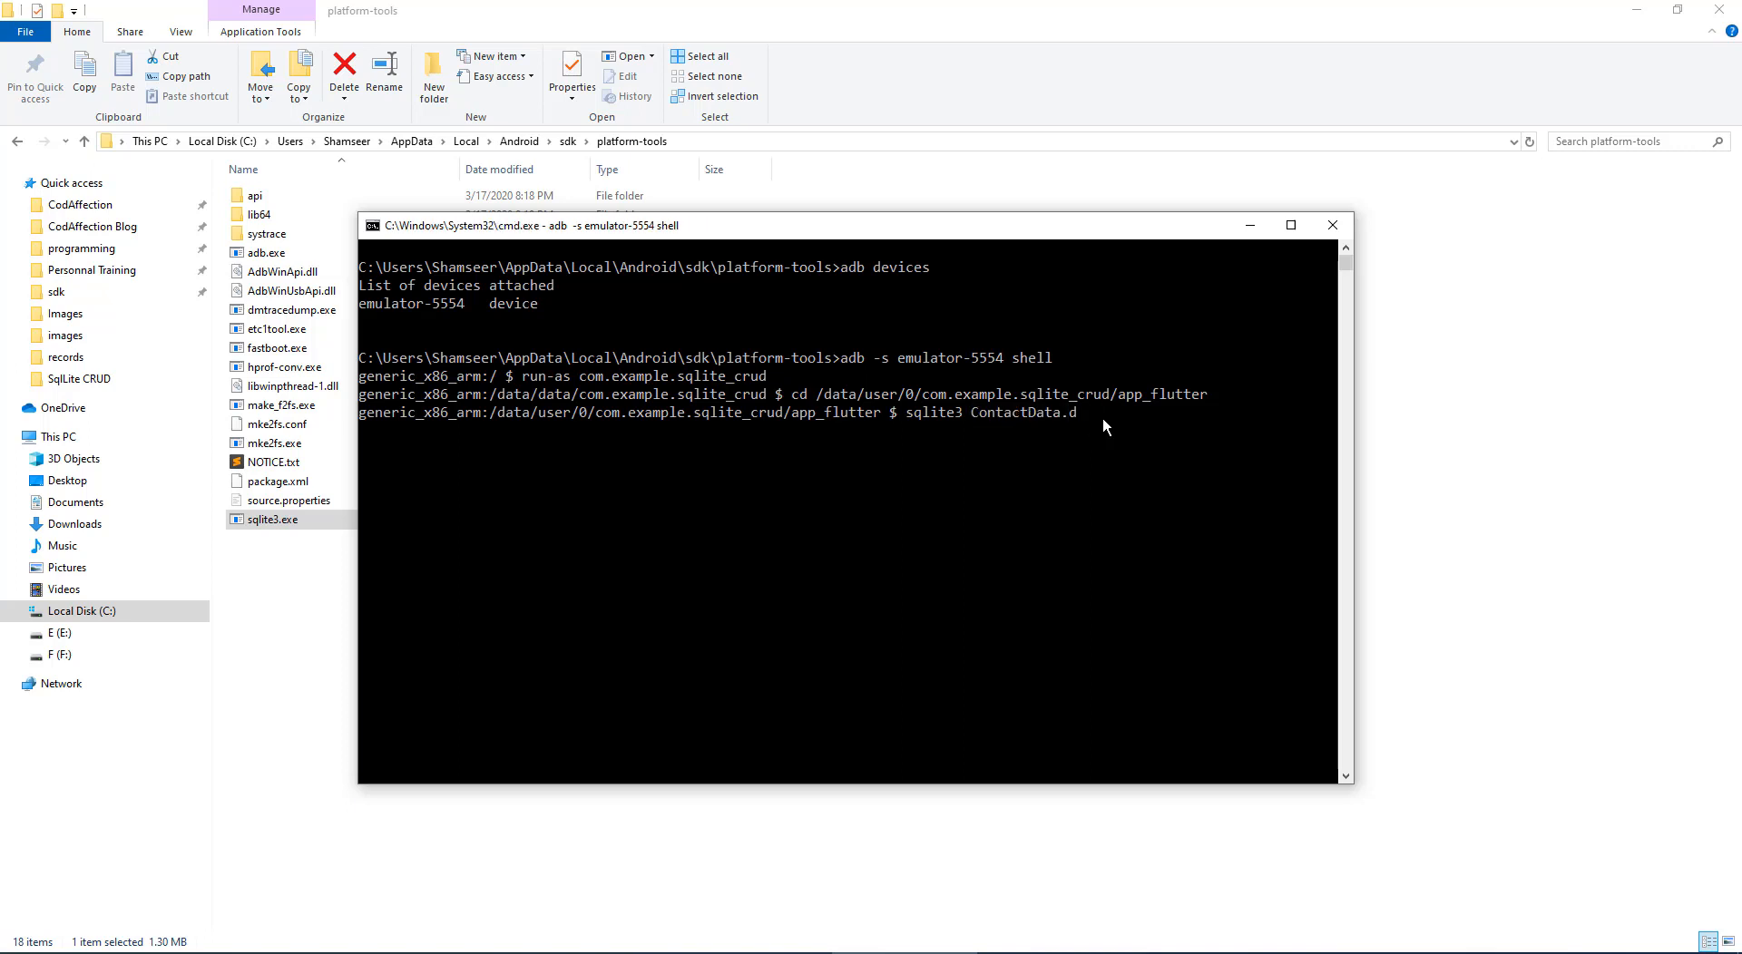
text(b)
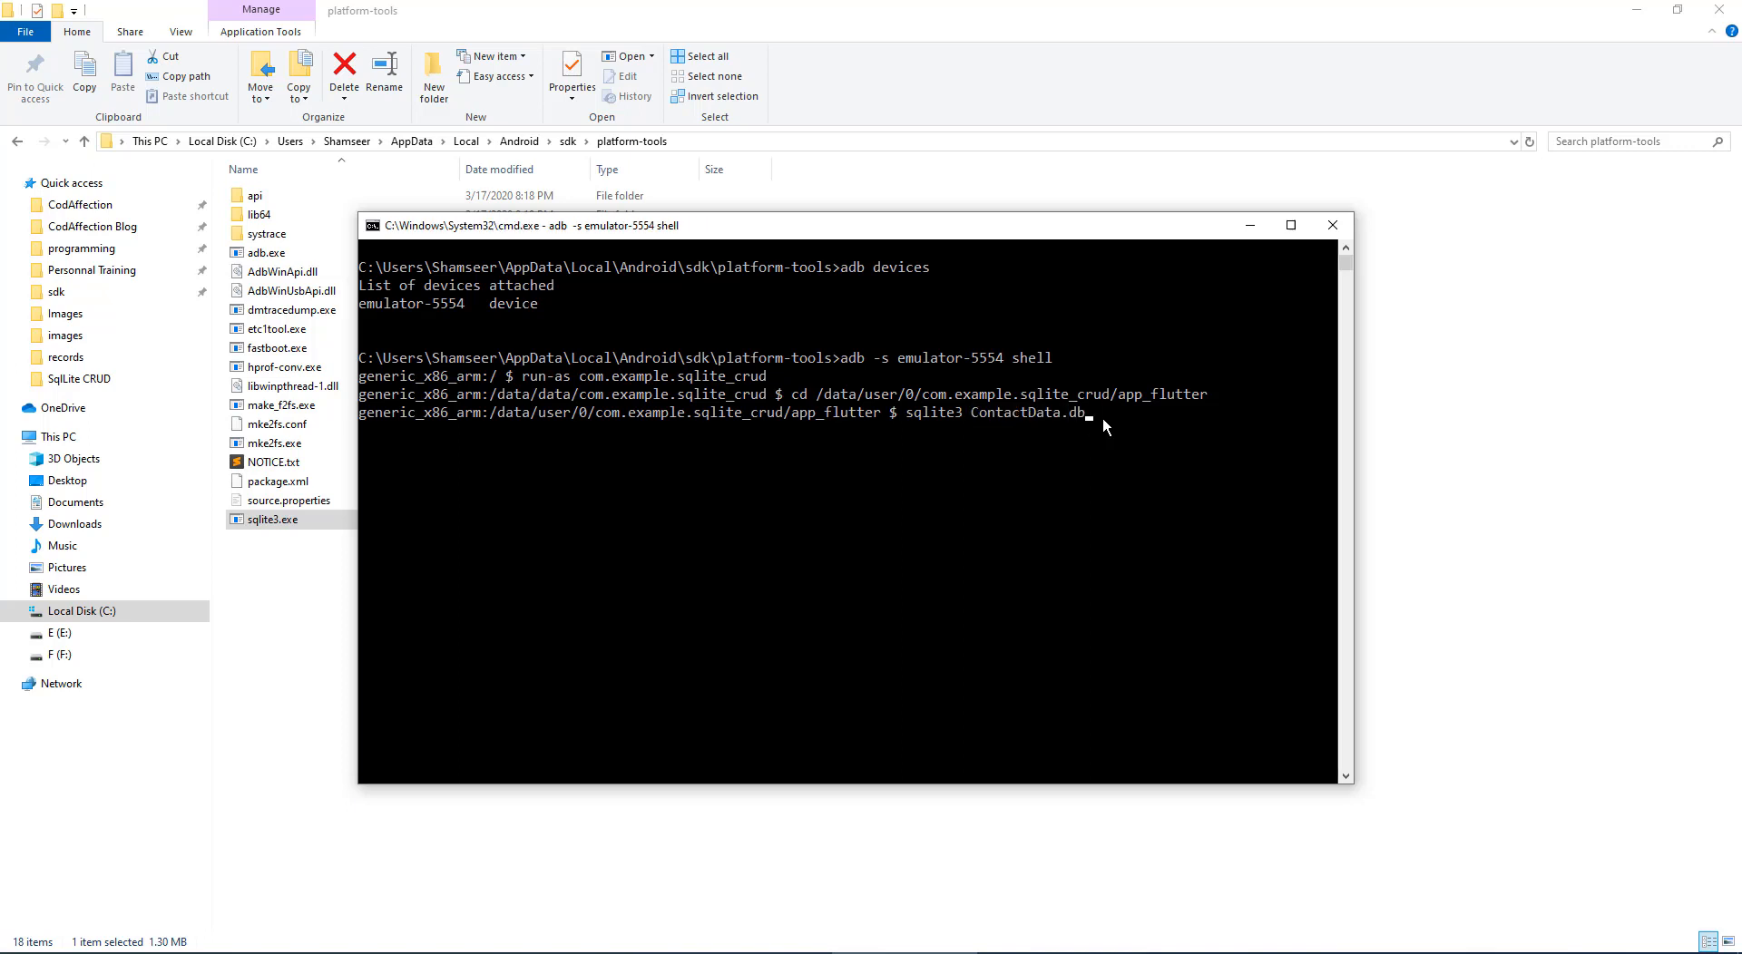
key(Return)
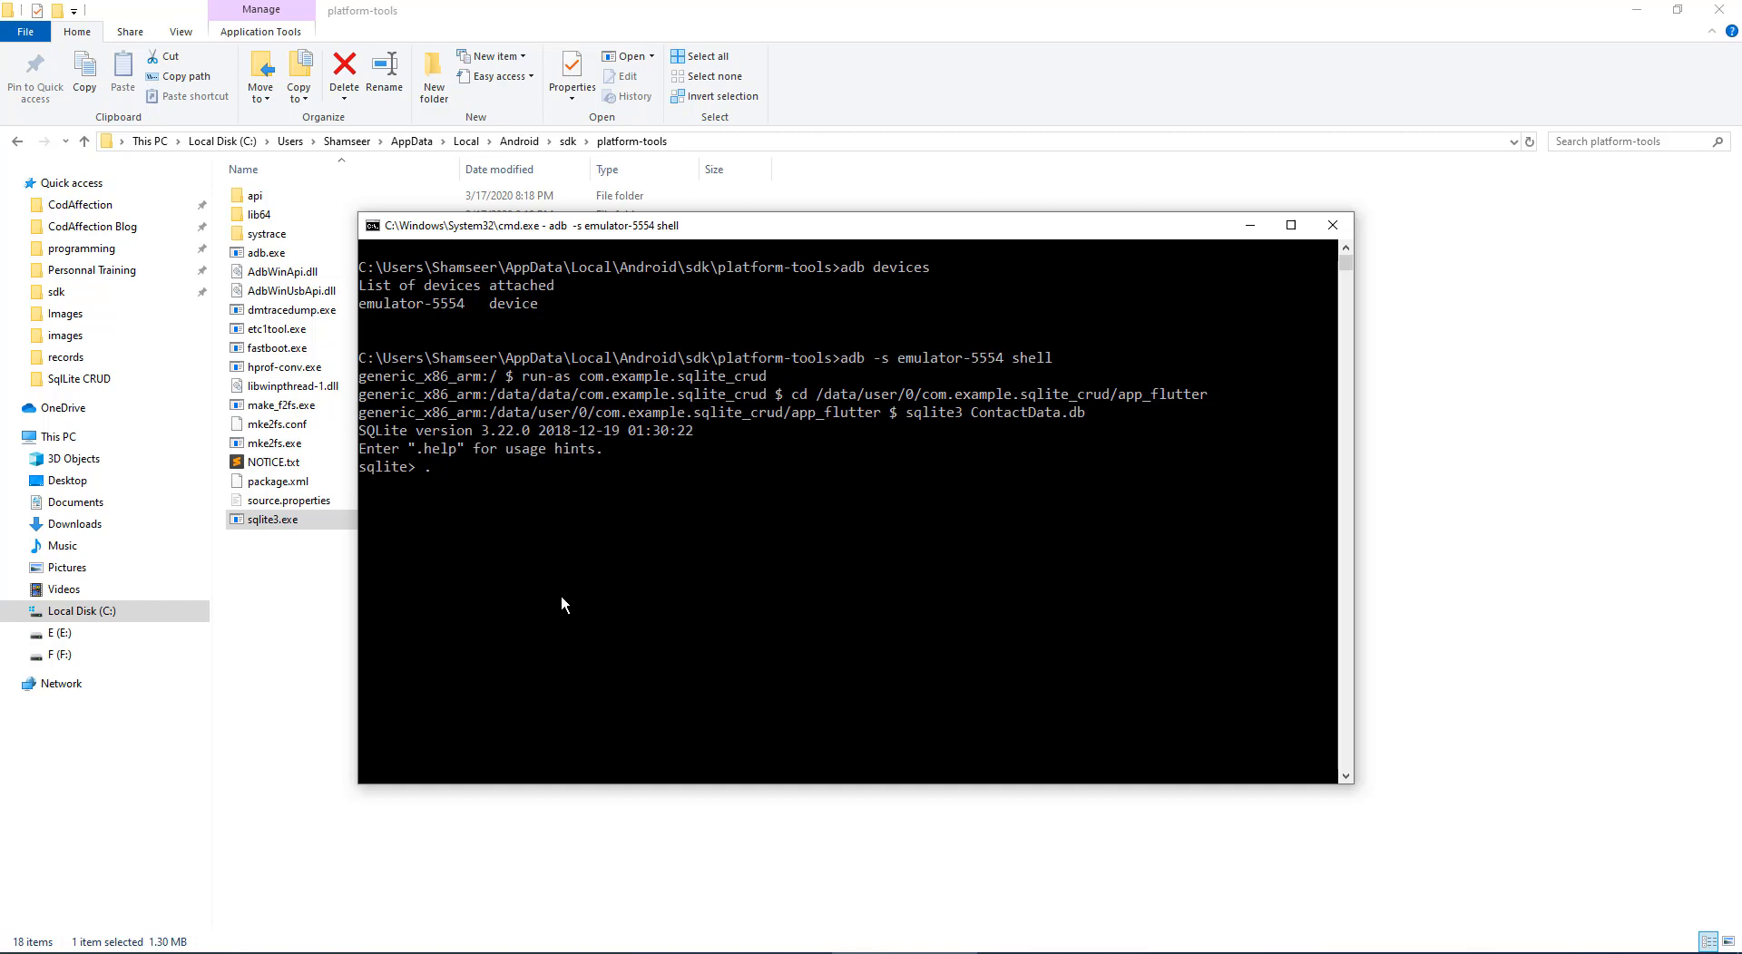
Step: List the database tables with .tables after the failed .tables; attempt
text(tabl)
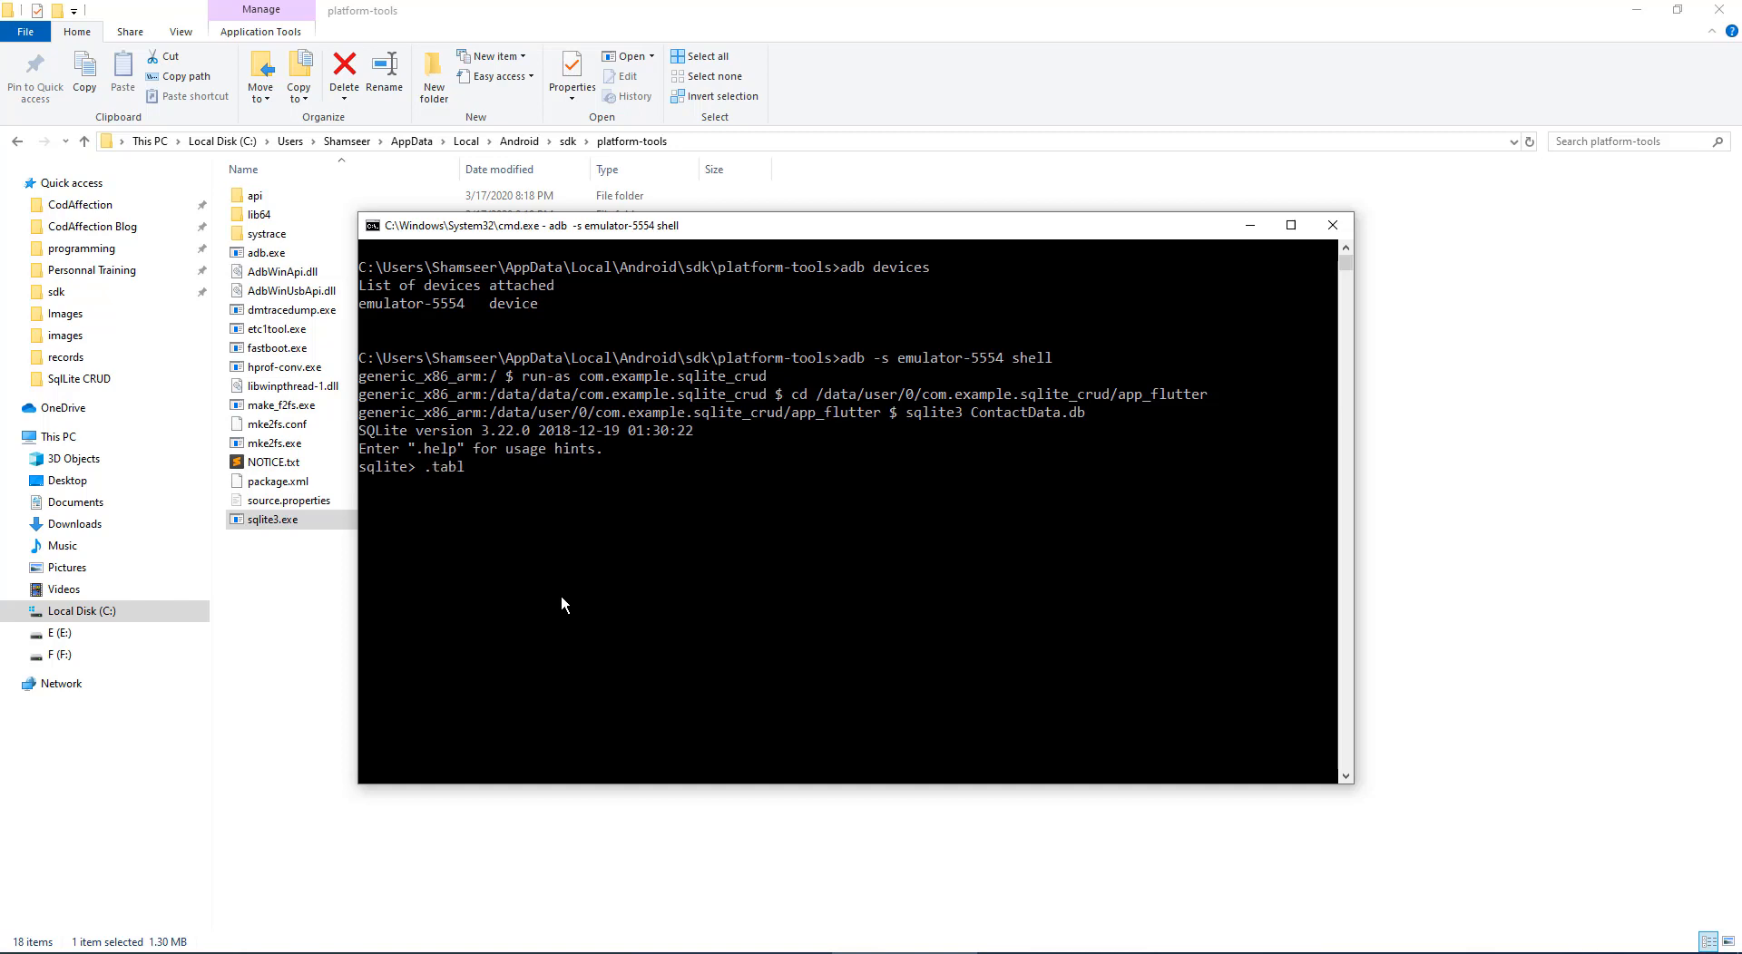
text(e)
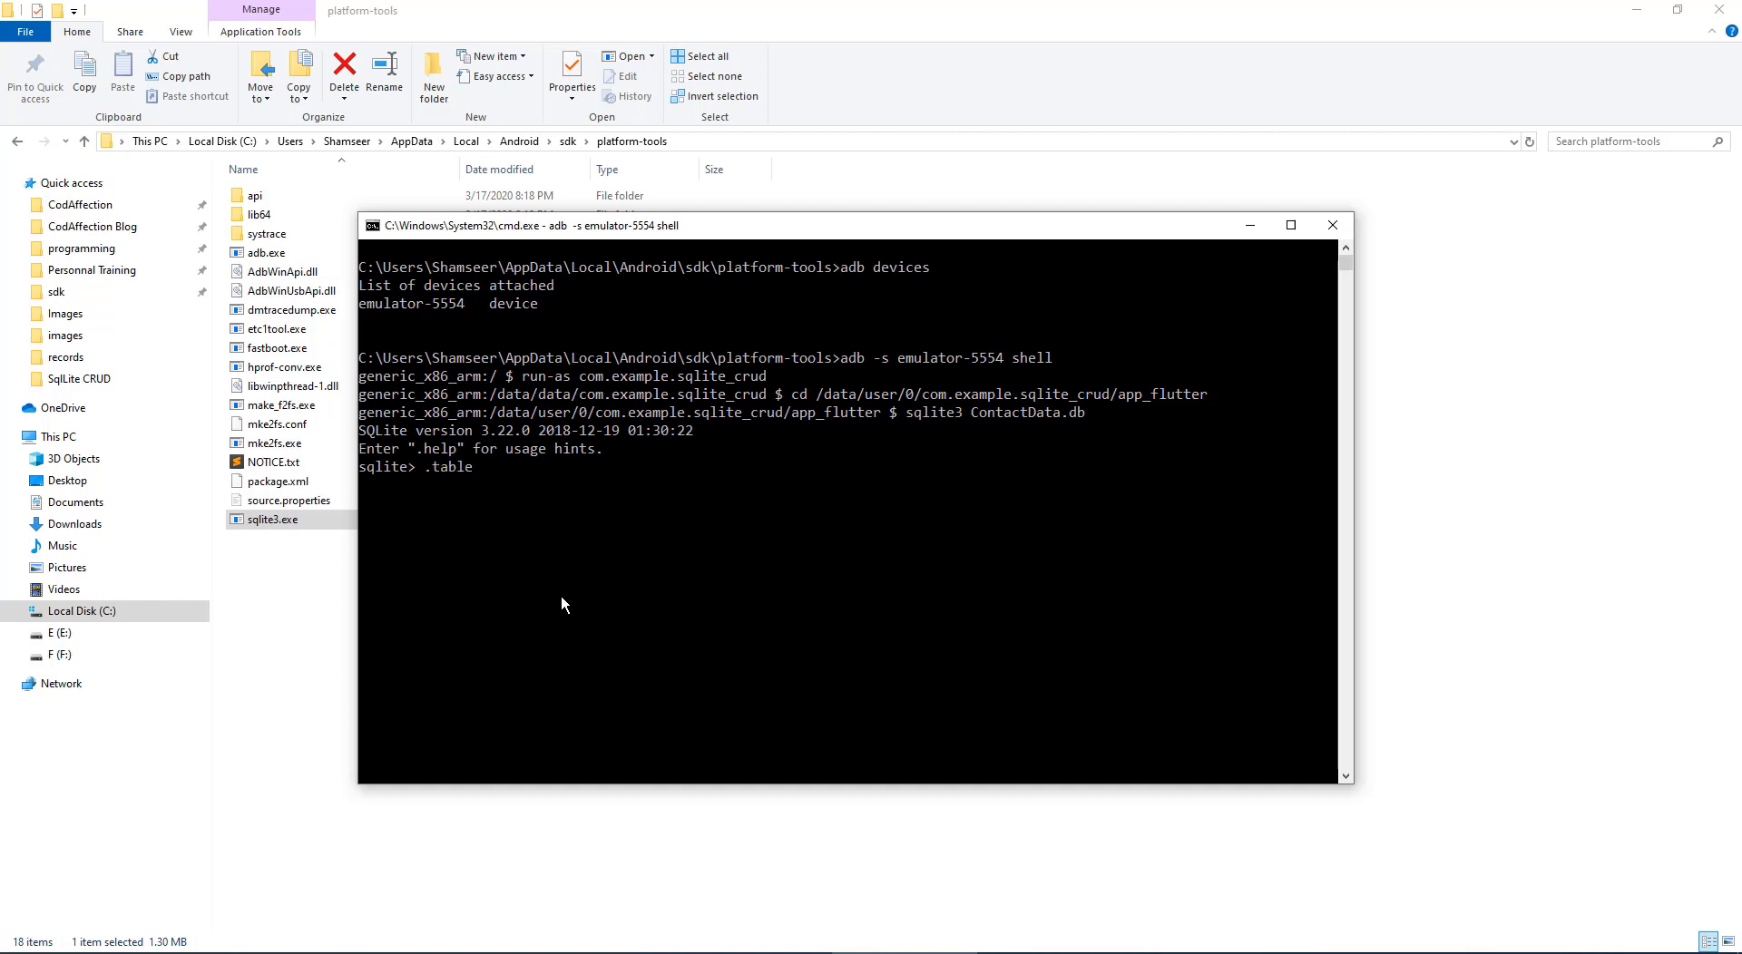
text(s;)
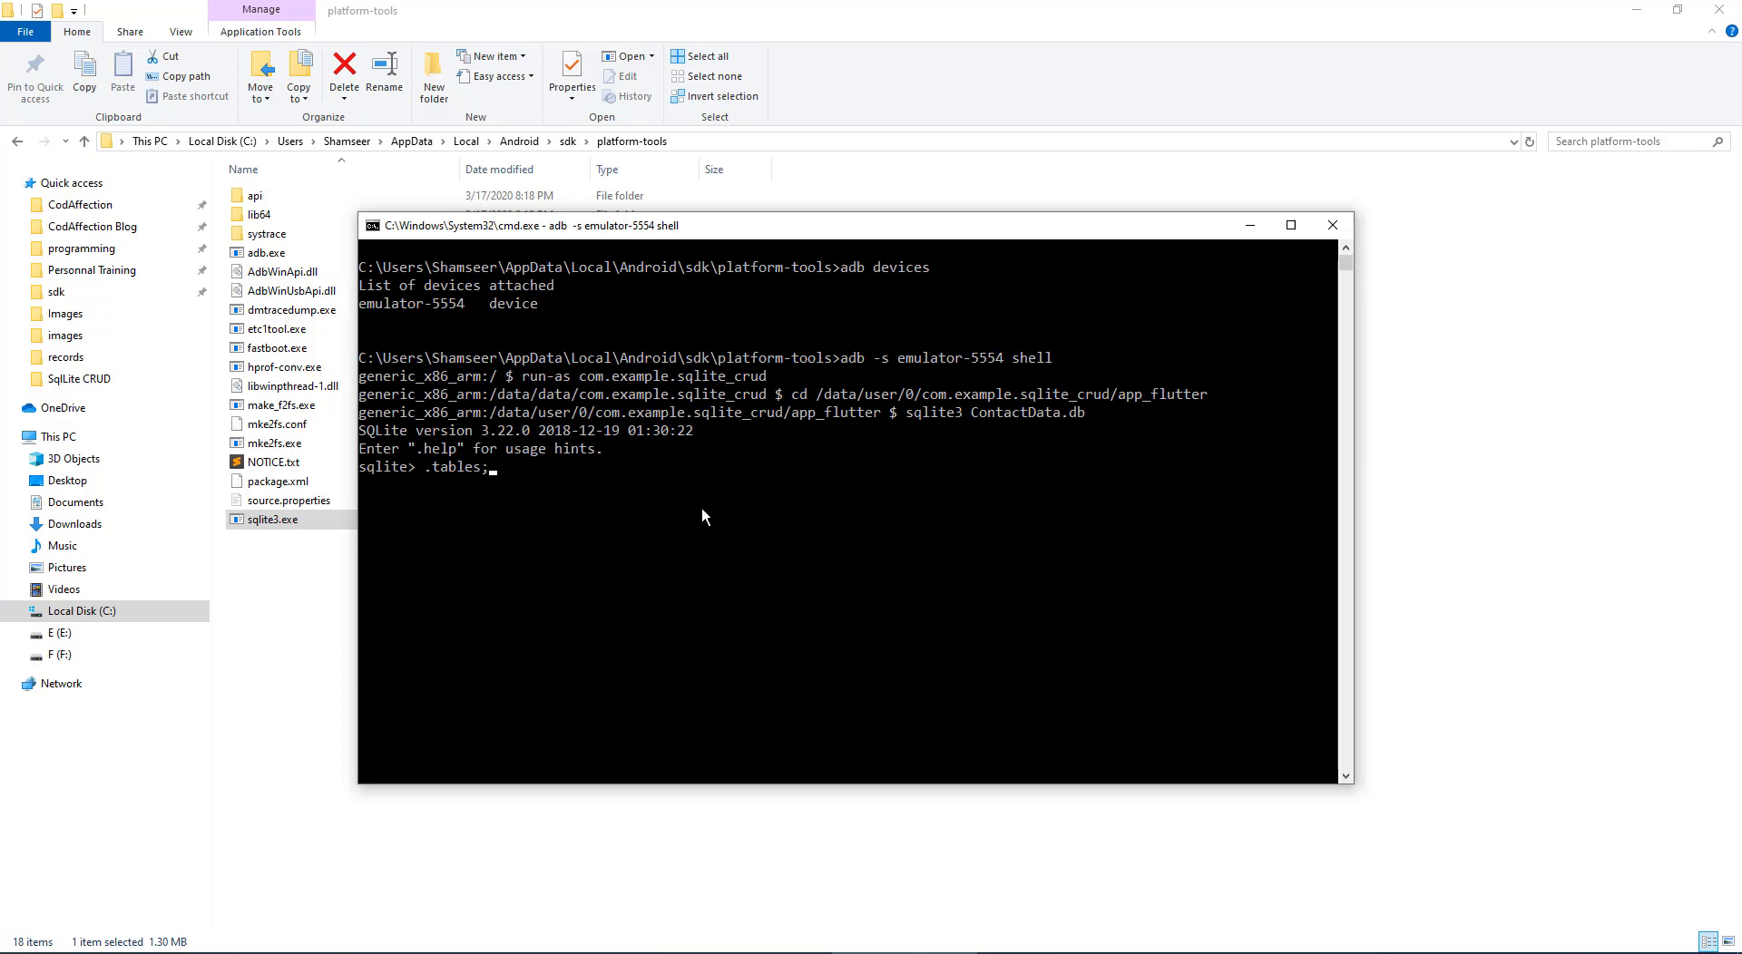
key(Return)
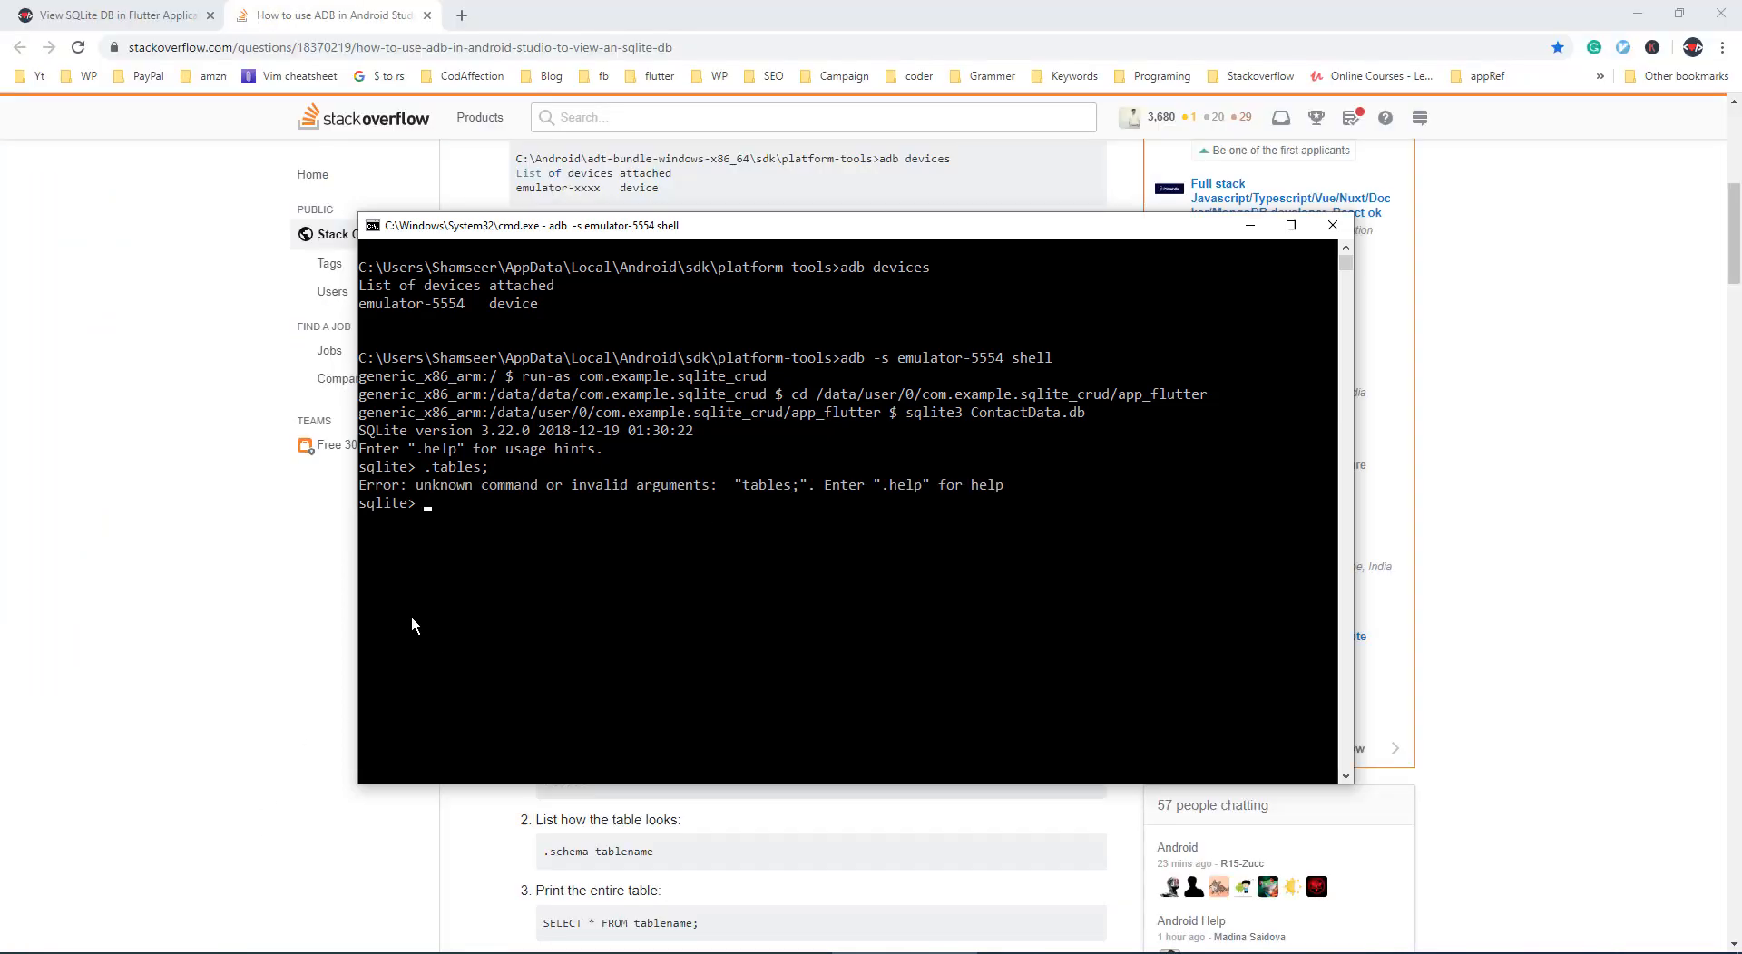
text(.table)
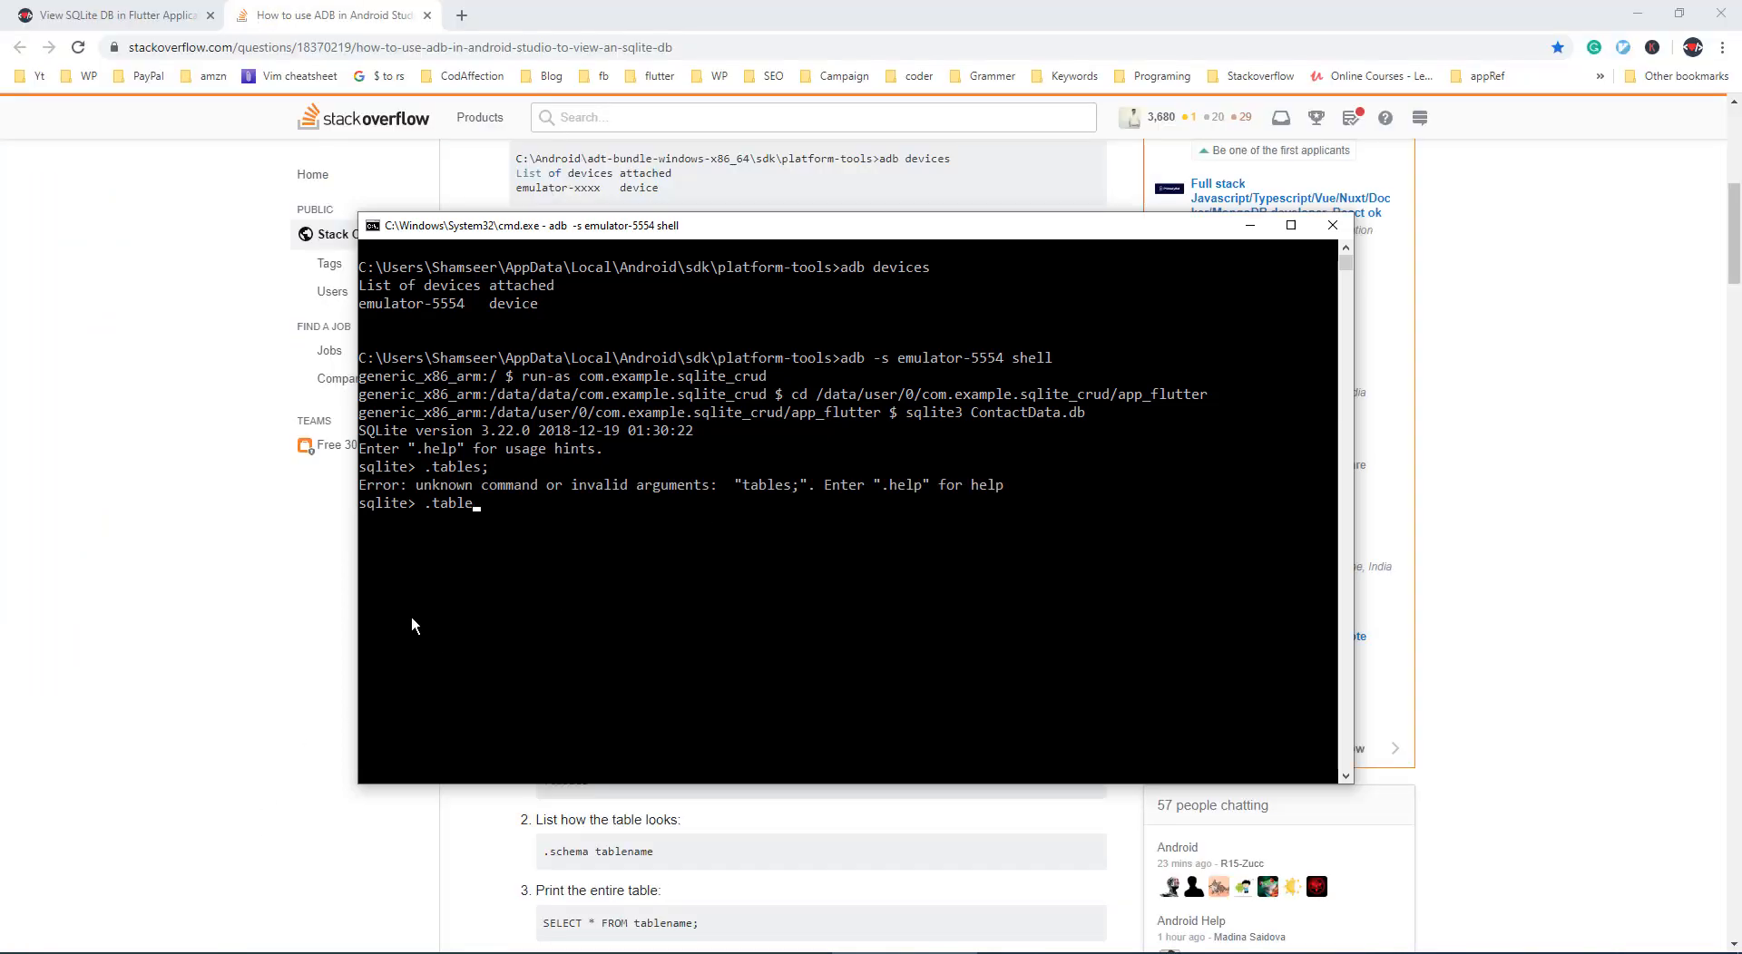
key(Return)
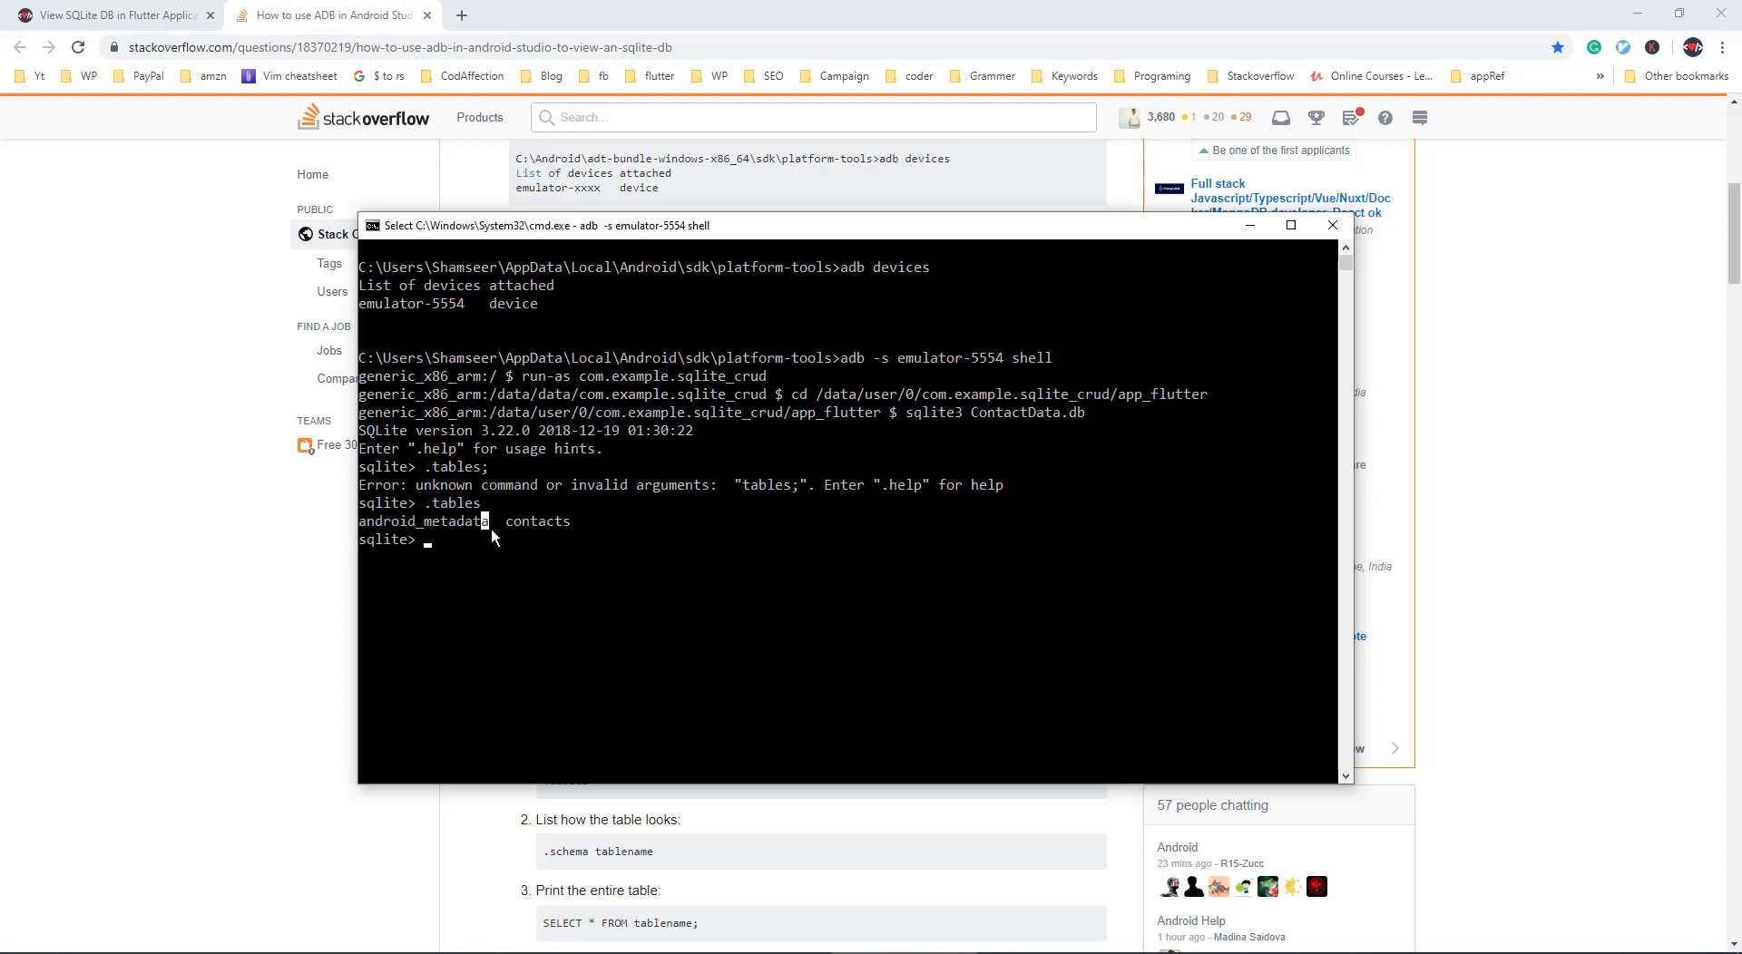
Step: Mark the listed table names android_metadata and contacts
double_click(422, 520)
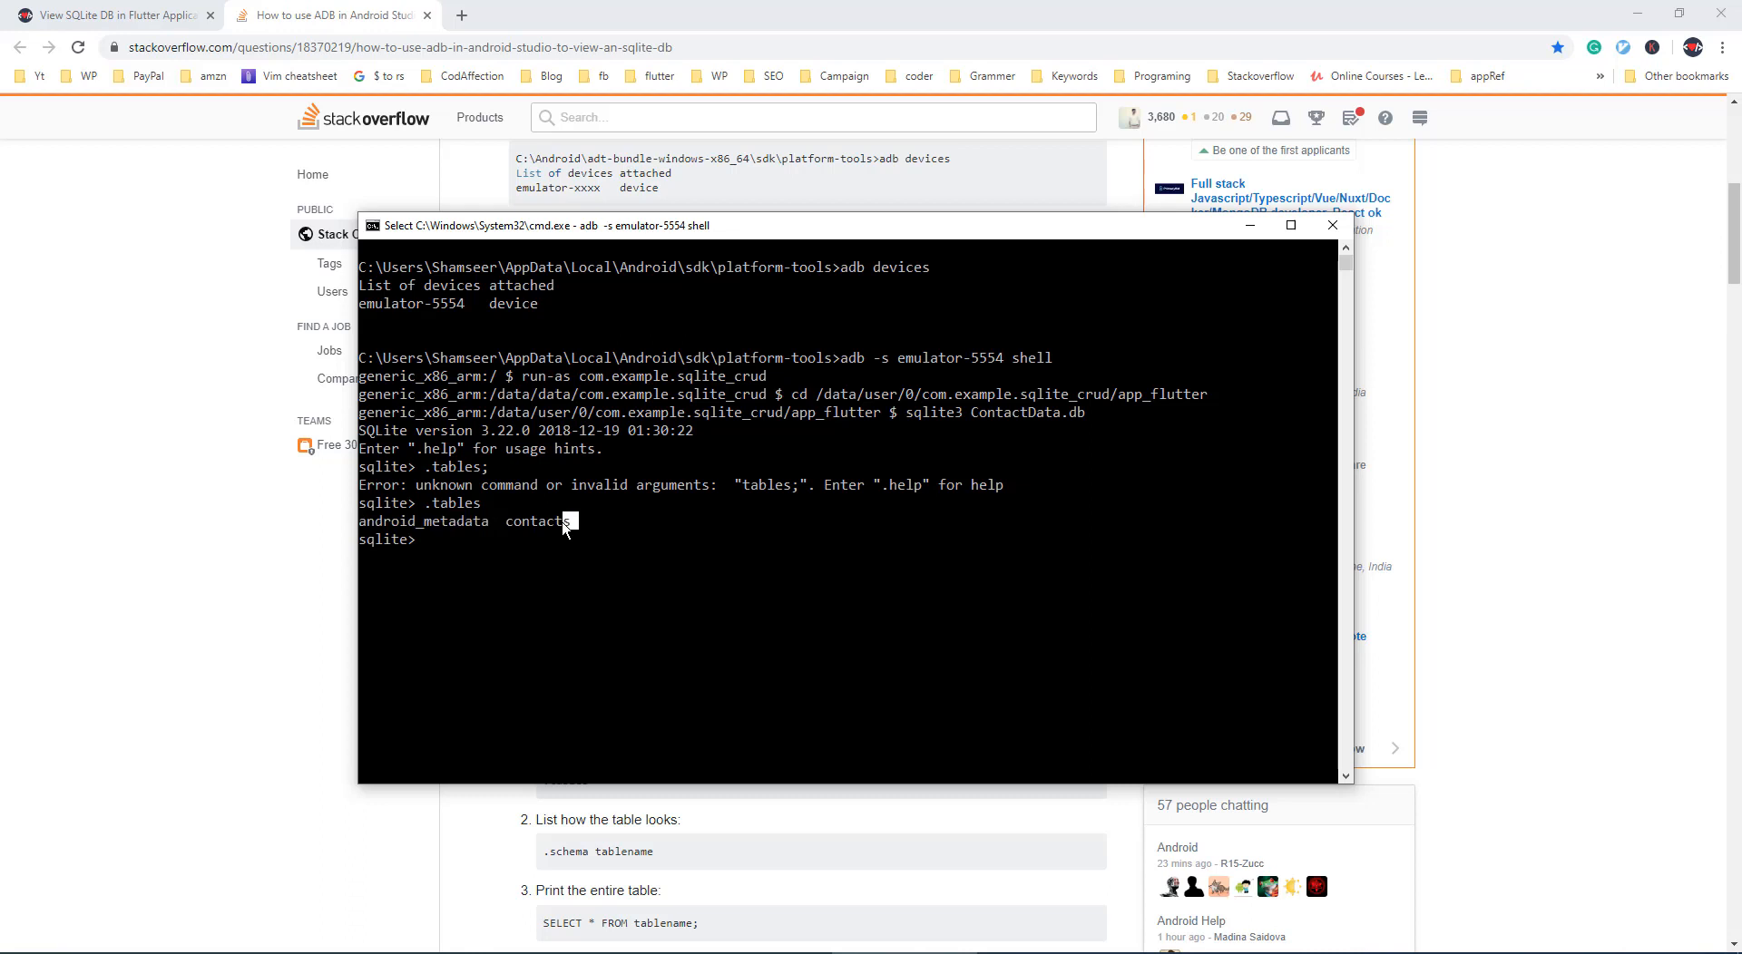
double_click(539, 521)
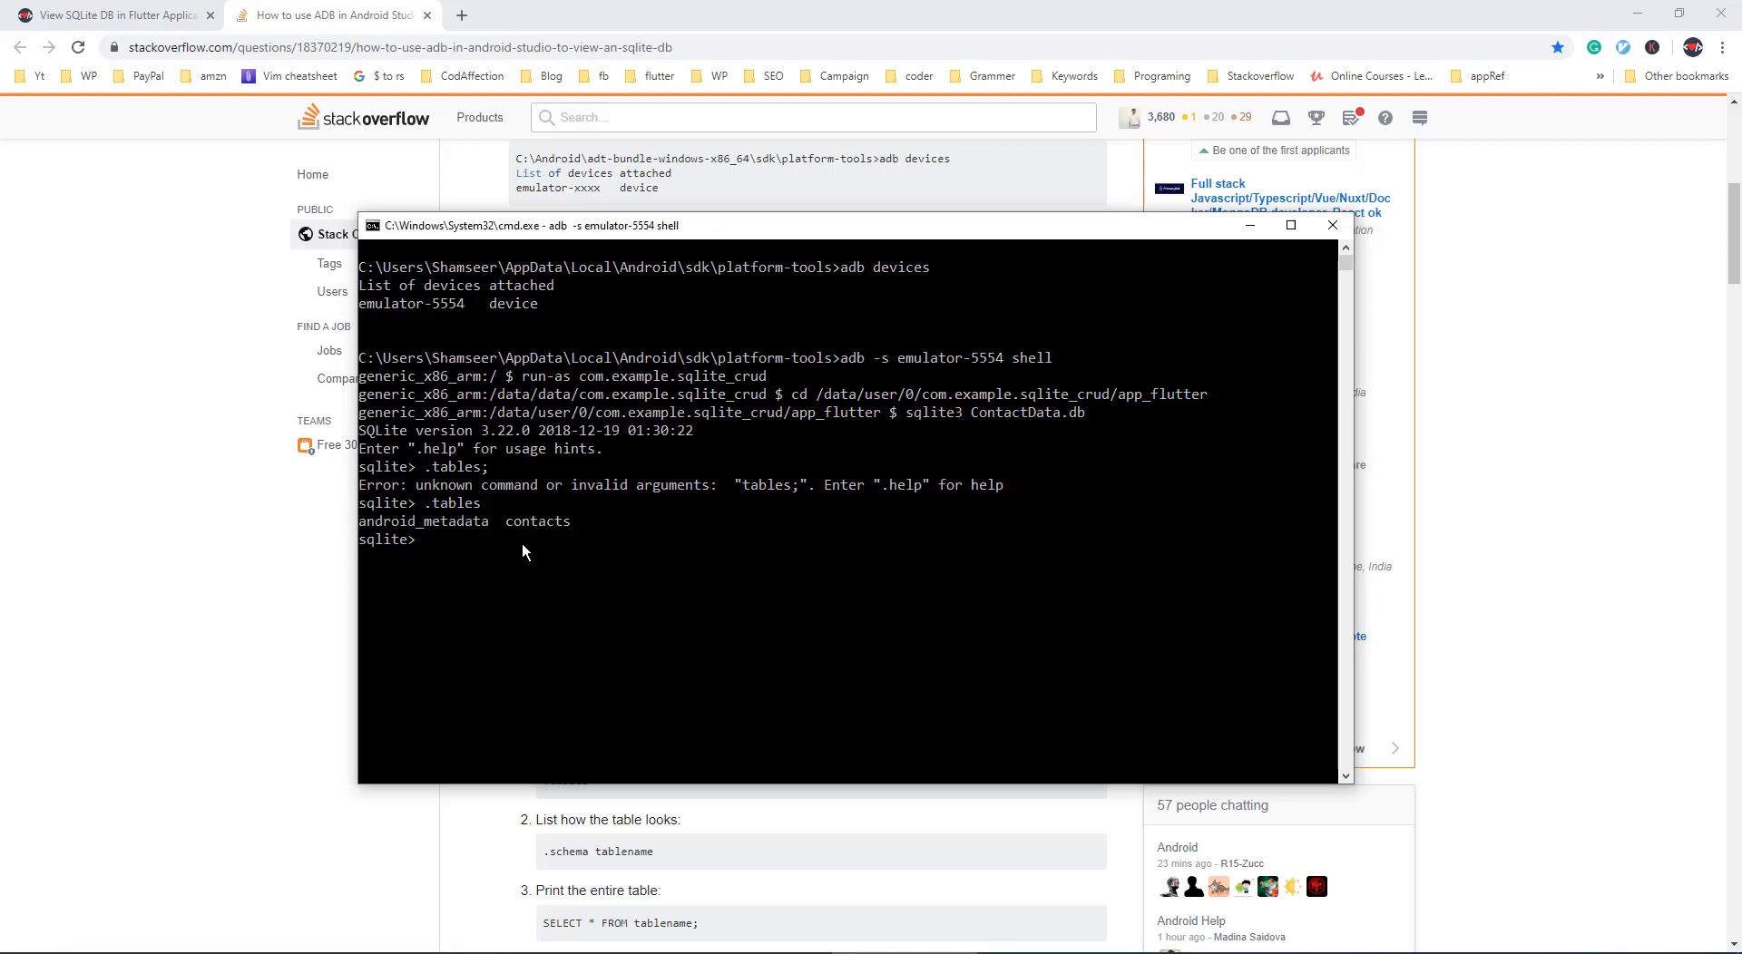
Step: Begin the query select * from contacts to list the contact records
text(sel)
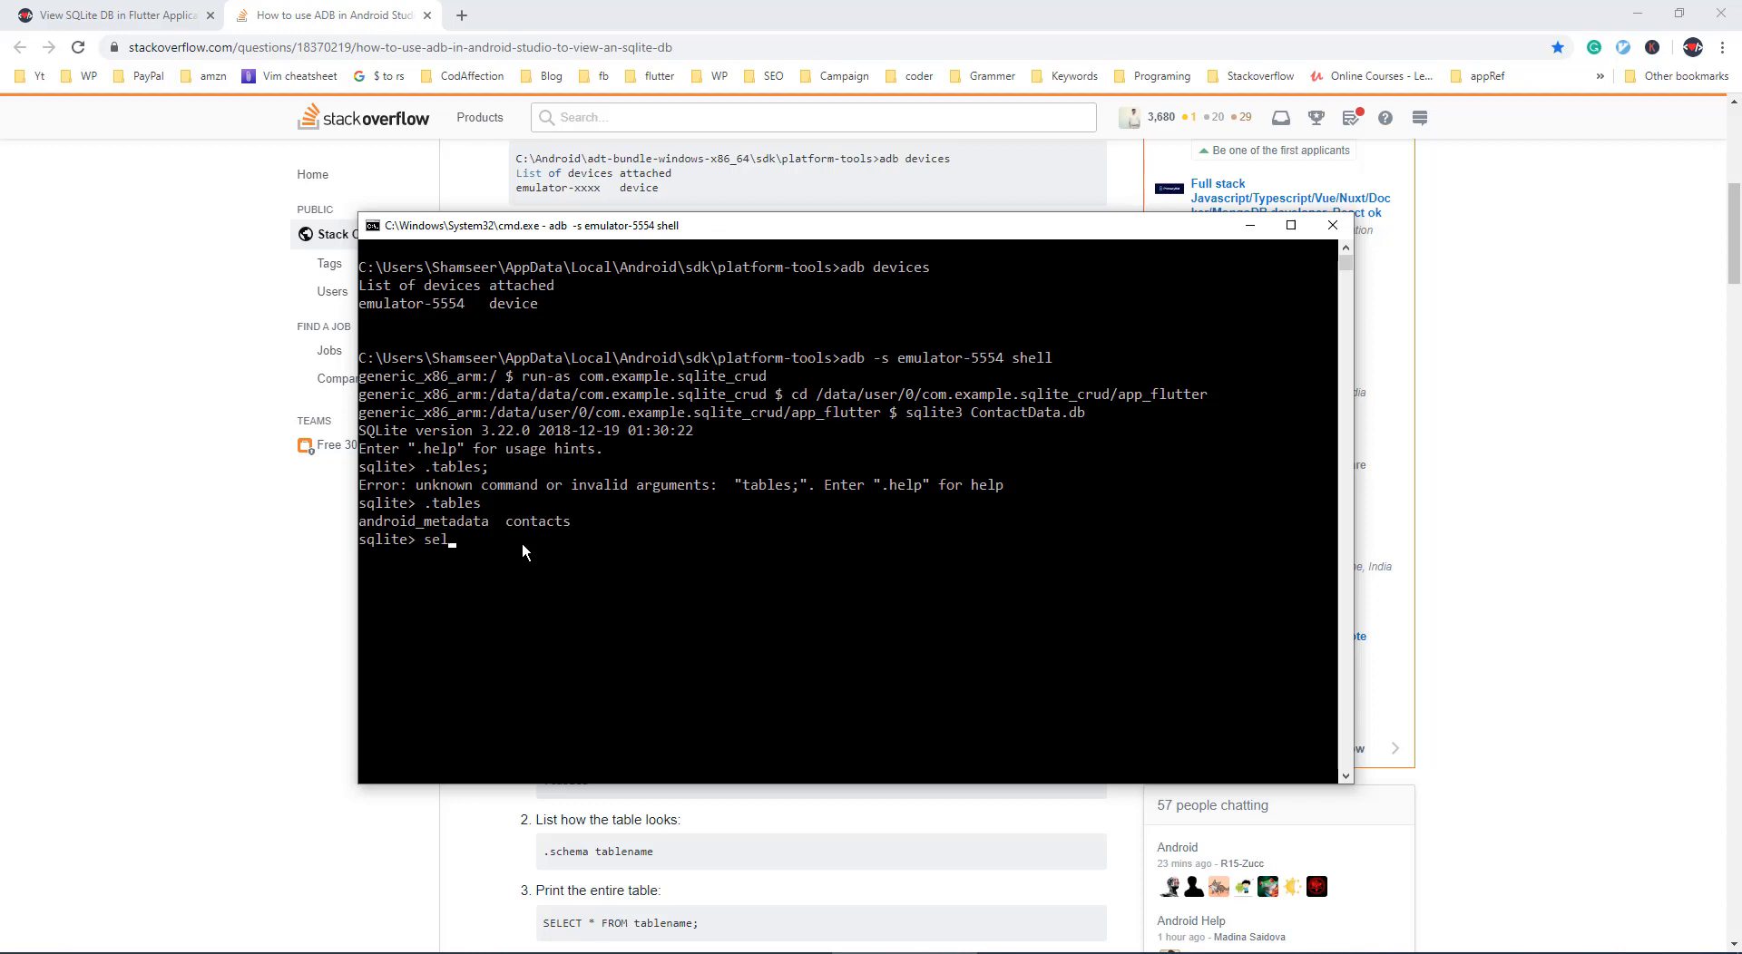
text(ect)
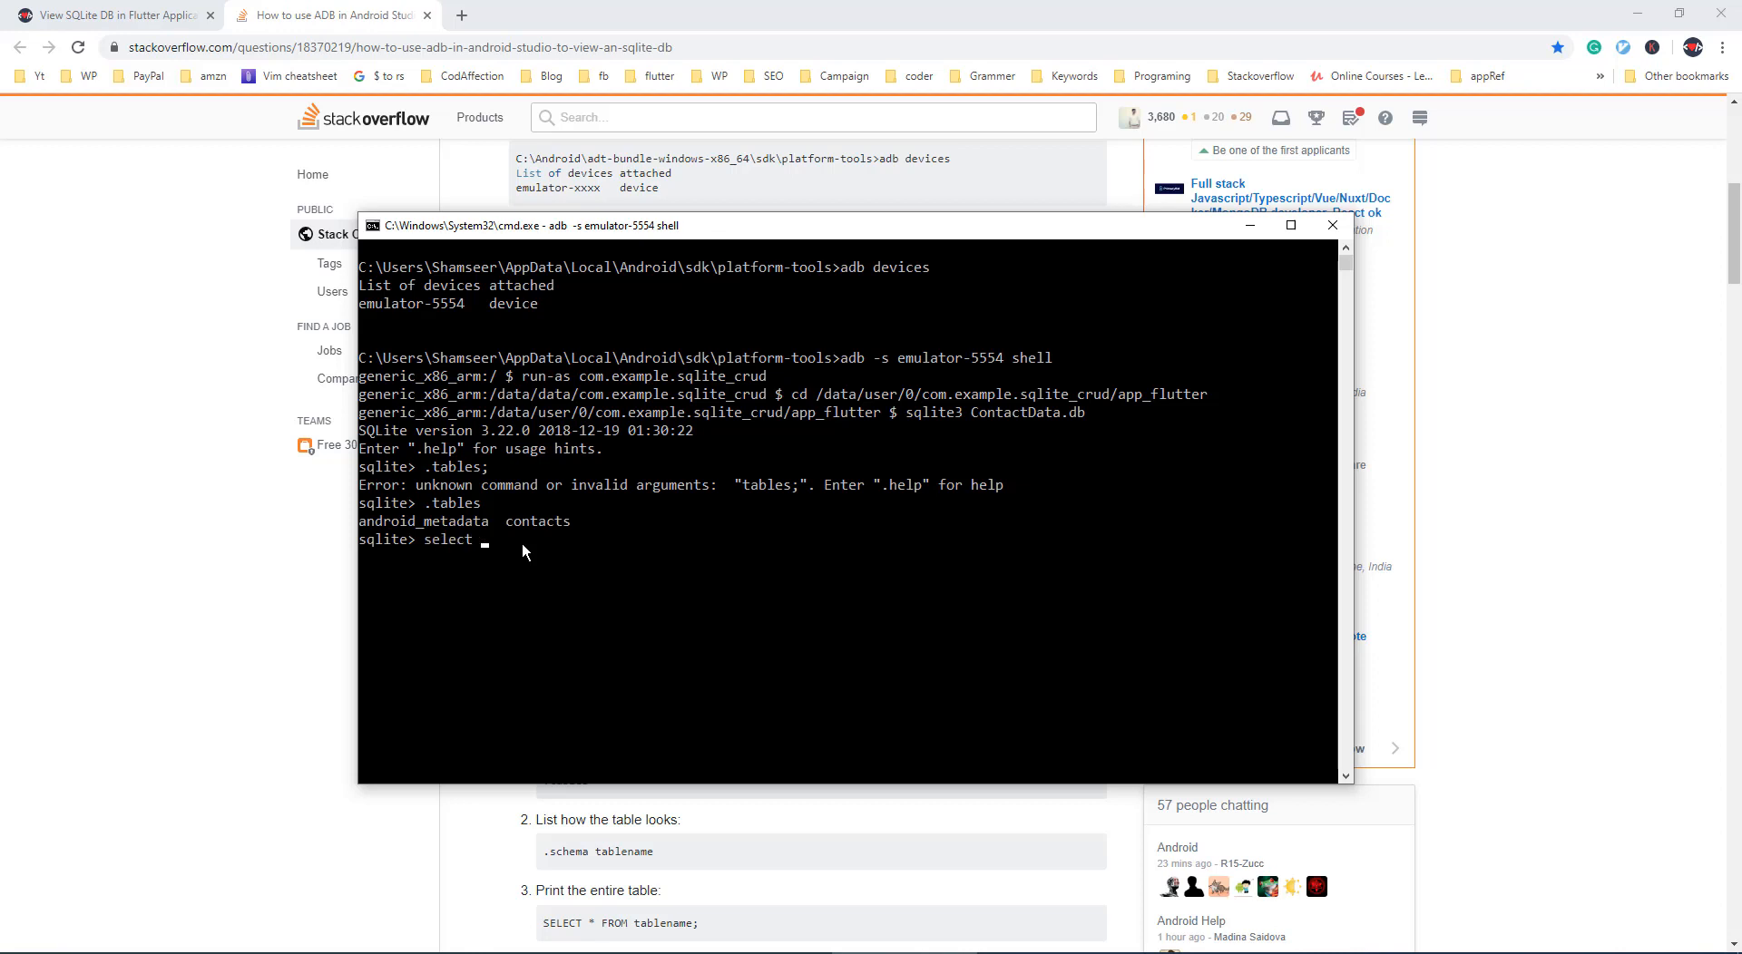
text(* from contacts;)
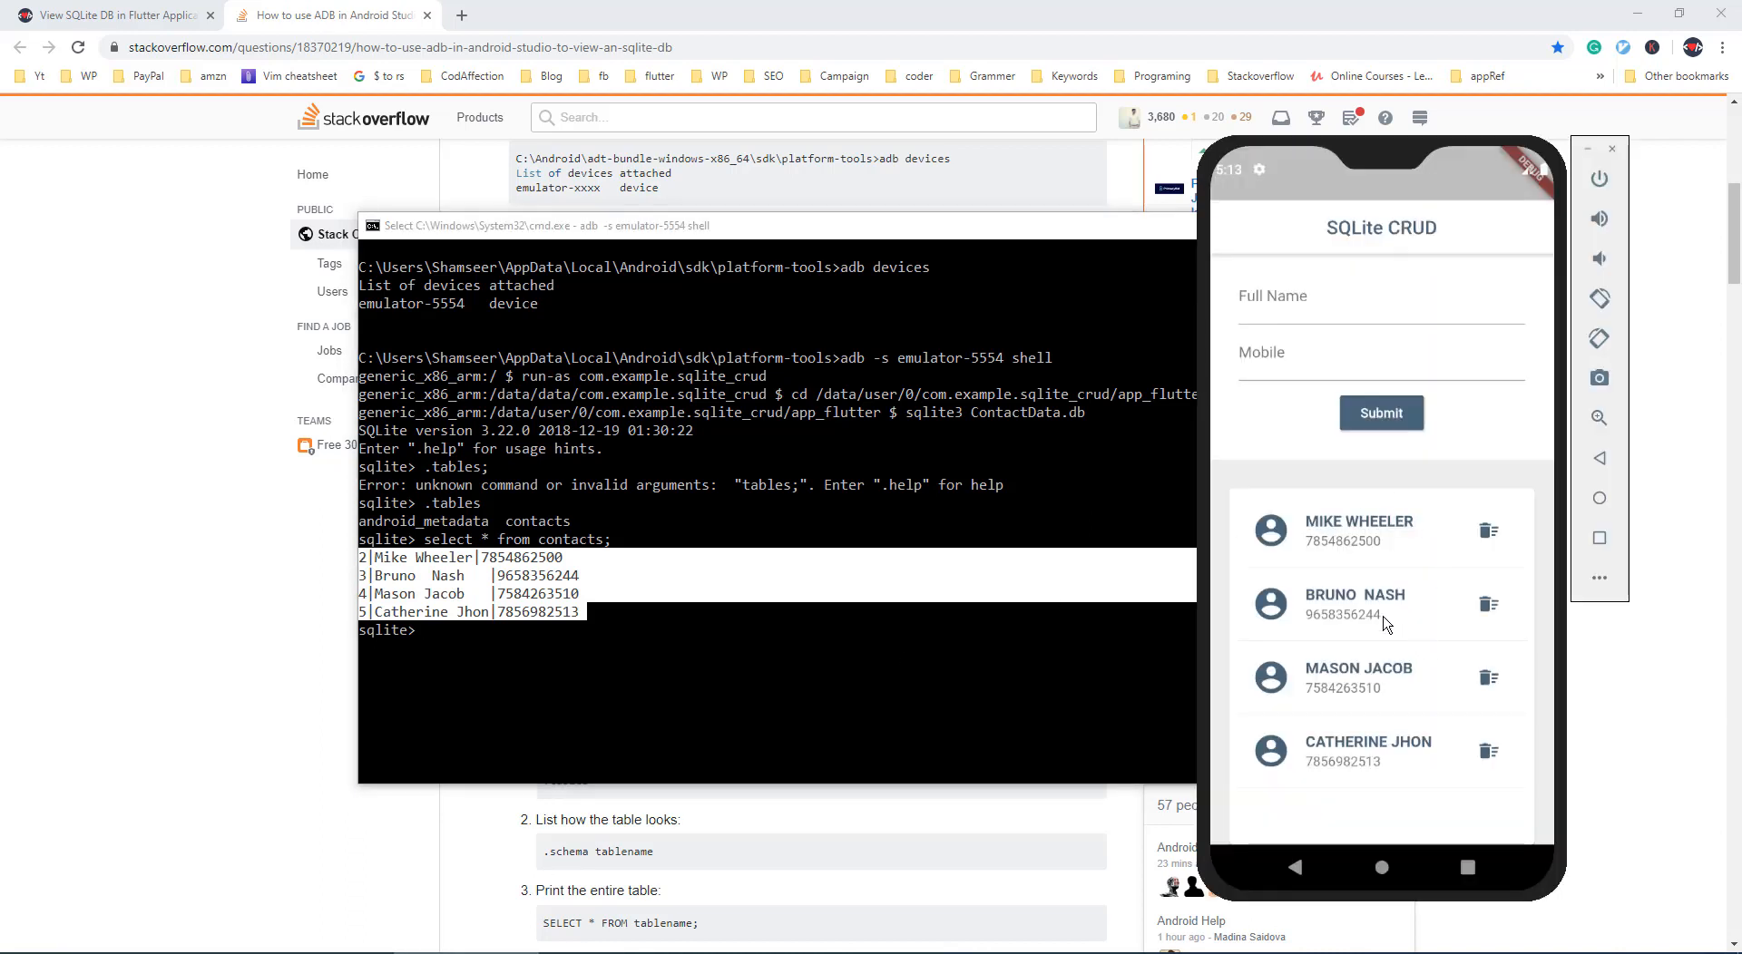
mouse_move(112, 315)
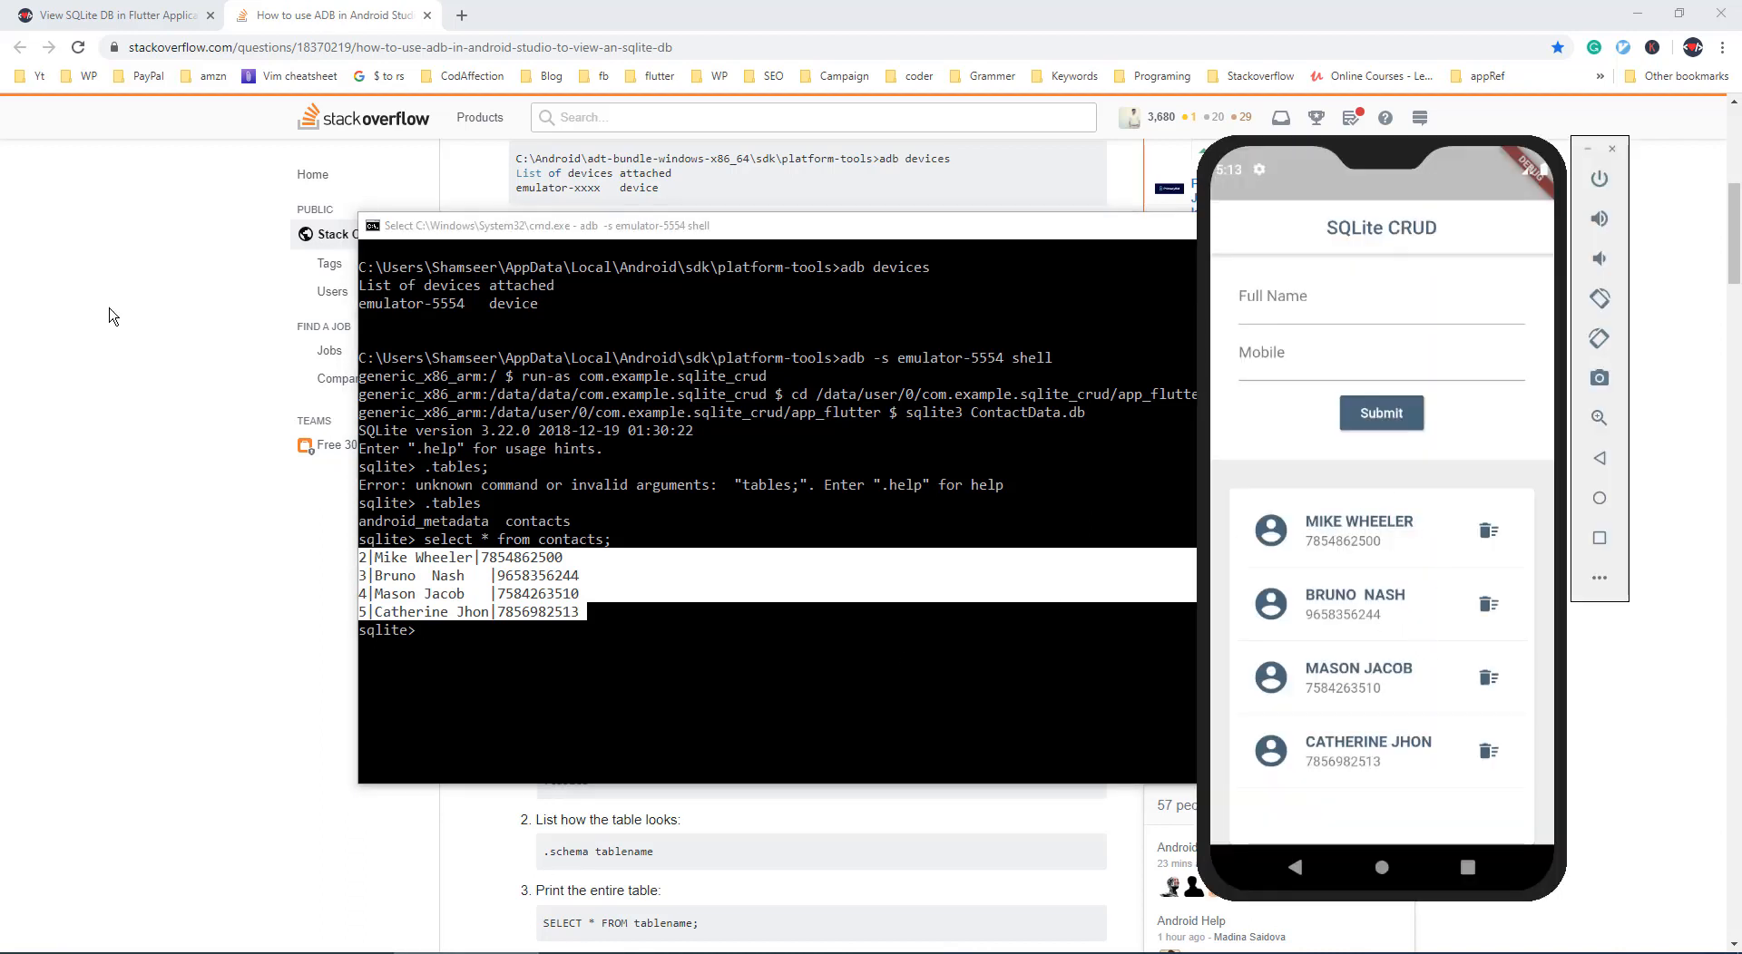